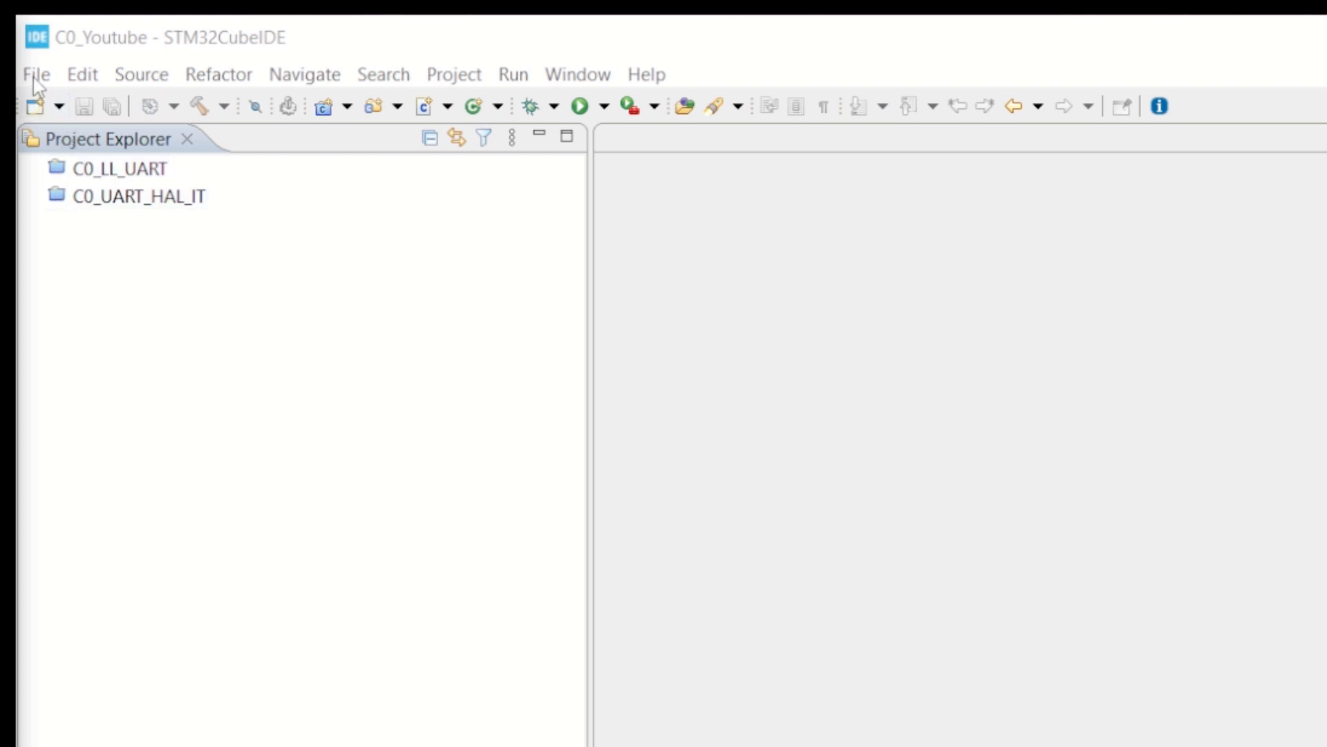
Begin a new STM32 project from the File > New > STM32 Project menu
left_click(36, 74)
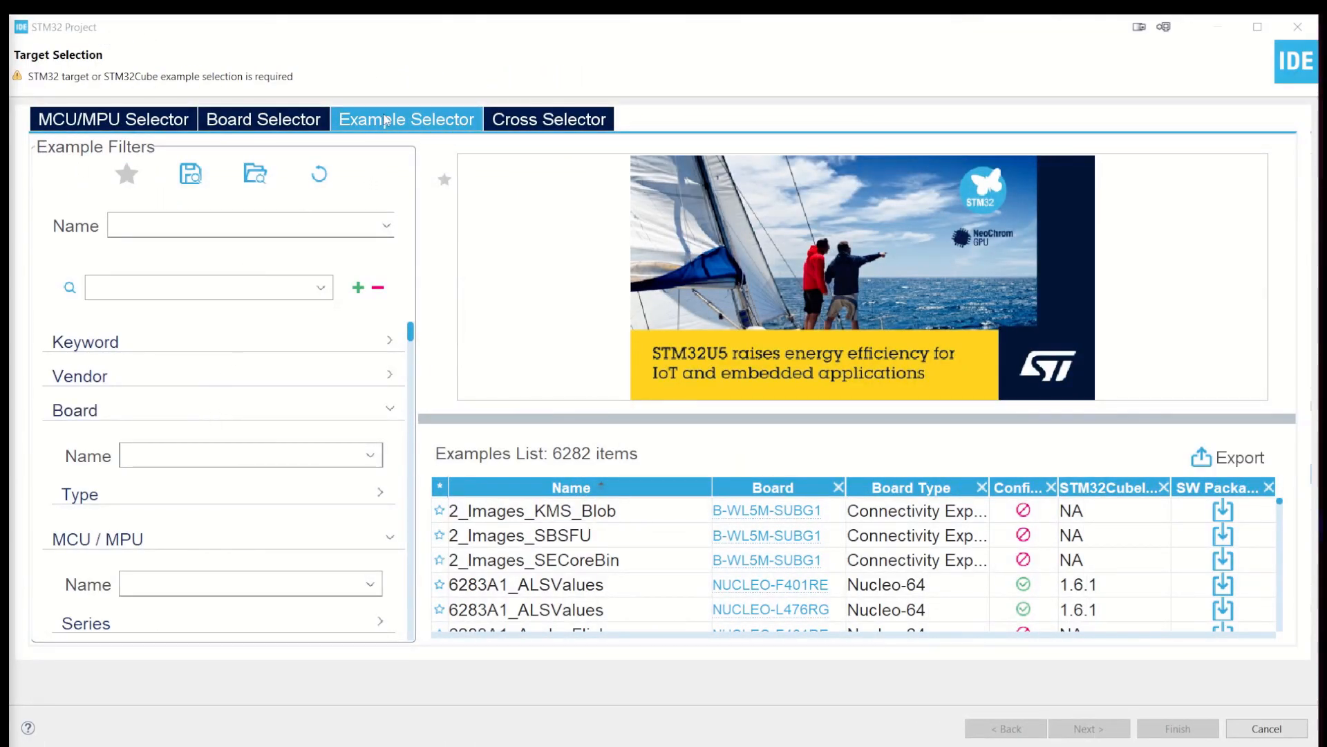
Filter the examples by board B-U585I-IOT02A and select IOT_HTTP_WebServer
left_click(246, 456)
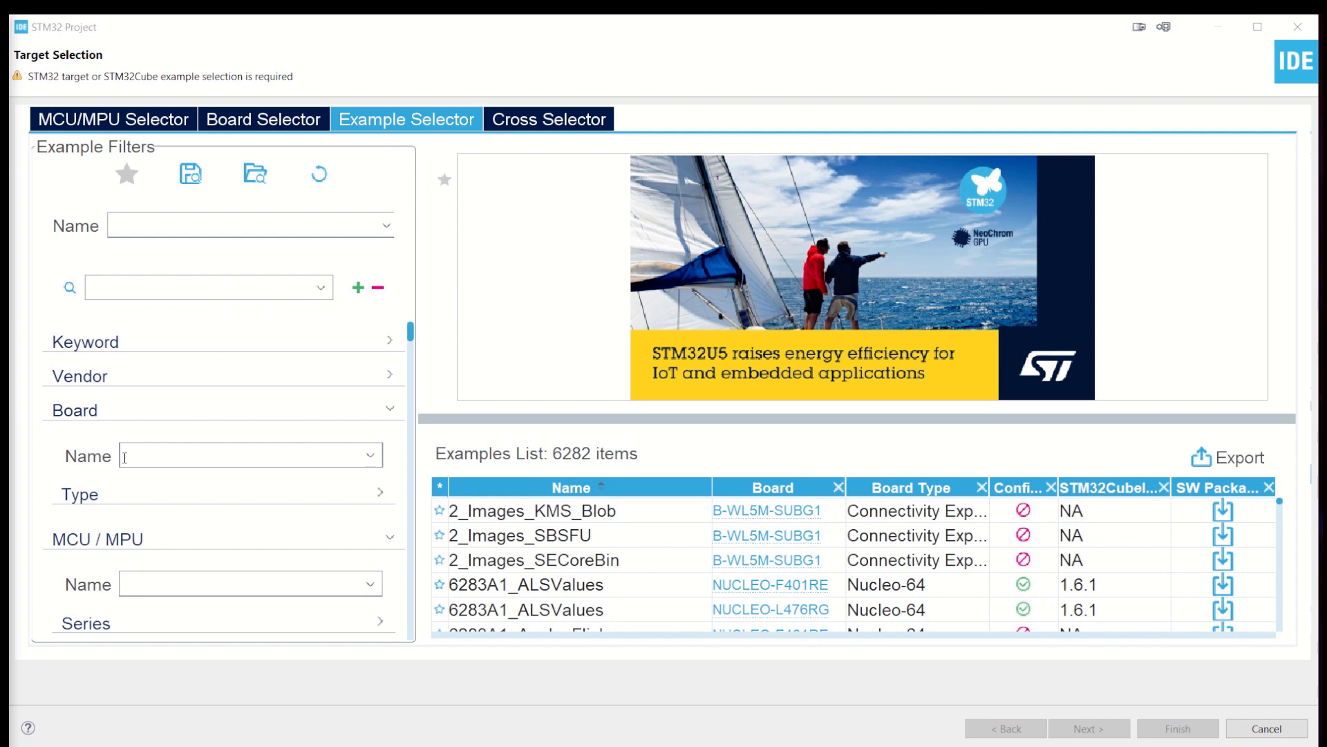
mouse_move(119, 451)
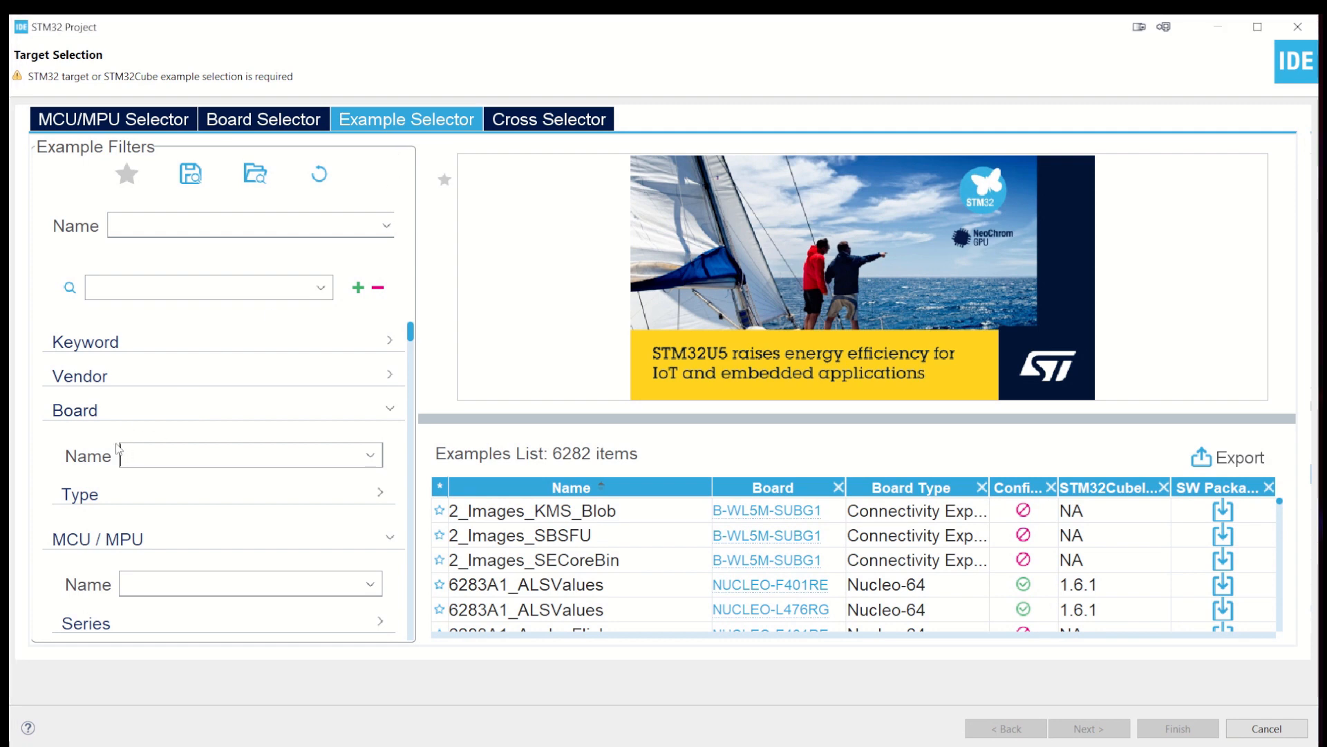
type("b-u")
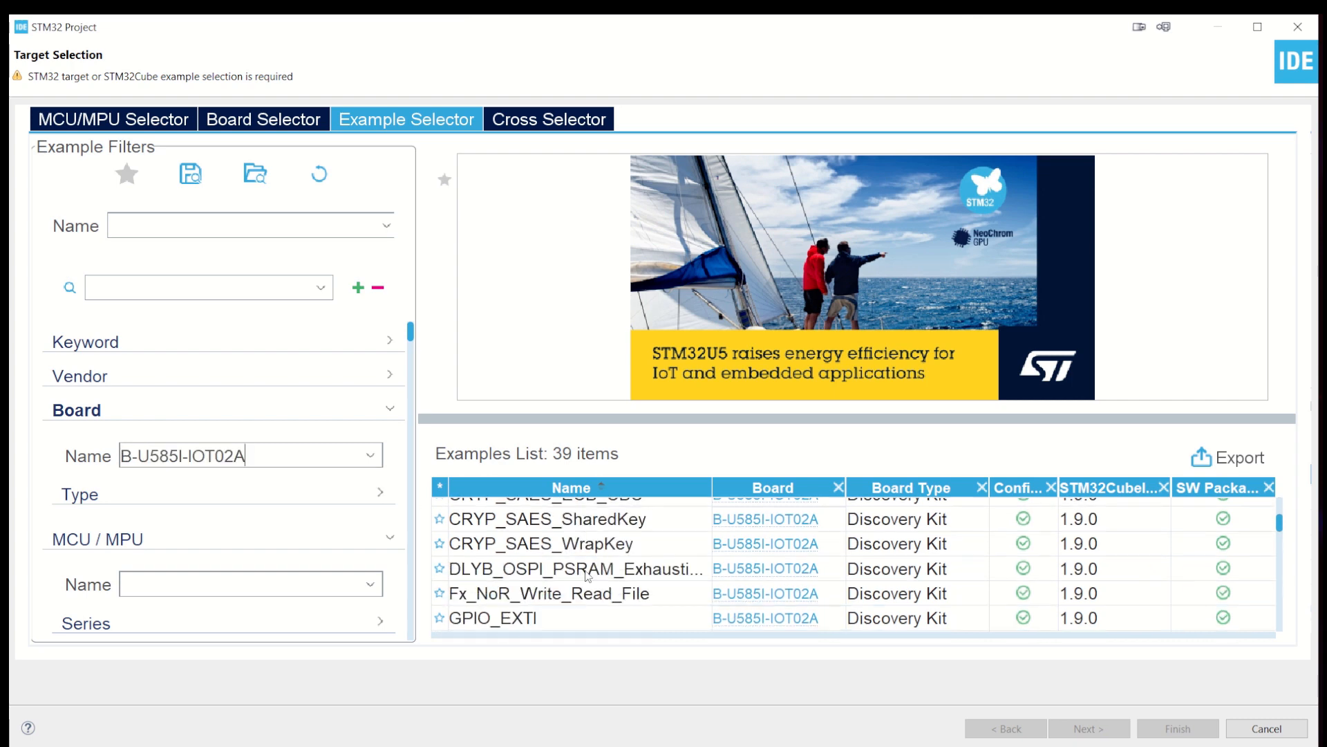
scroll("down", 3)
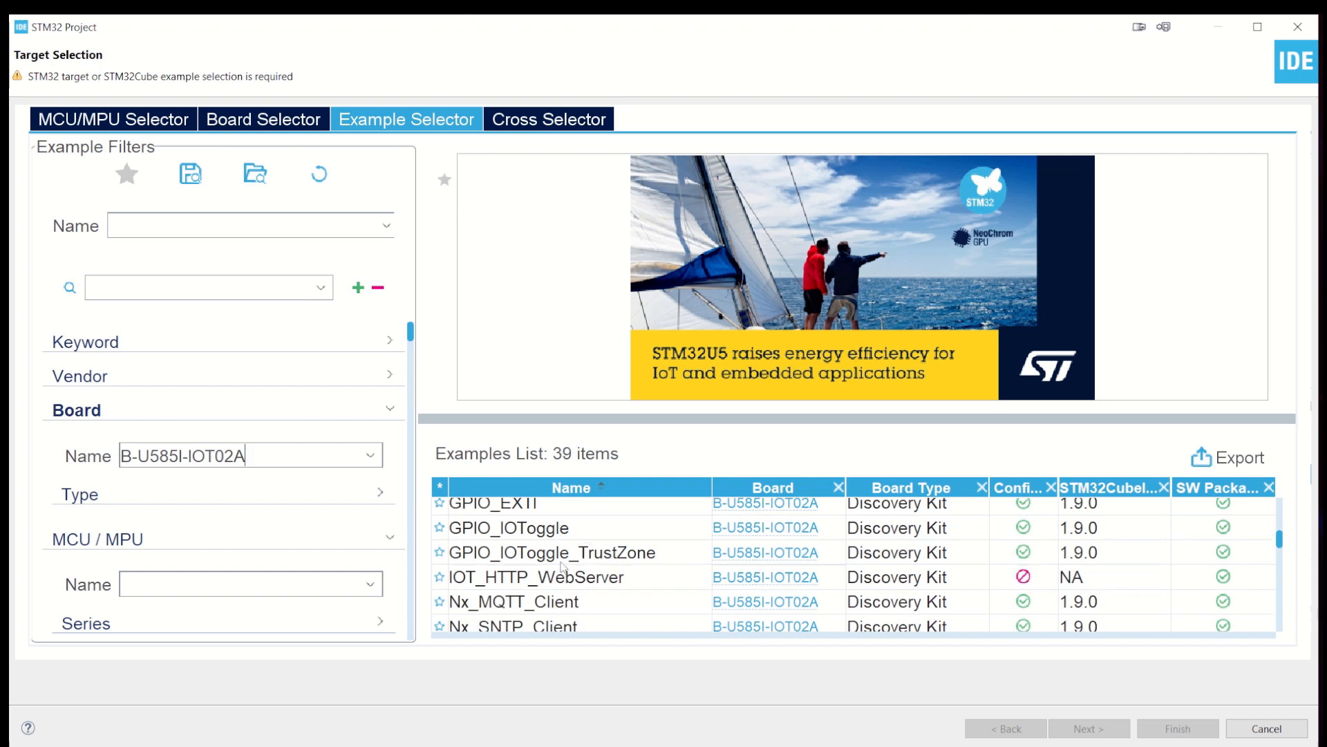
left_click(535, 577)
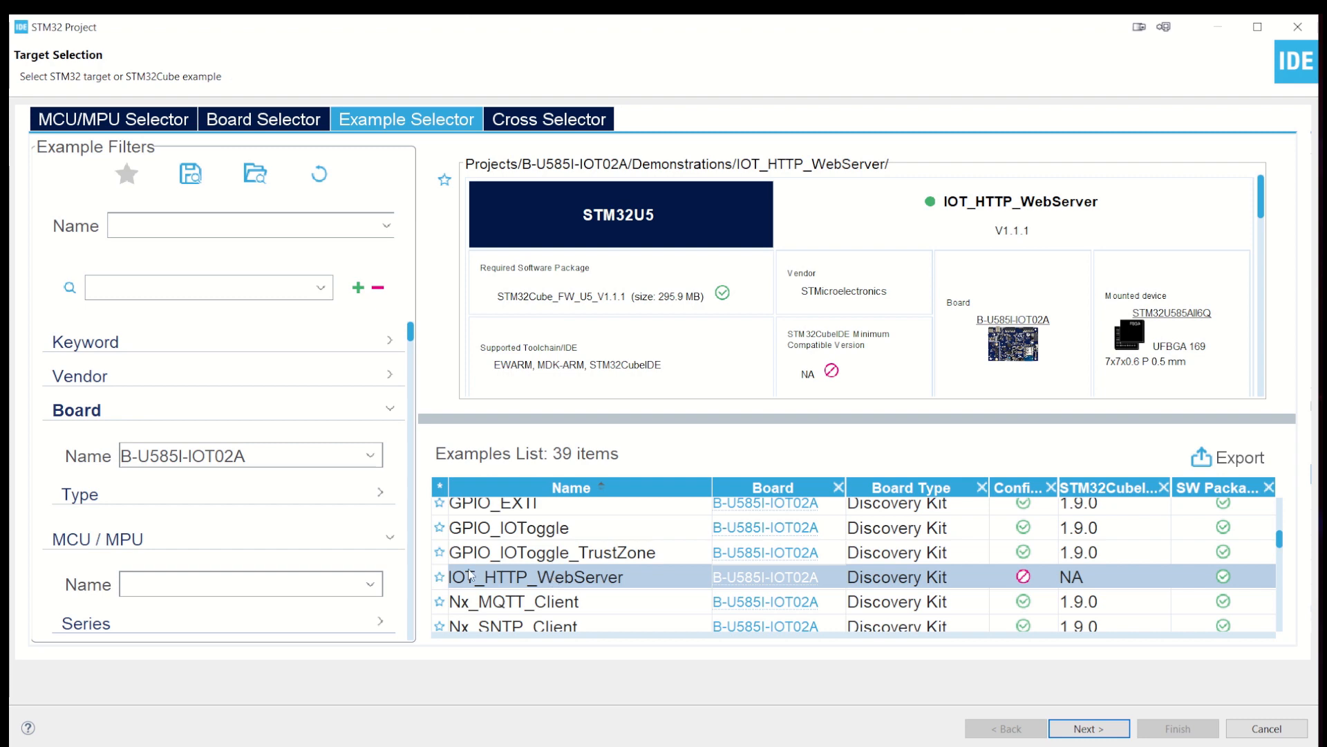
mouse_move(571, 585)
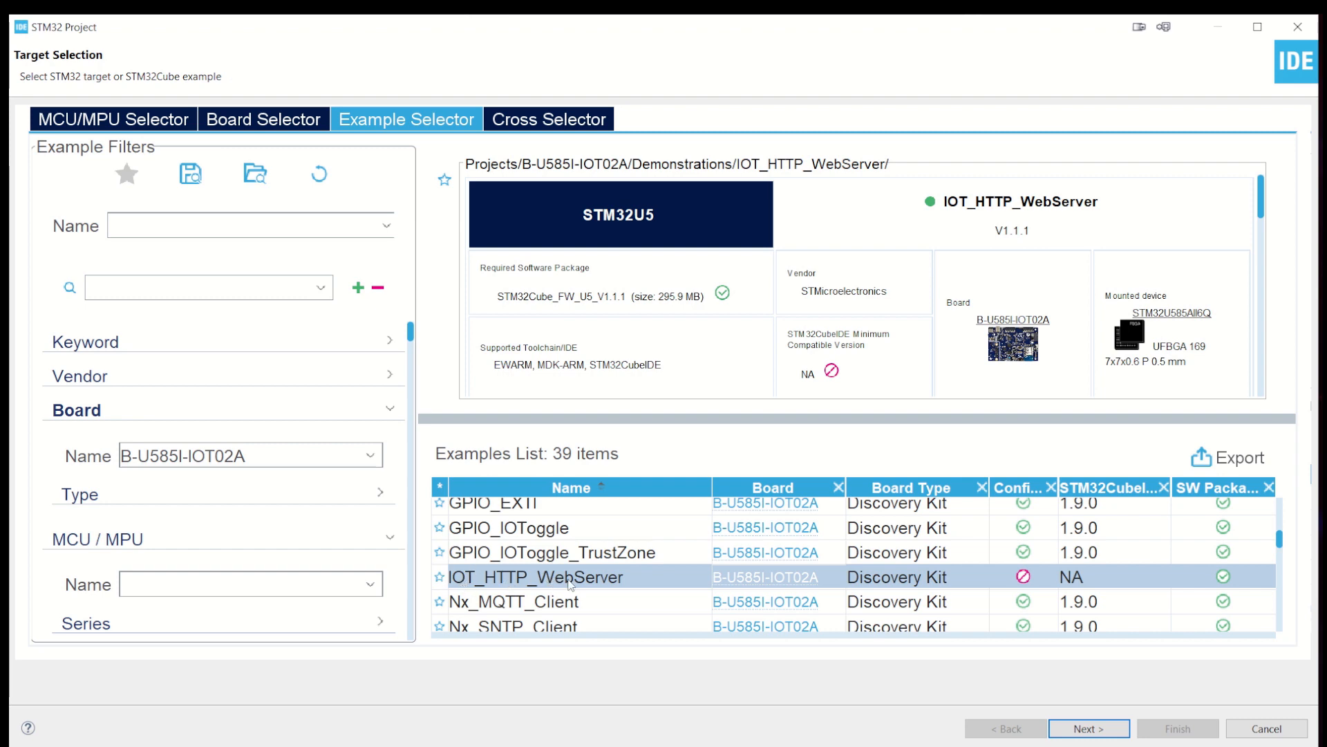
mouse_move(601, 586)
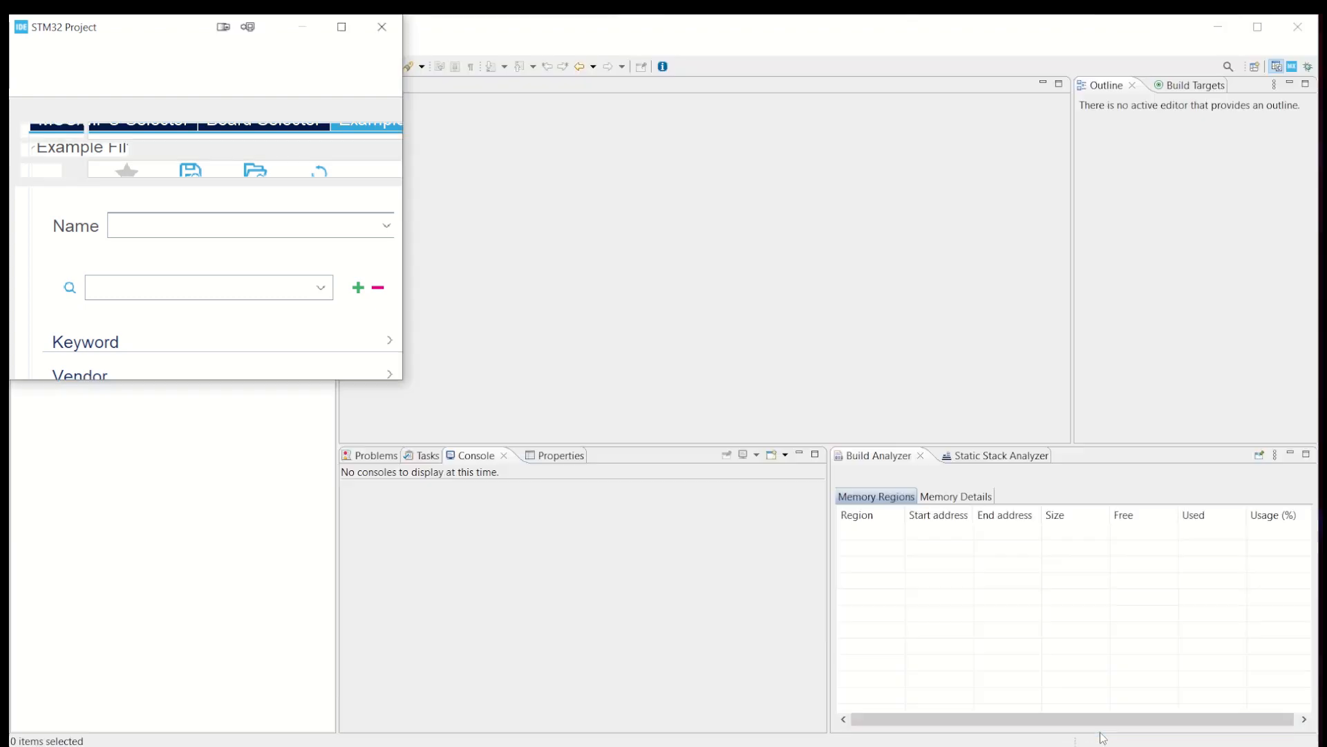
Finish the wizard with the default project name and location to create IOT_HTTP_WebServer
left_click(173, 357)
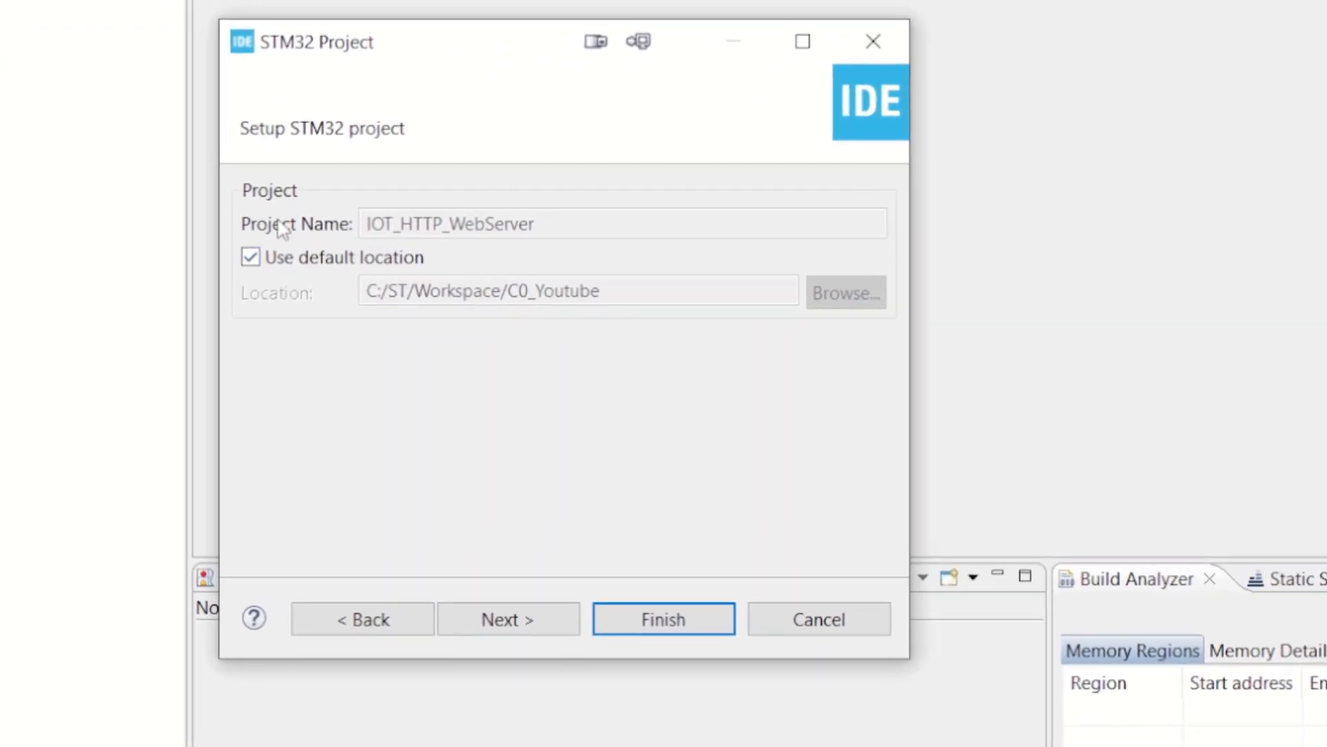
mouse_move(567, 459)
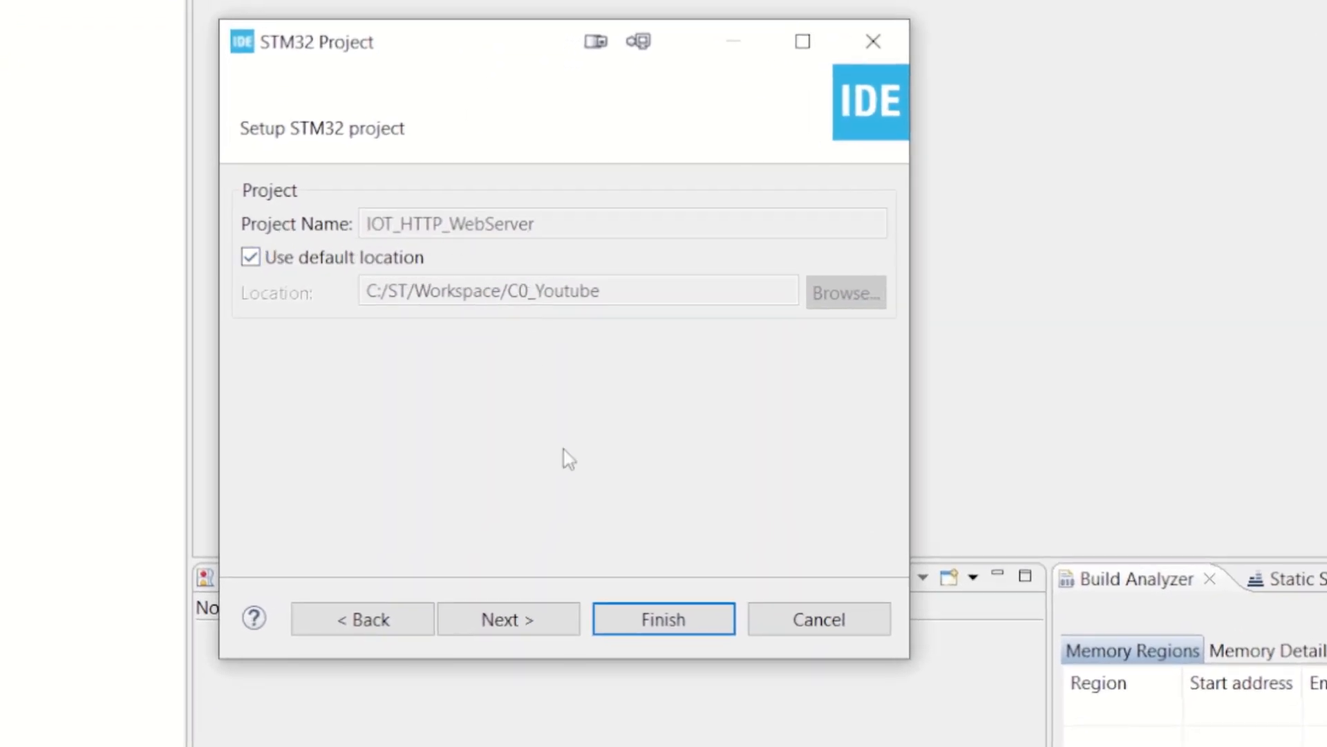
left_click(663, 618)
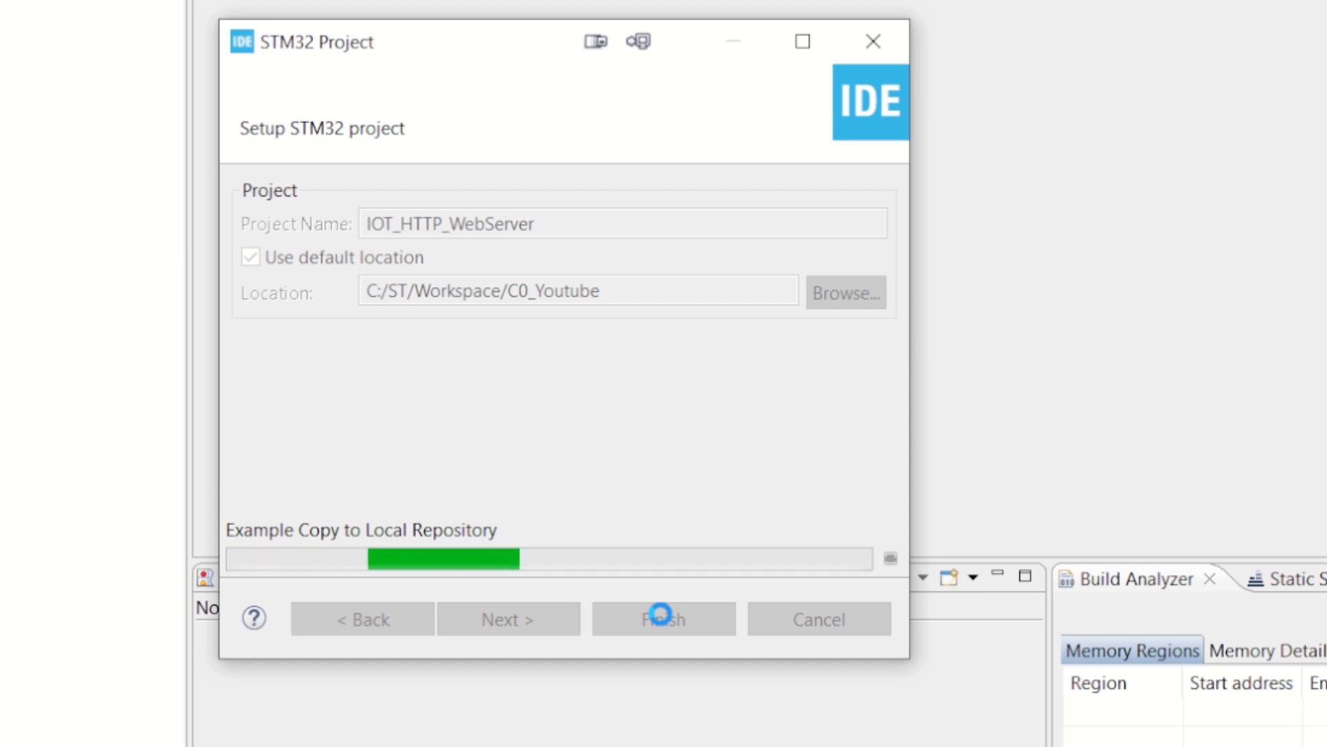
left_click(663, 619)
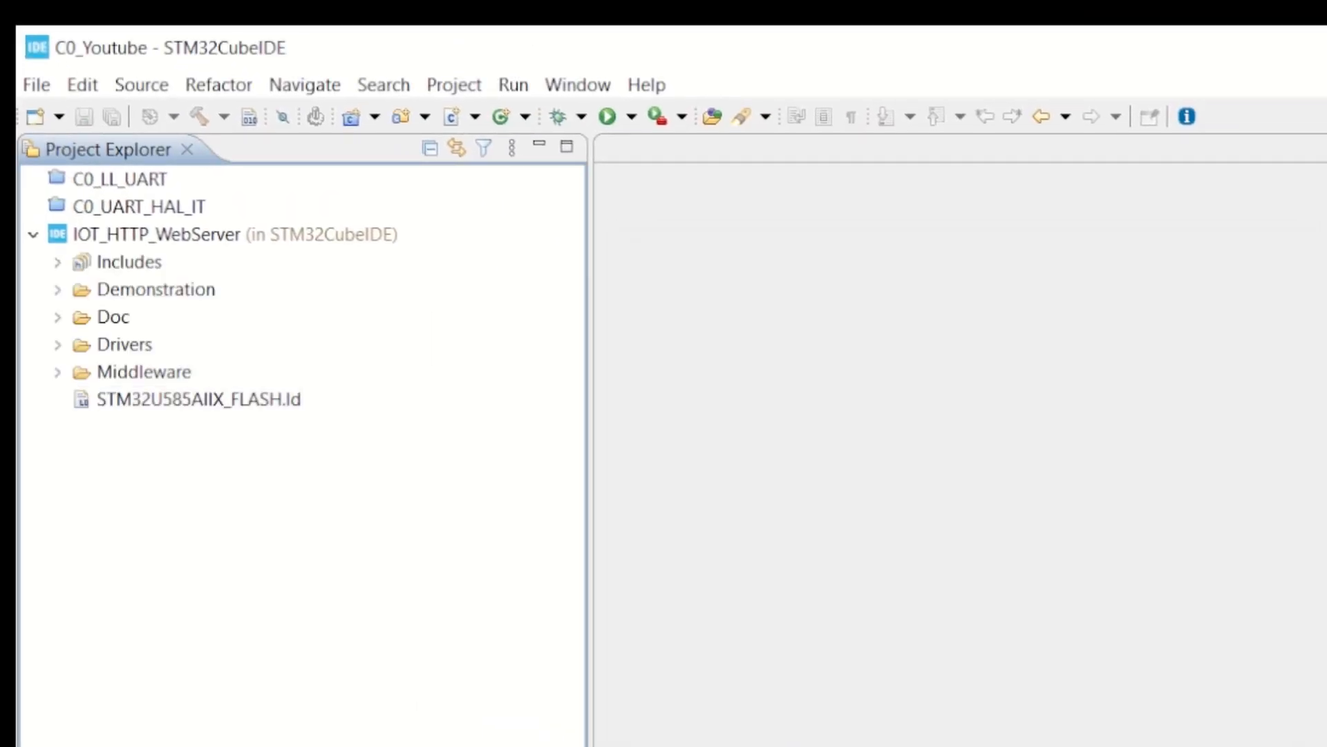
mouse_move(72, 285)
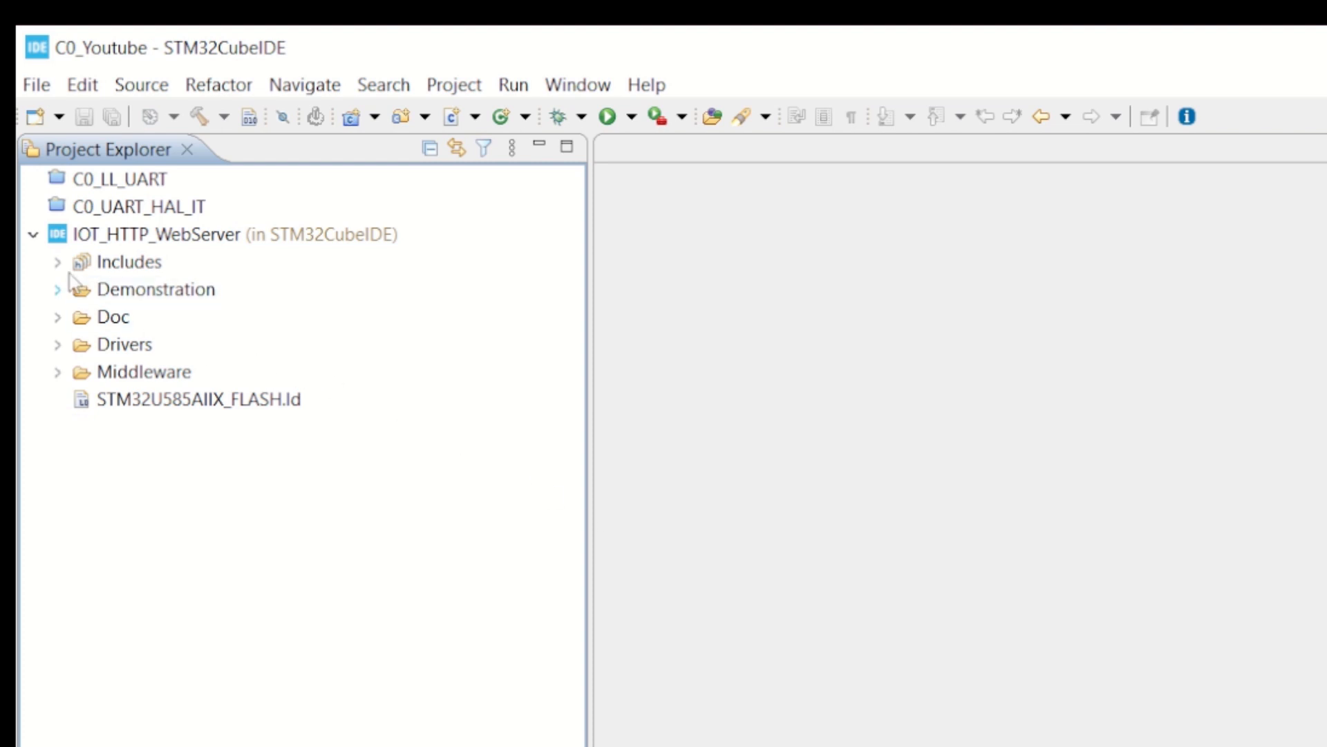
Expand the Doc folder in Project Explorer and open README.md
left_click(157, 234)
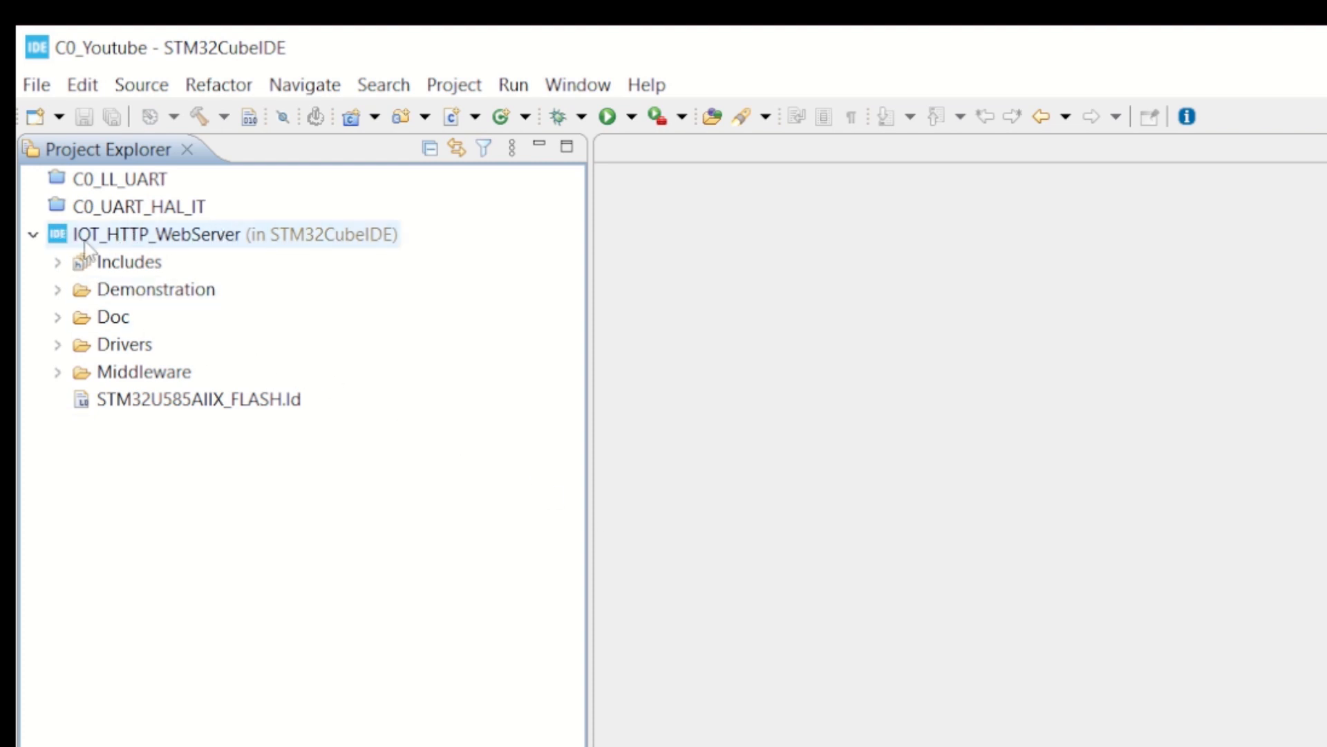
mouse_move(89, 253)
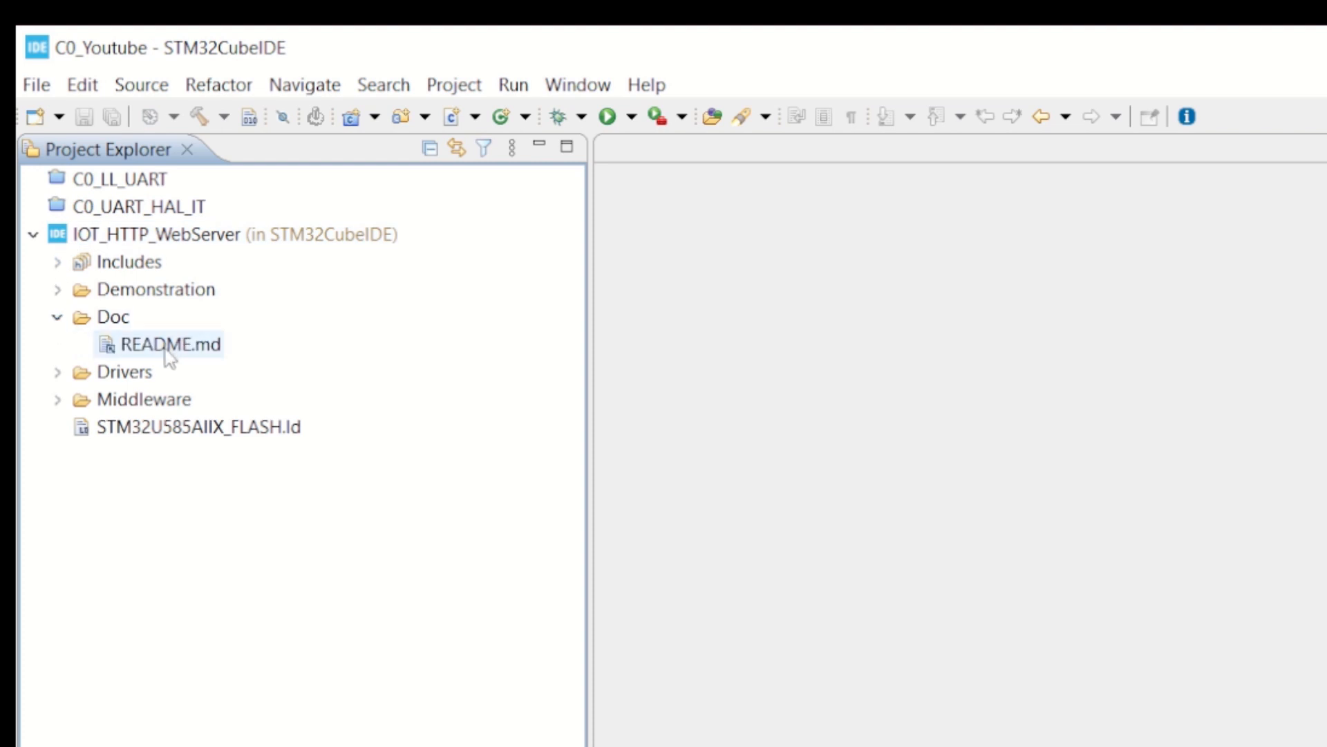
double_click(170, 344)
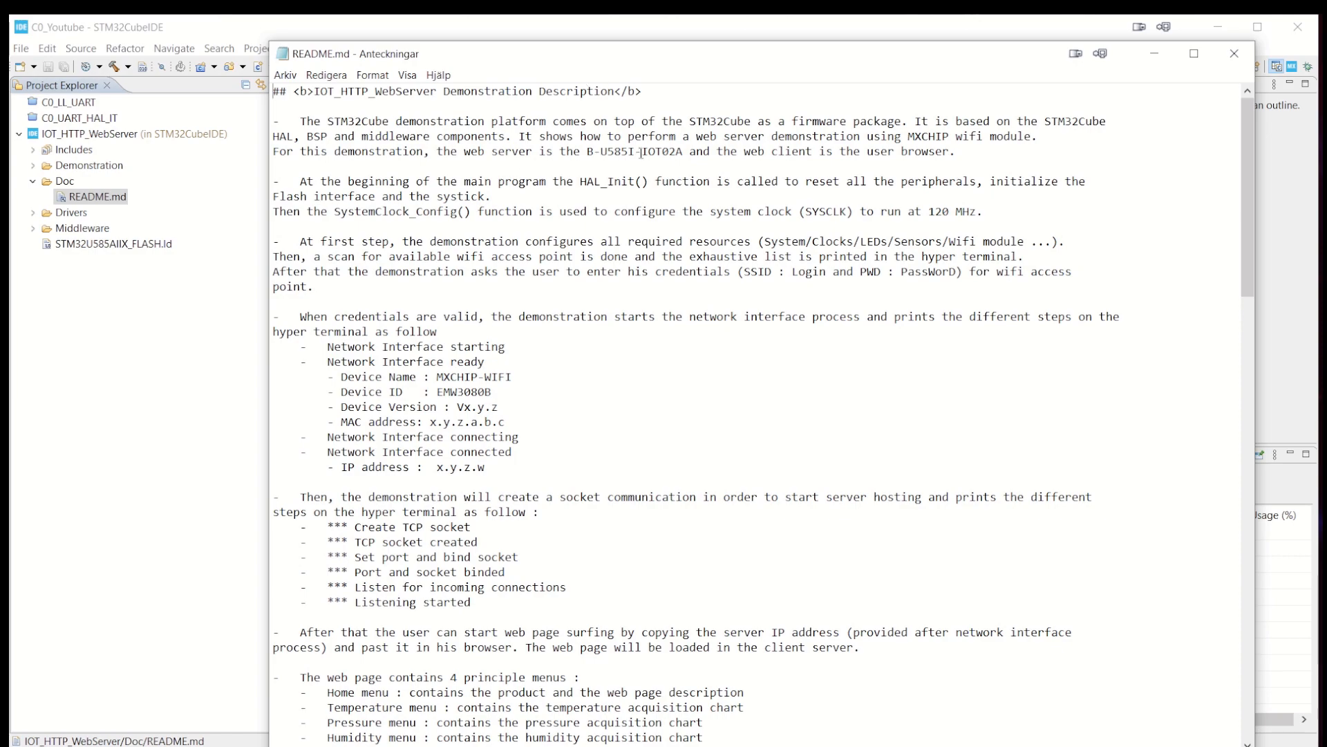
Scroll through the README.md description in Notepad, then close it
scroll("down", 3)
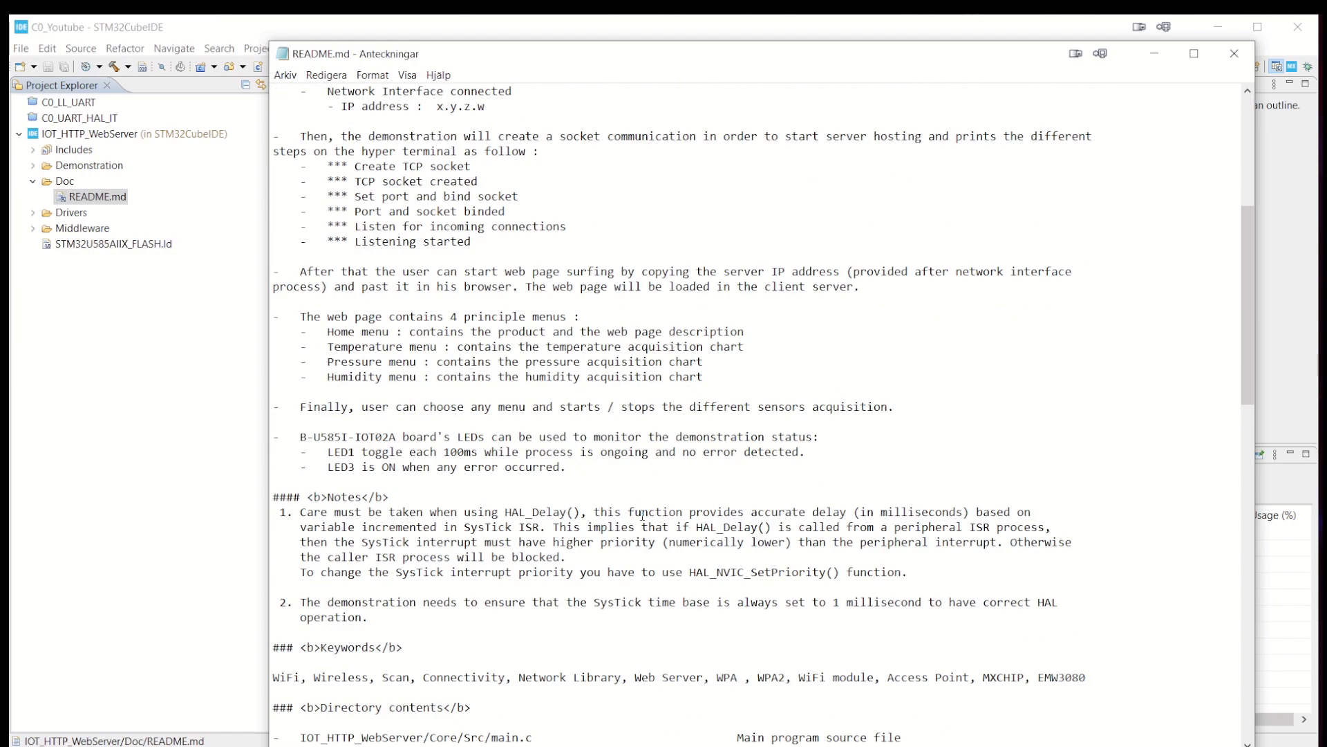
scroll("up", 3)
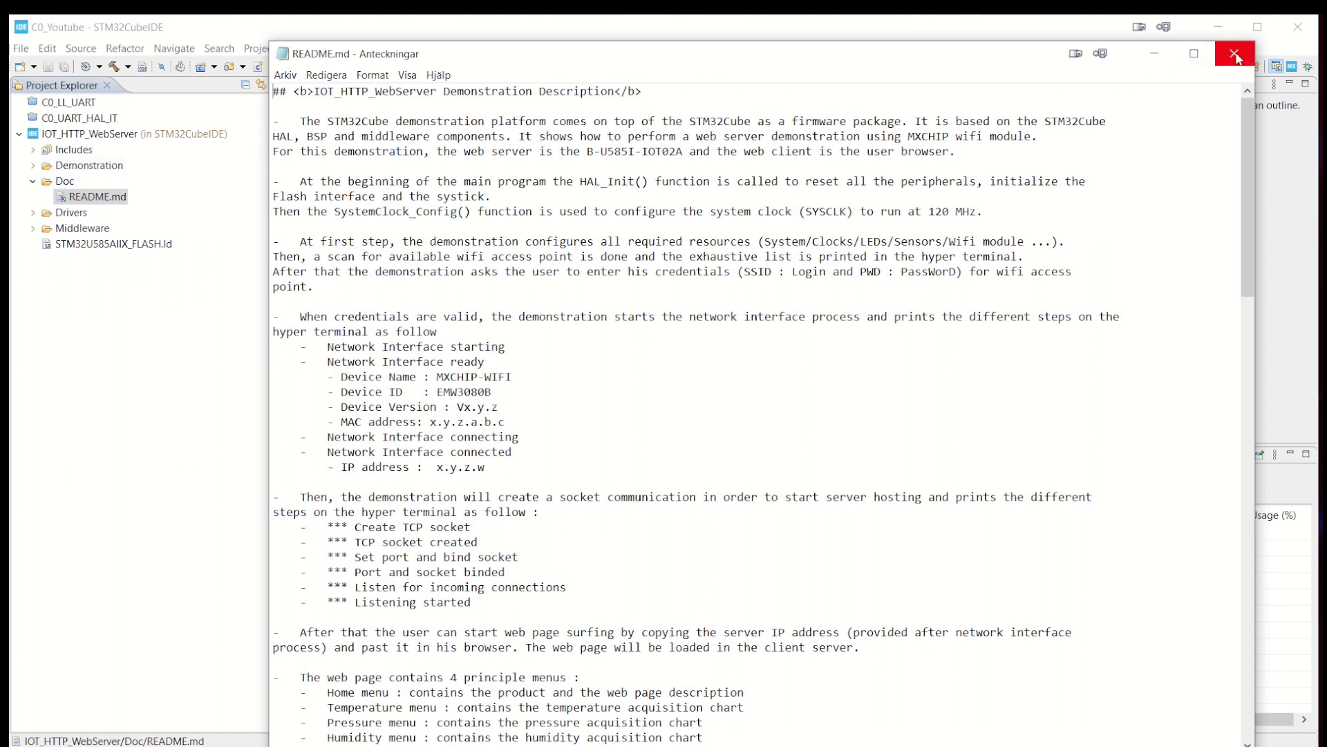
left_click(1235, 52)
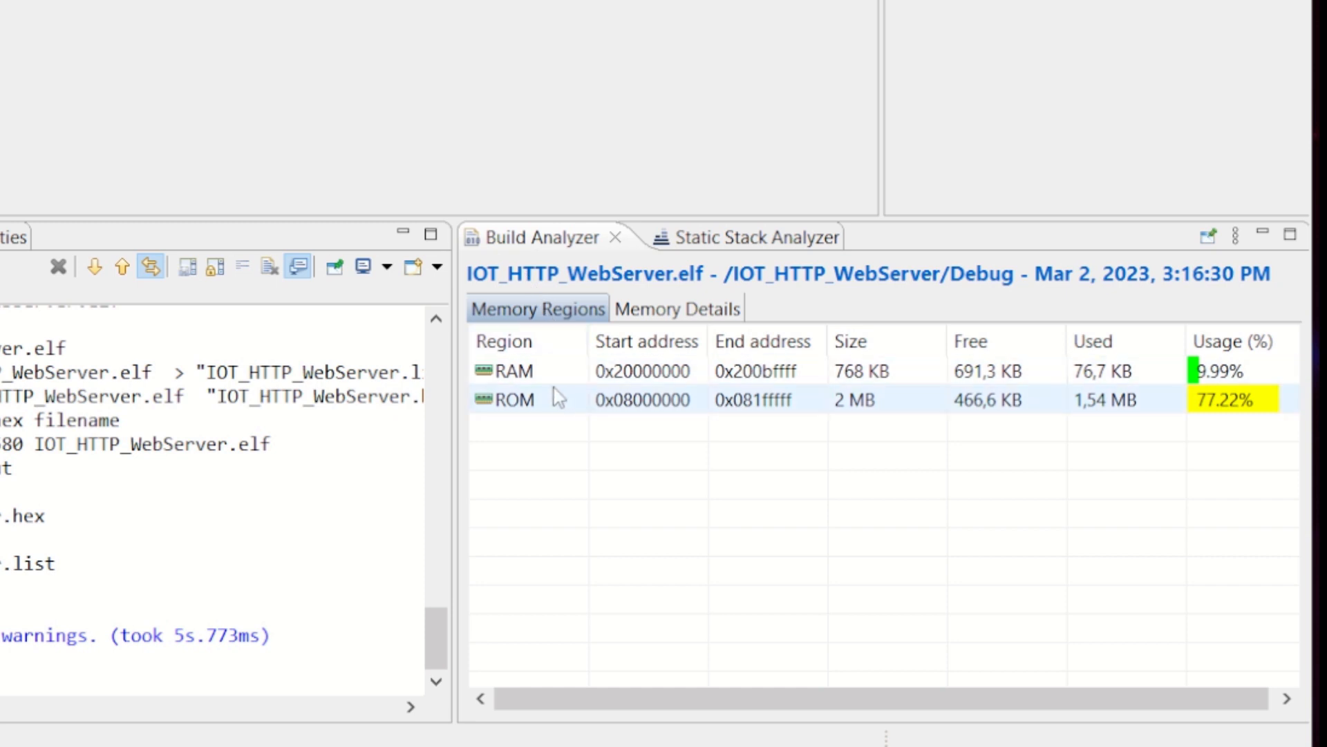
mouse_move(551, 417)
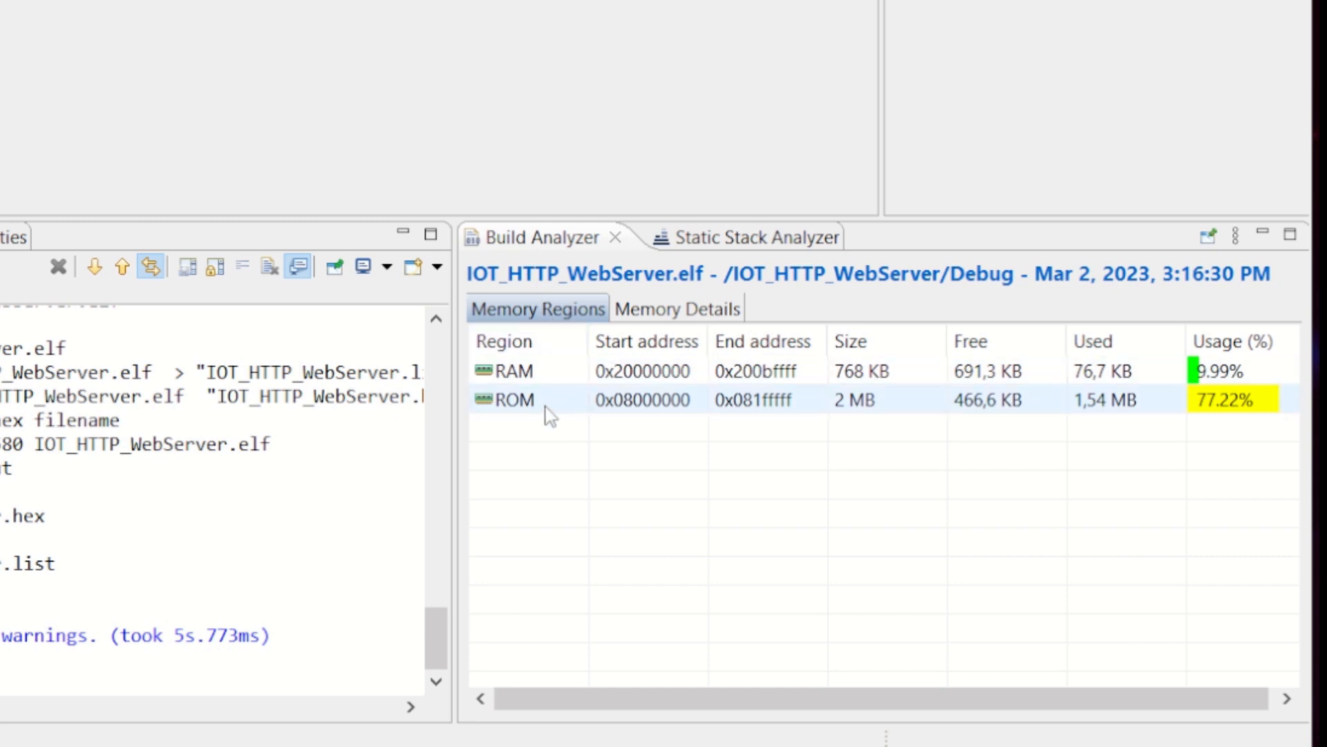
mouse_move(1162, 409)
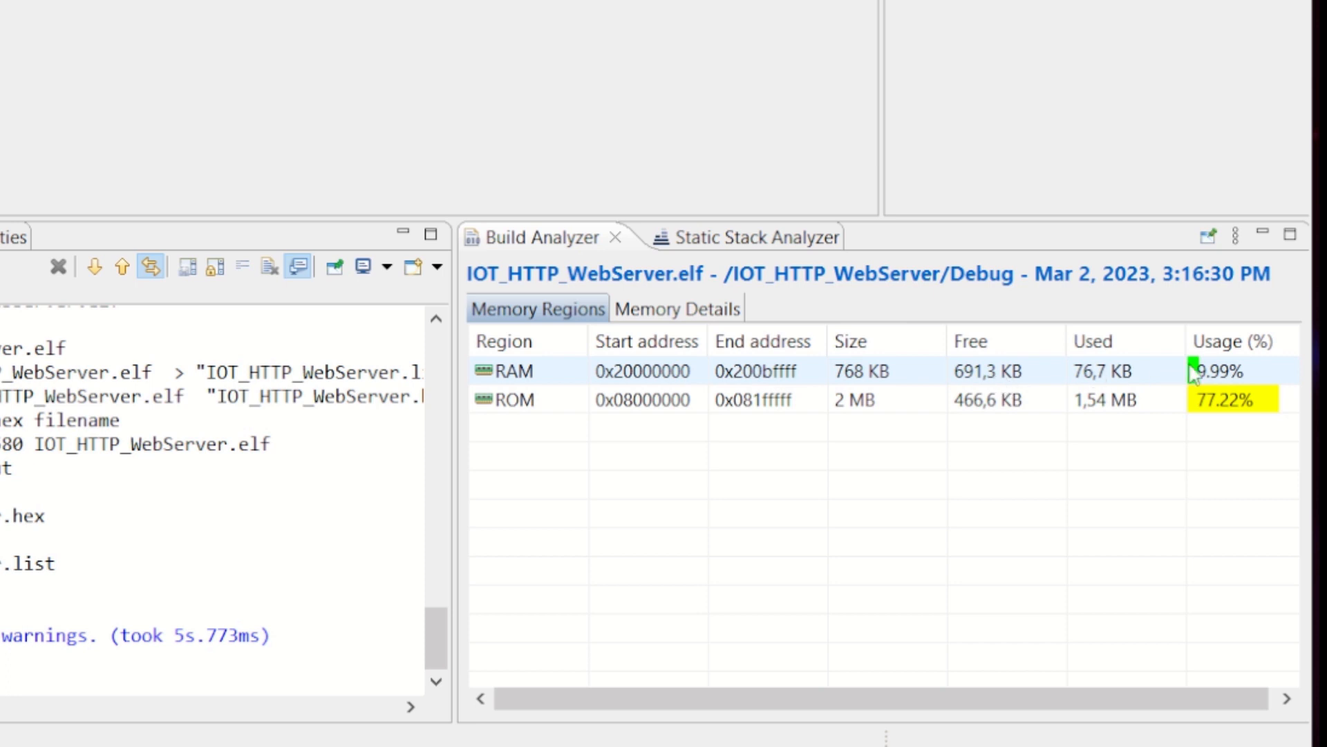
mouse_move(1106, 388)
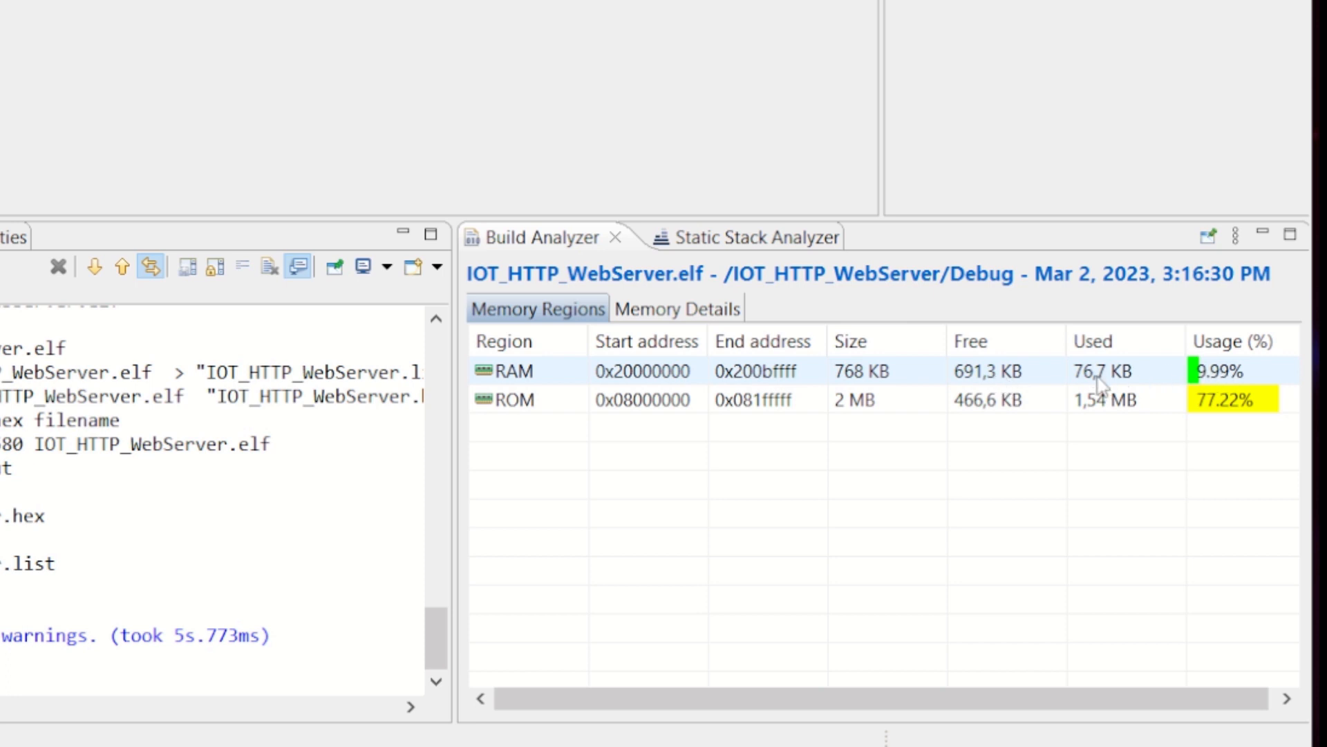
mouse_move(992, 378)
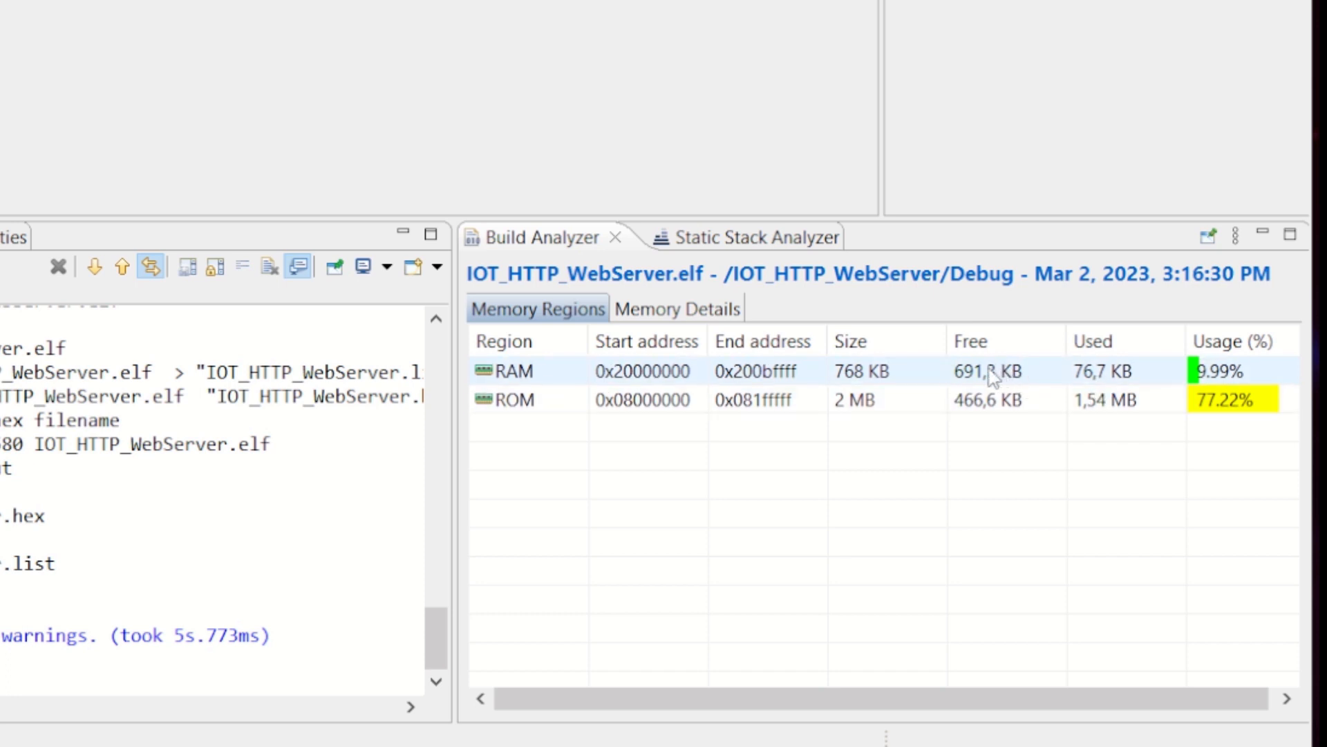
mouse_move(991, 382)
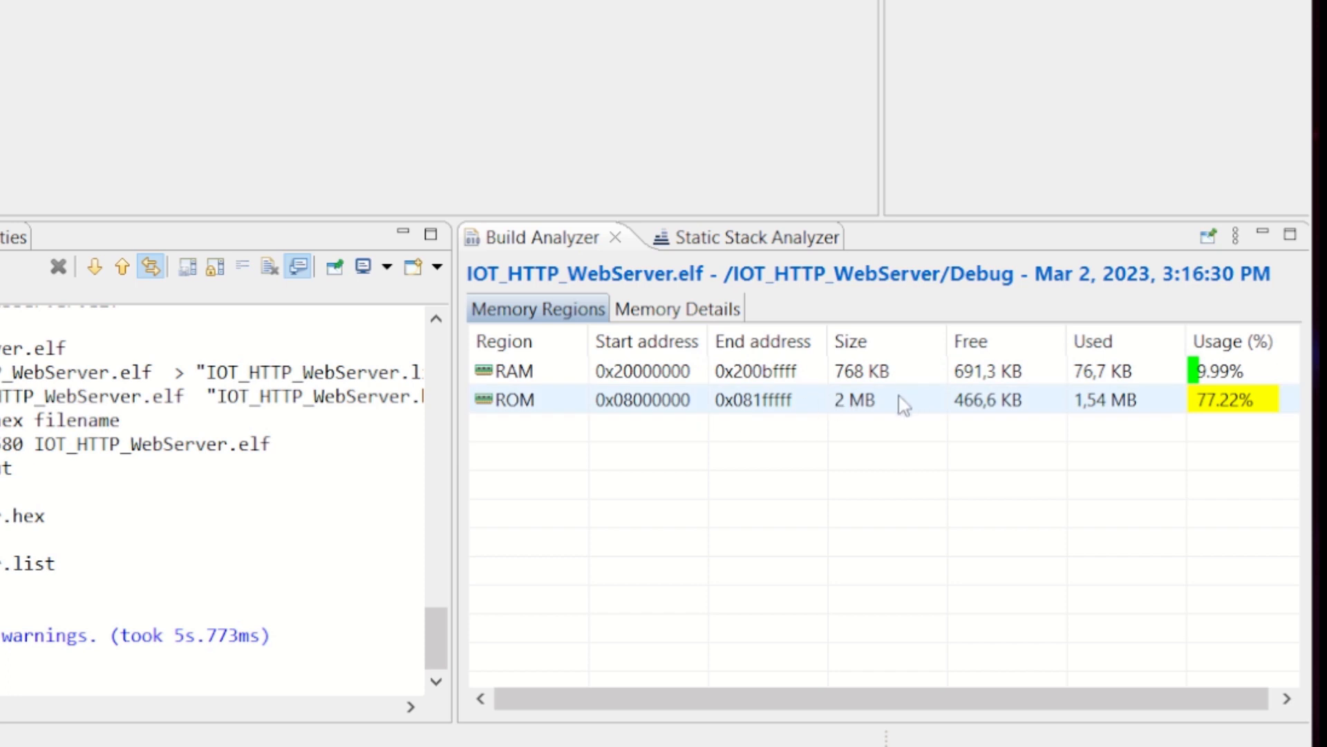
mouse_move(870, 419)
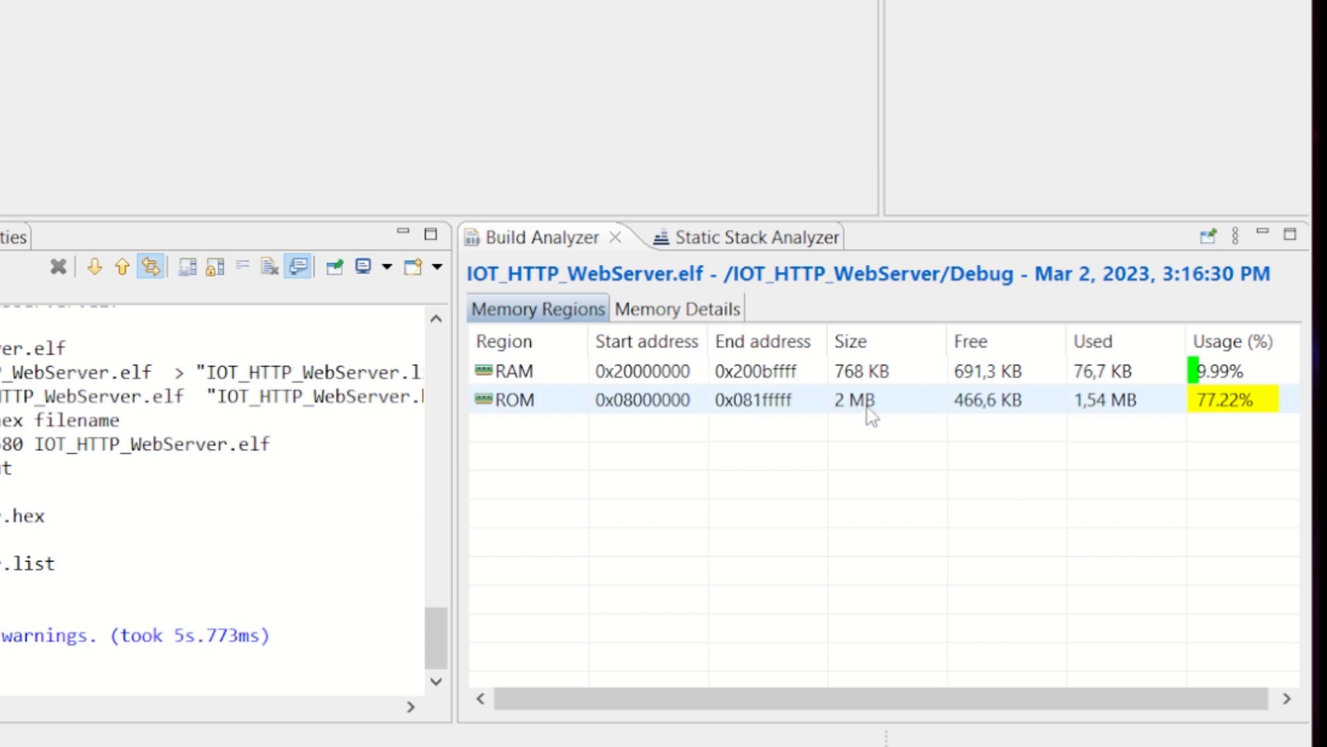
mouse_move(1249, 415)
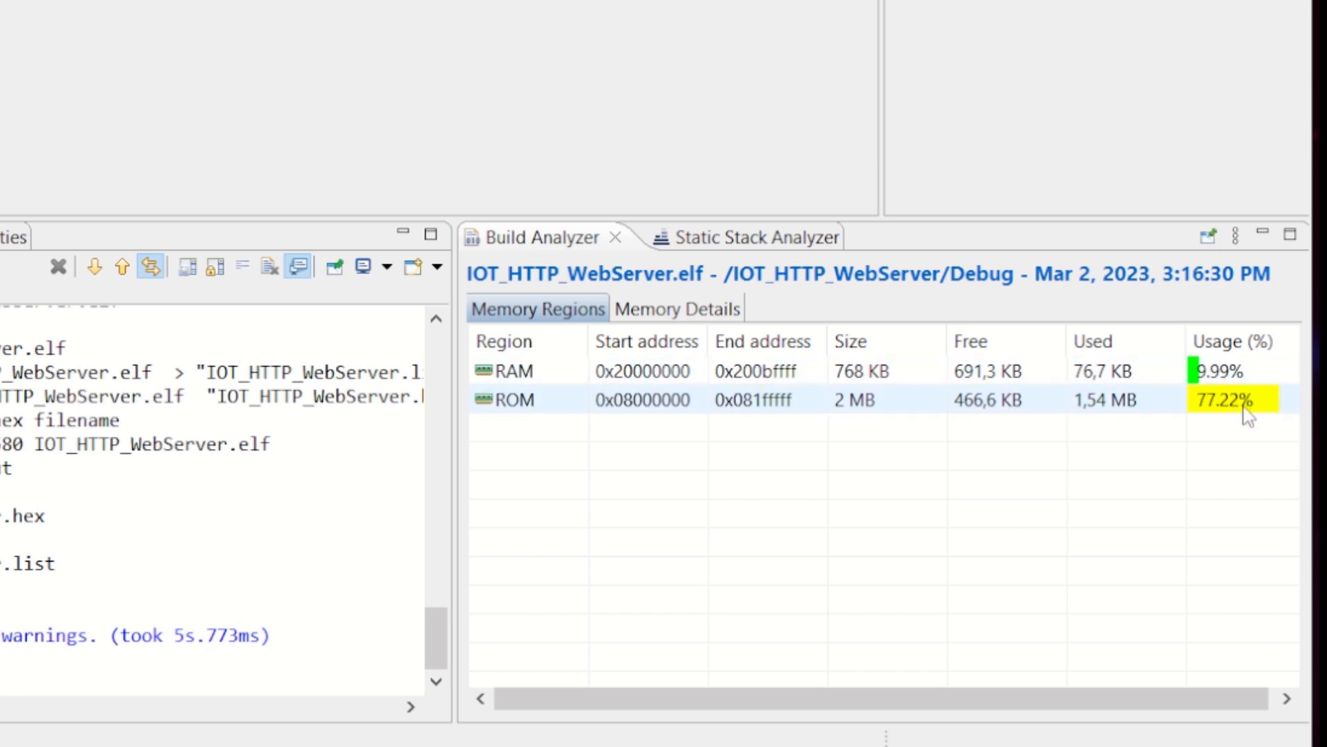
mouse_move(1126, 423)
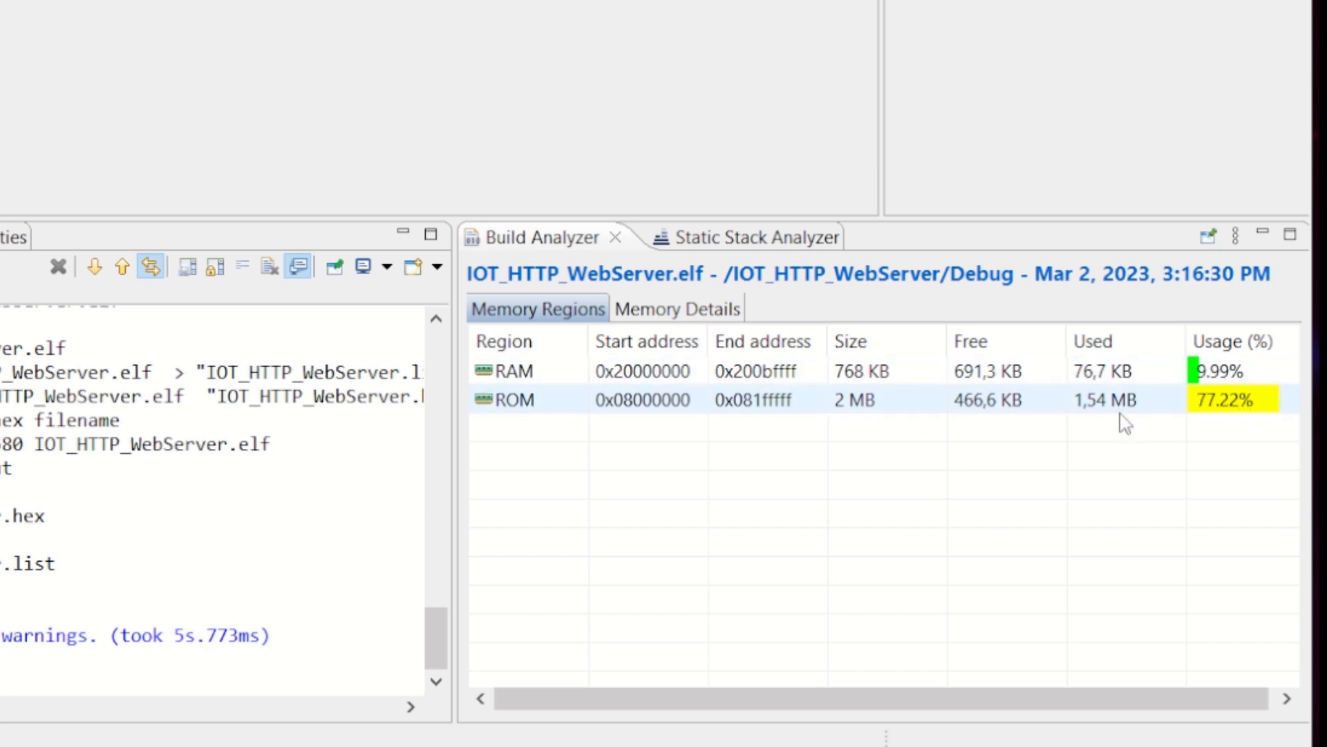
mouse_move(1101, 414)
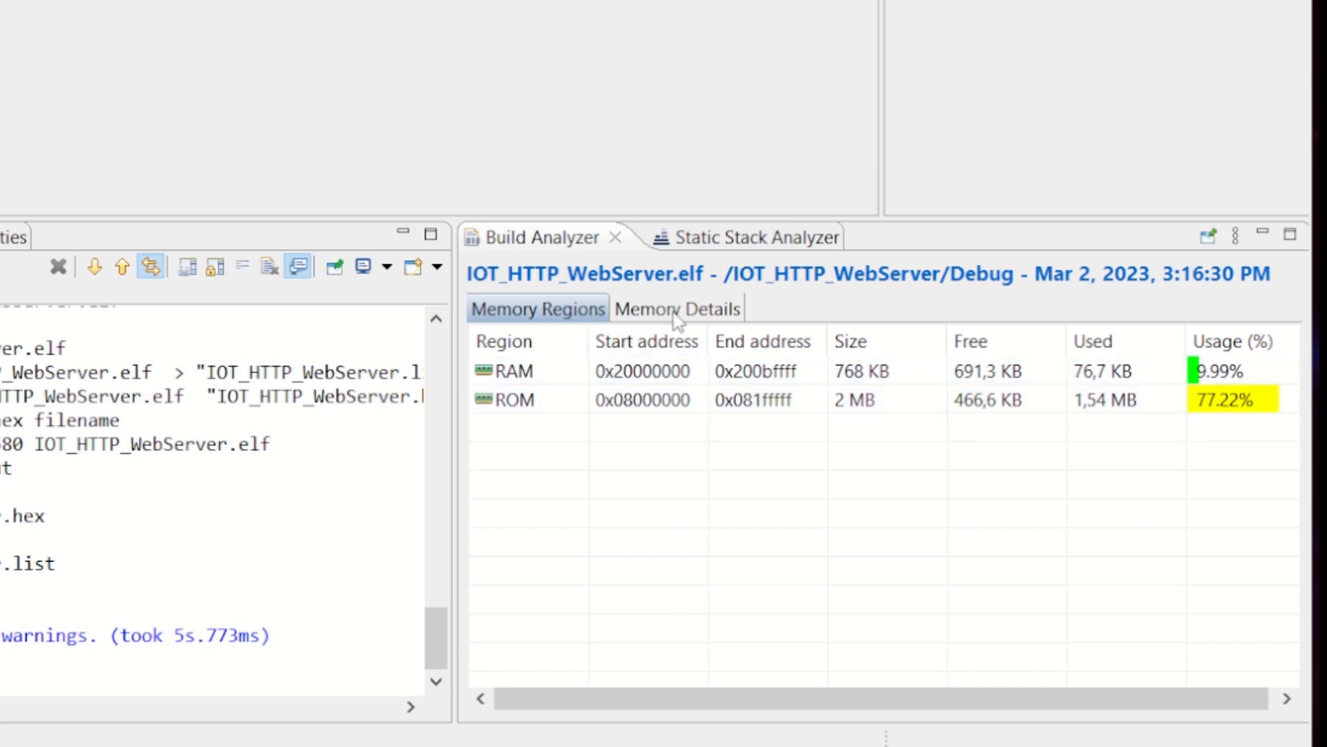
Open Memory Details, expand ROM > .rodata and inspect http_get_cmd_size
left_click(676, 308)
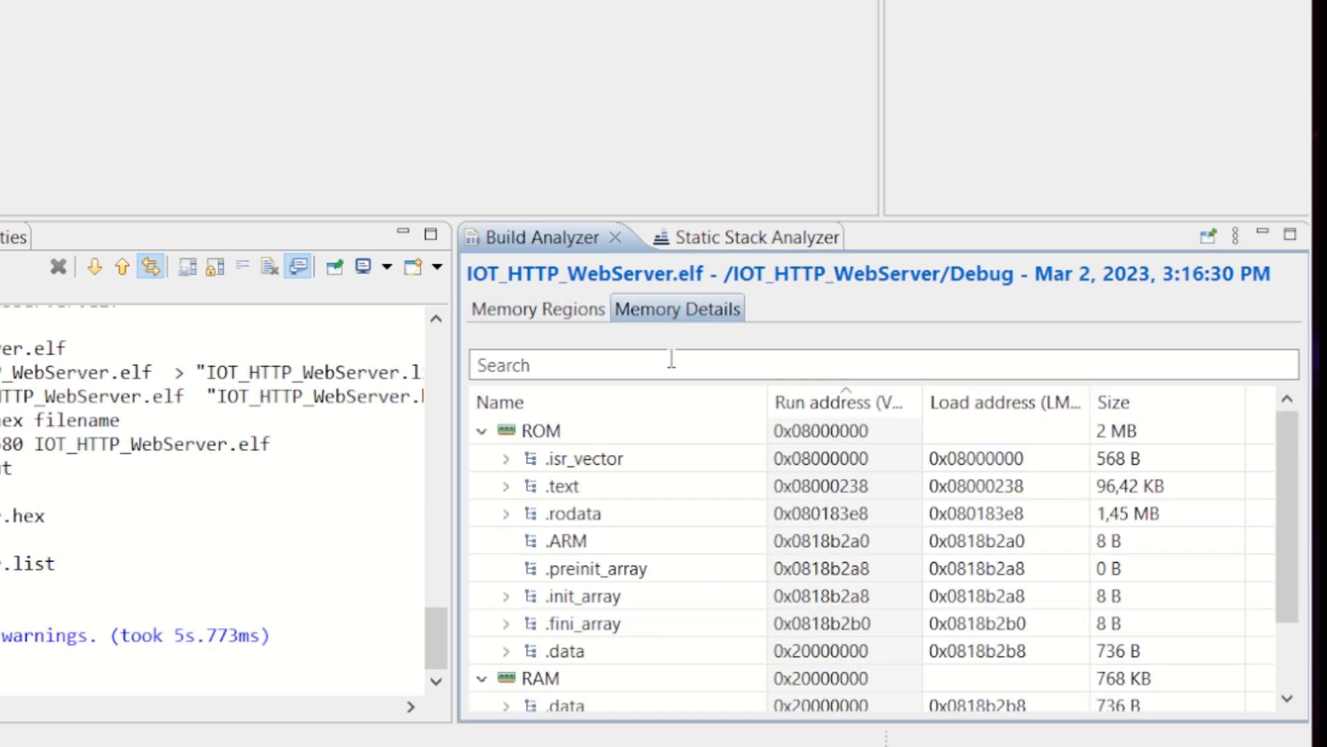
left_click(542, 430)
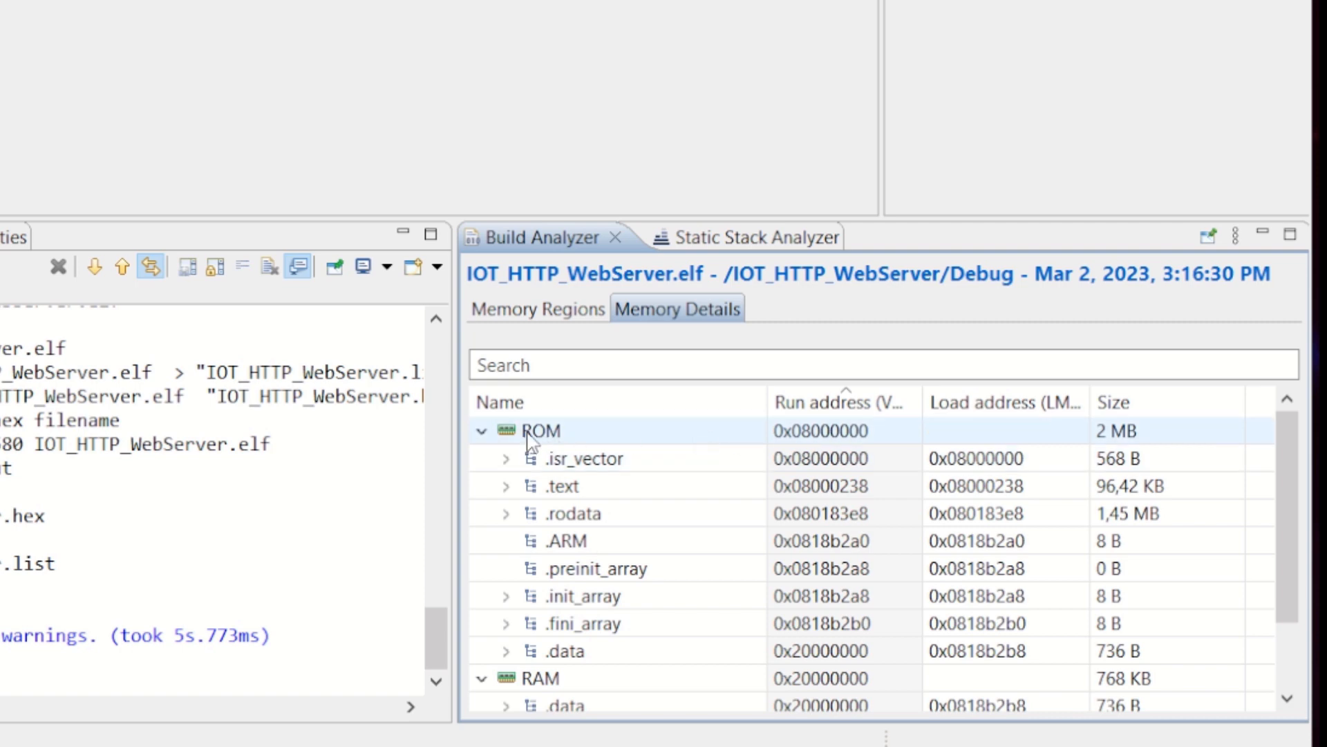
left_click(574, 513)
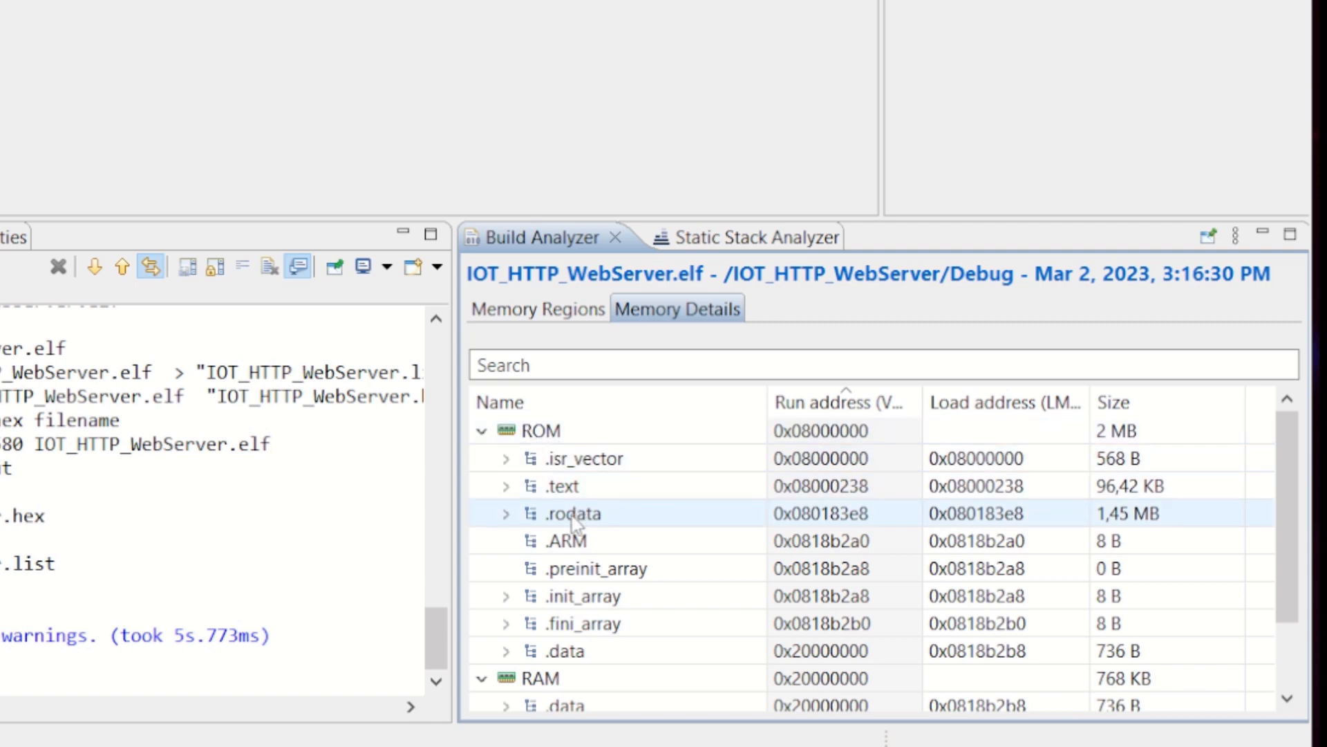
mouse_move(525, 521)
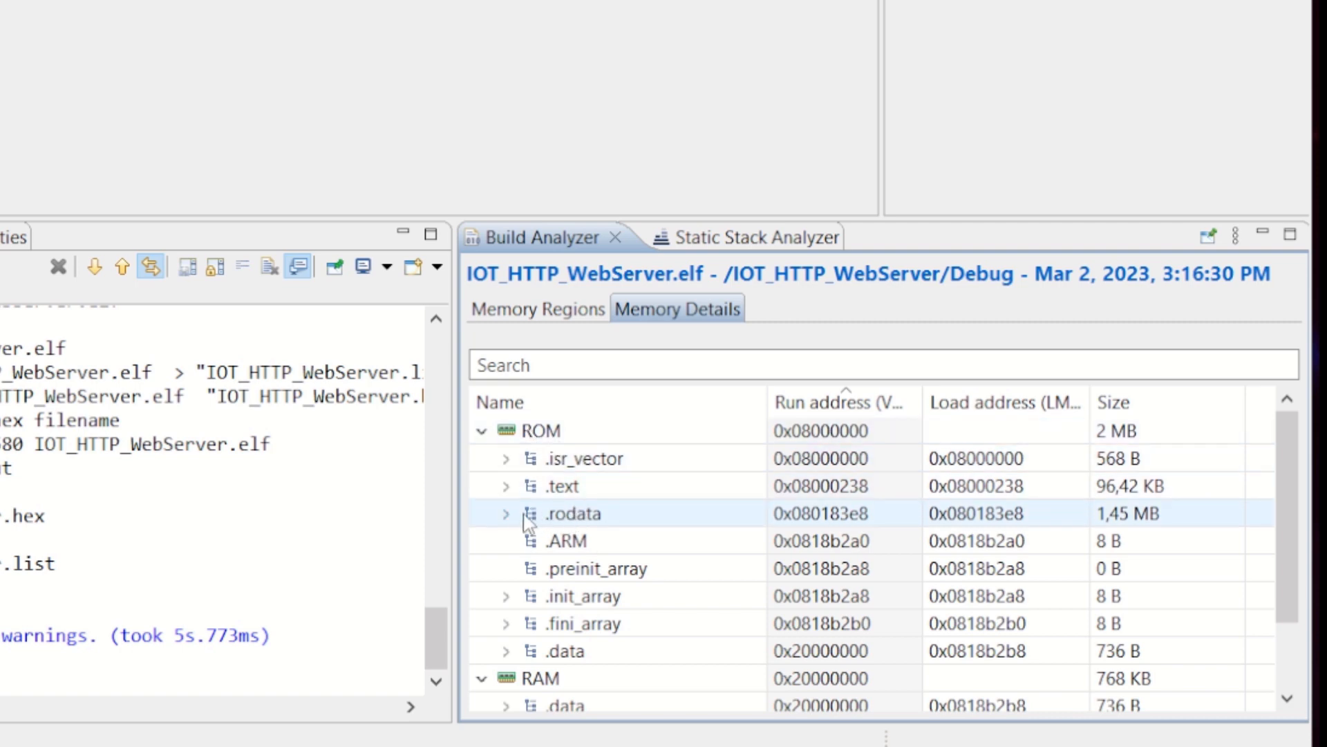
left_click(506, 513)
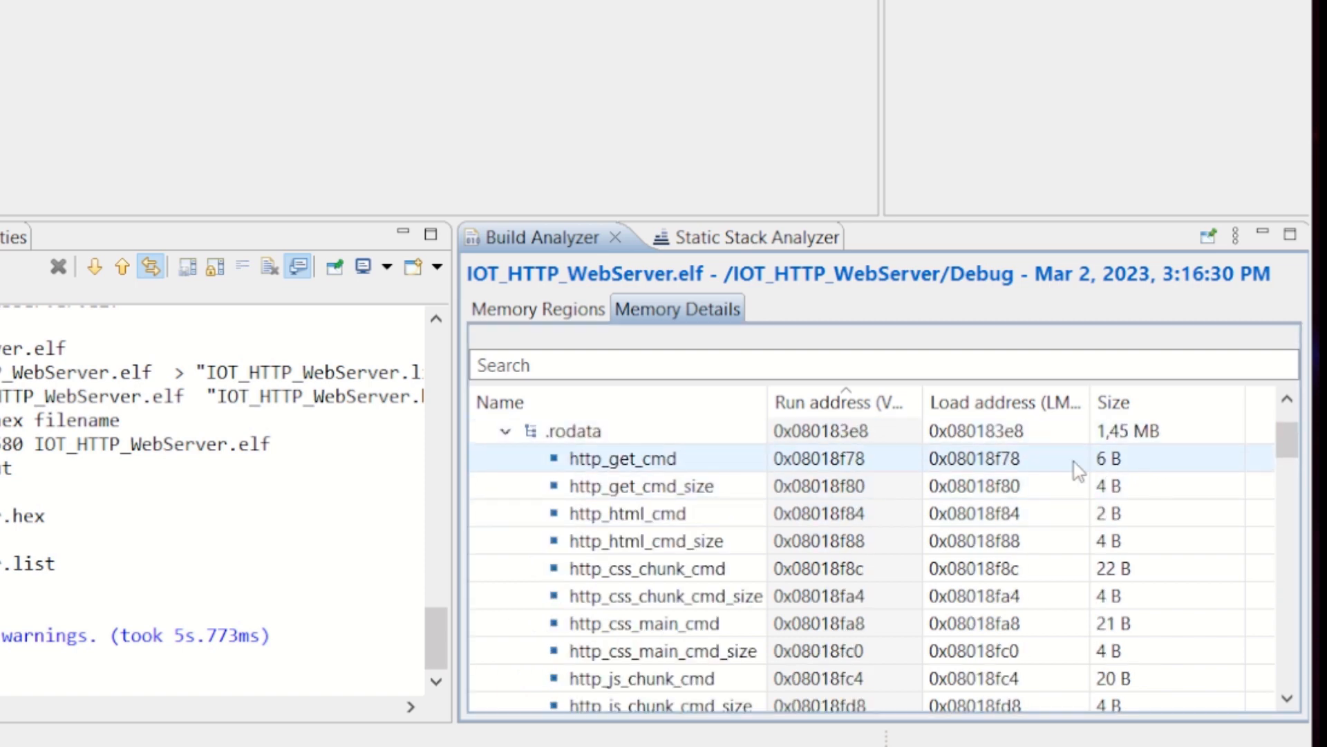
left_click(641, 485)
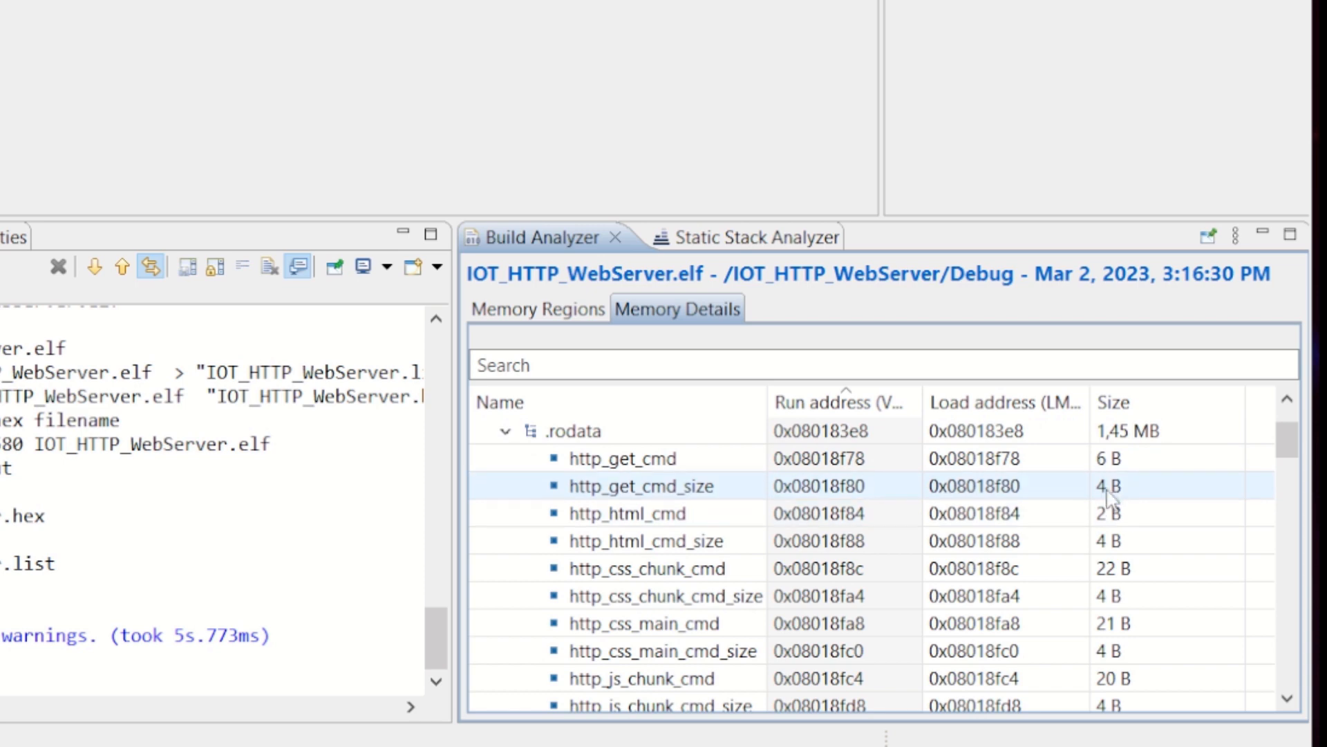
Check sizes of css_main_buff, css_shunk_buff, font_buff and image_buff (520.94 KB)
scroll("down", 3)
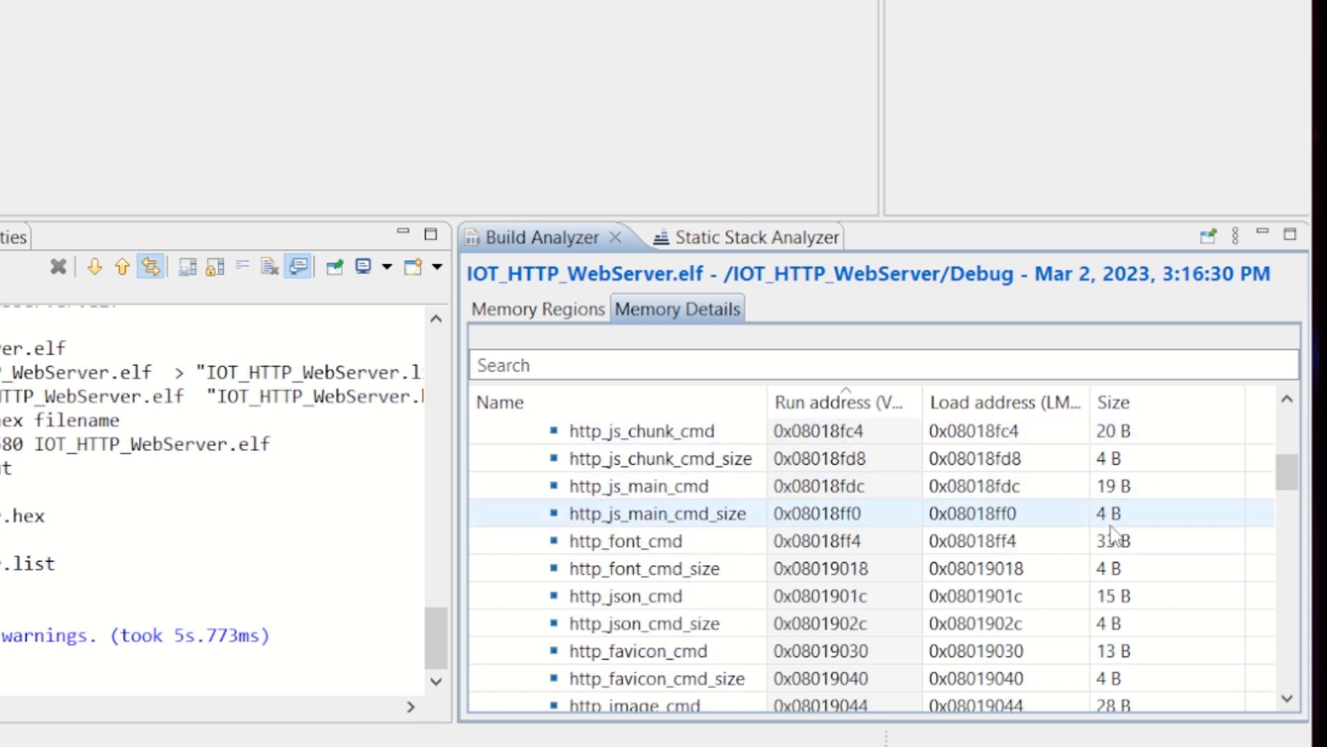
scroll("down", 3)
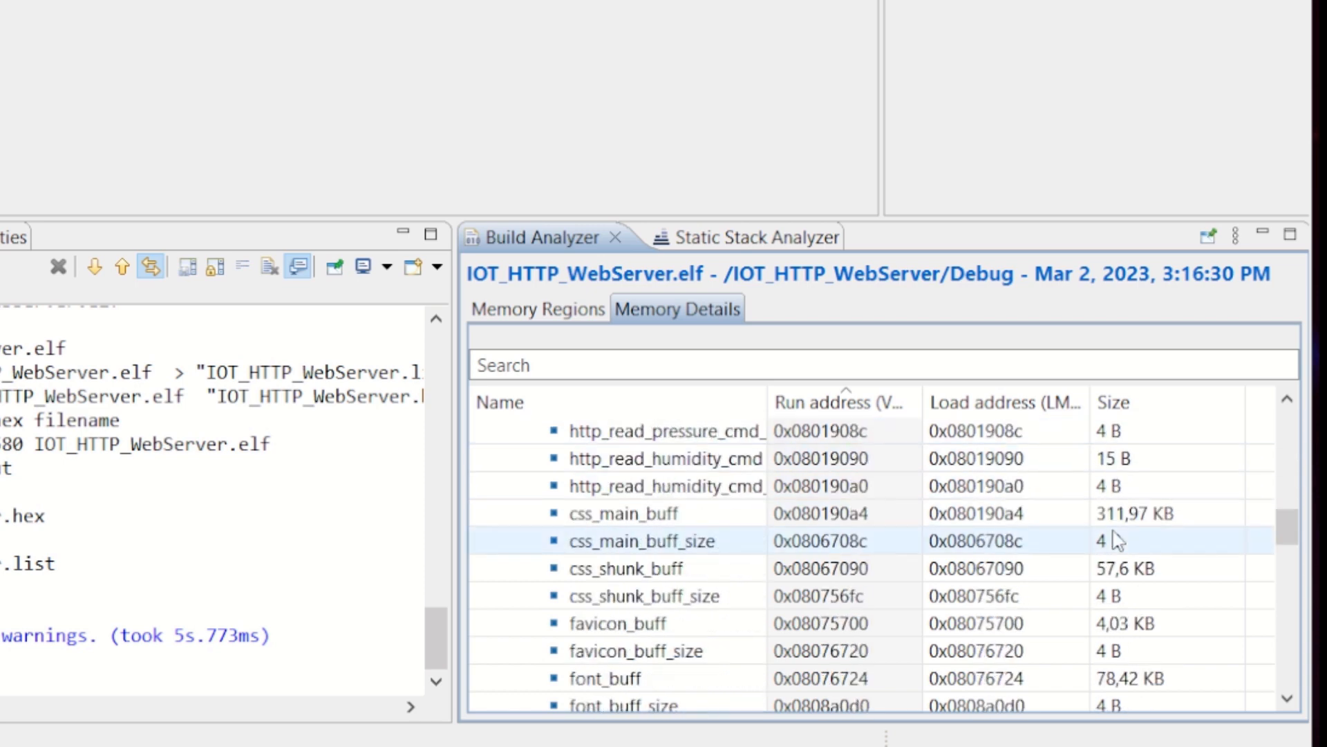
left_click(623, 513)
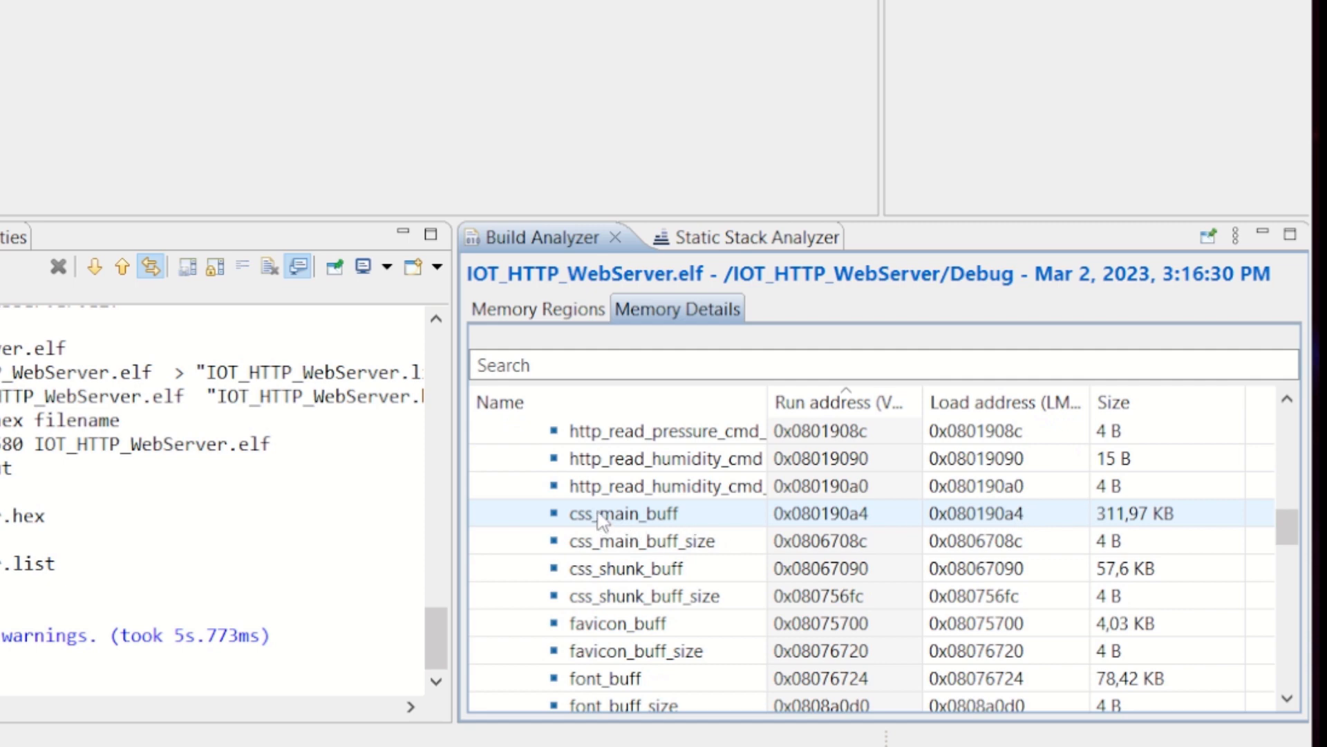
mouse_move(607, 532)
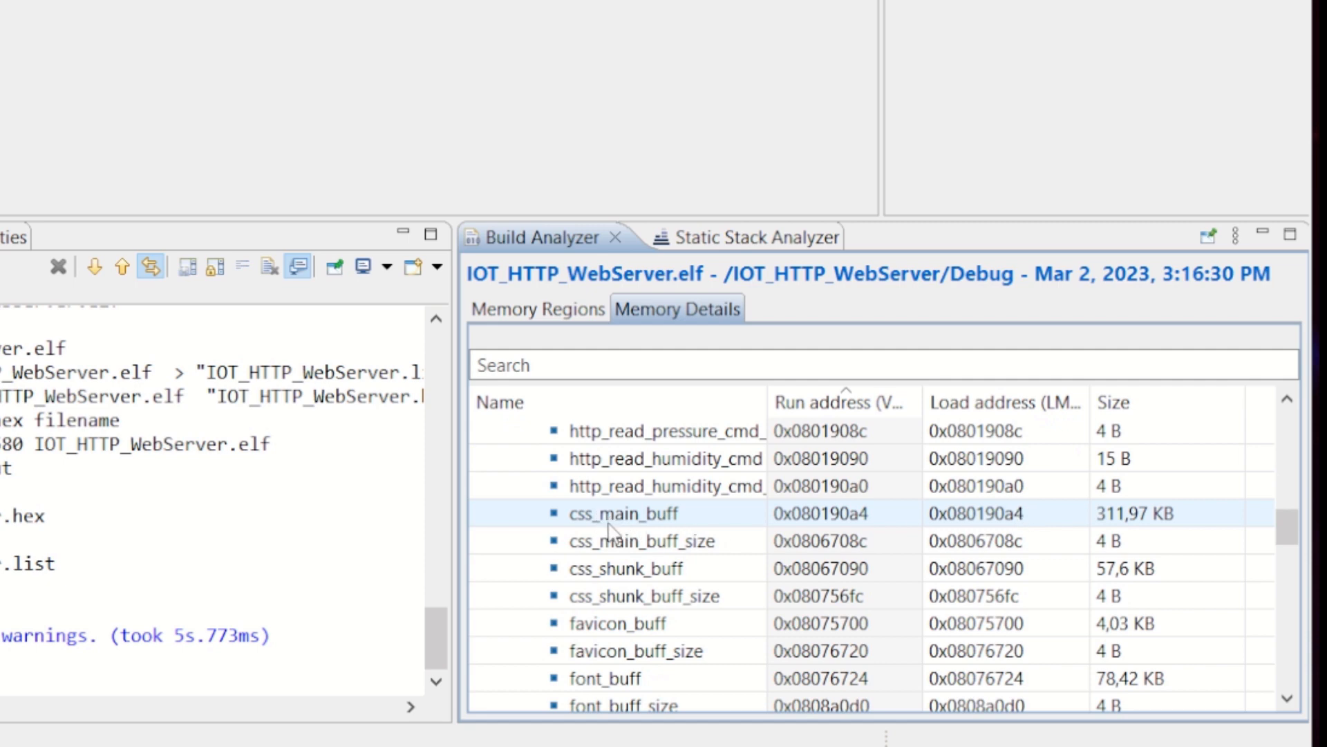
mouse_move(1130, 532)
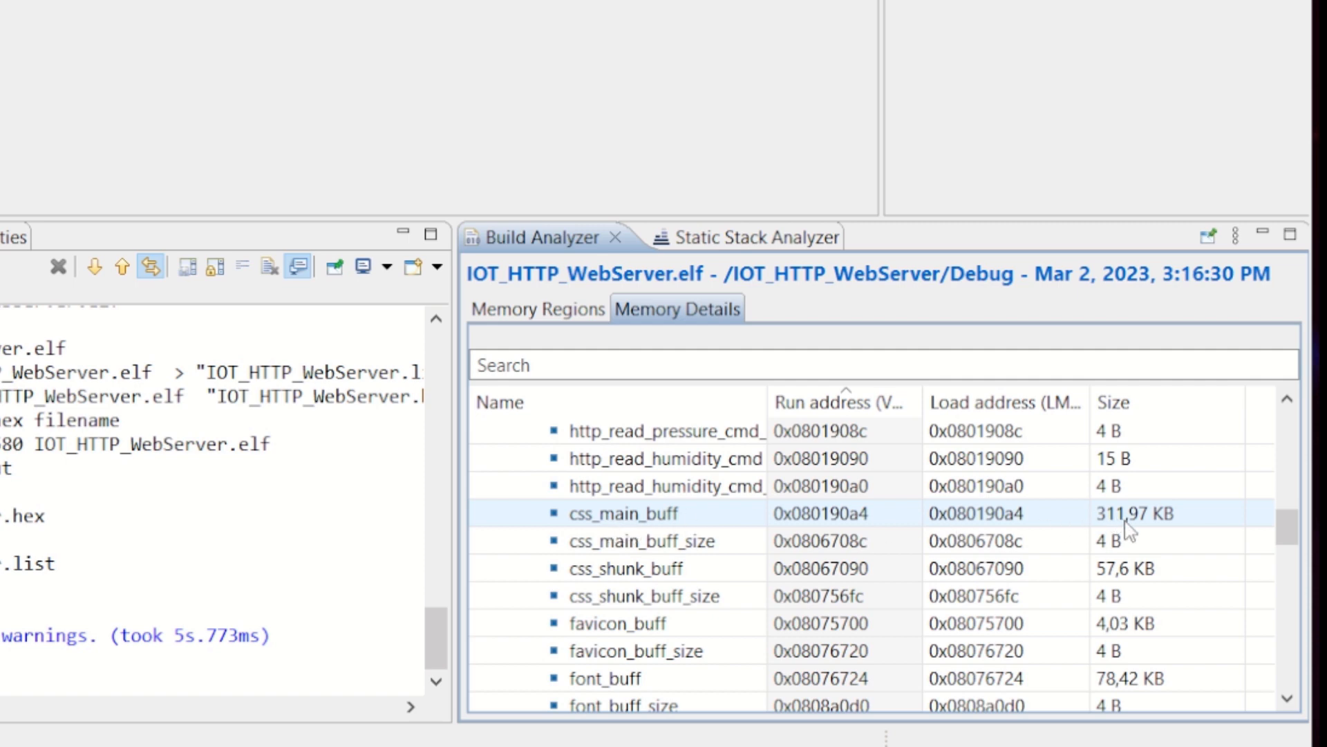
left_click(627, 568)
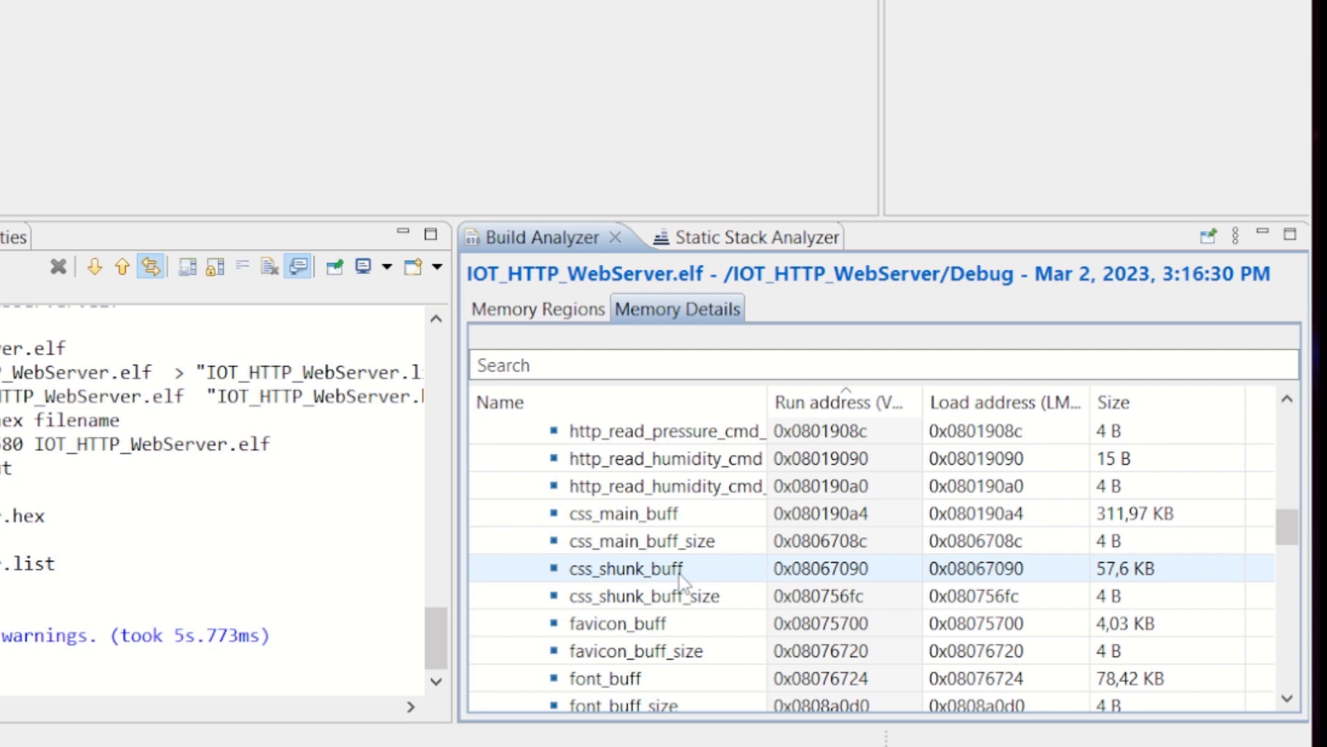
mouse_move(702, 578)
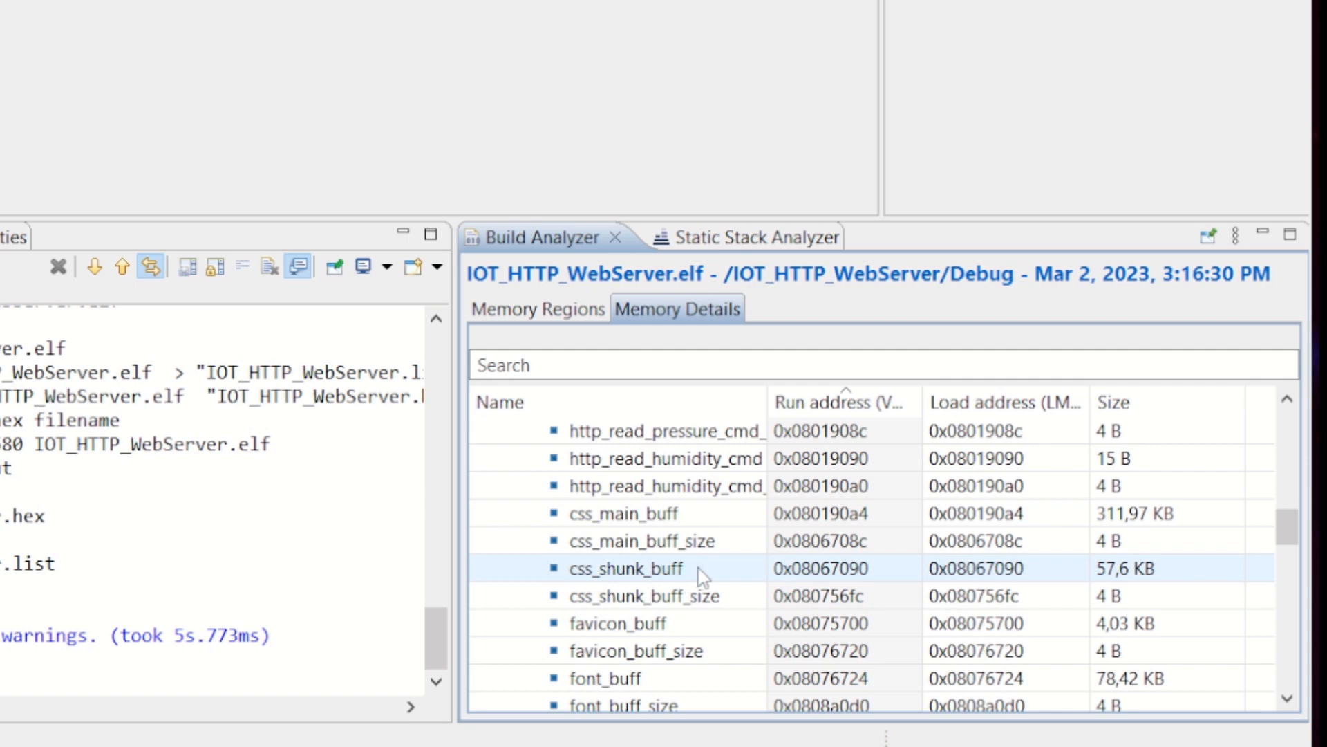
scroll("down", 3)
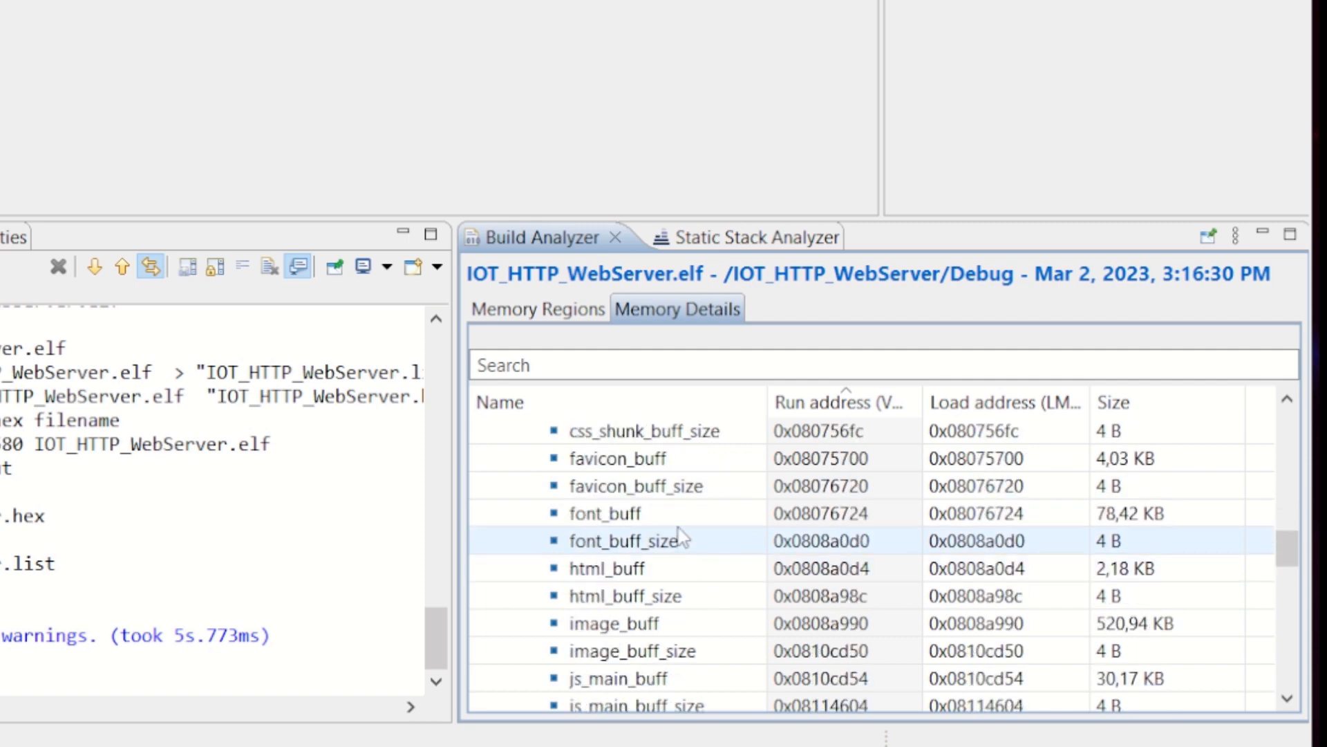
left_click(605, 513)
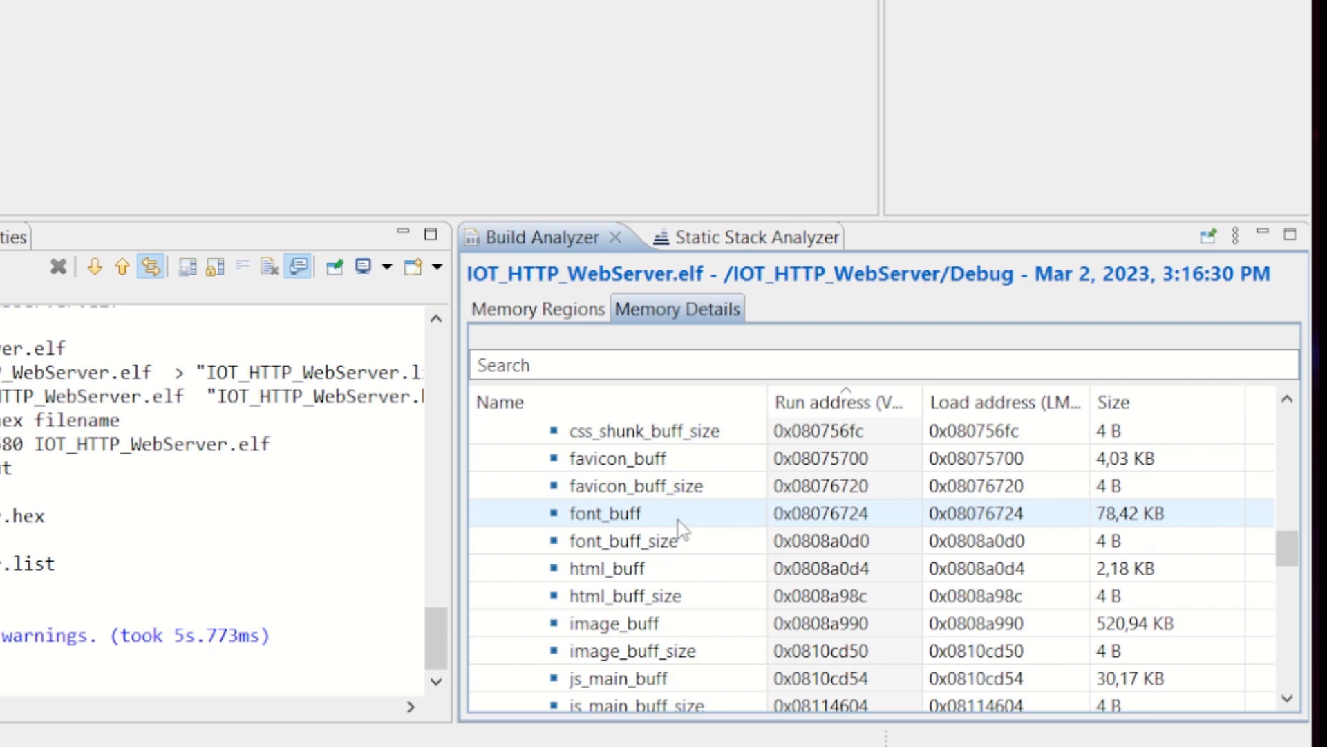
left_click(615, 623)
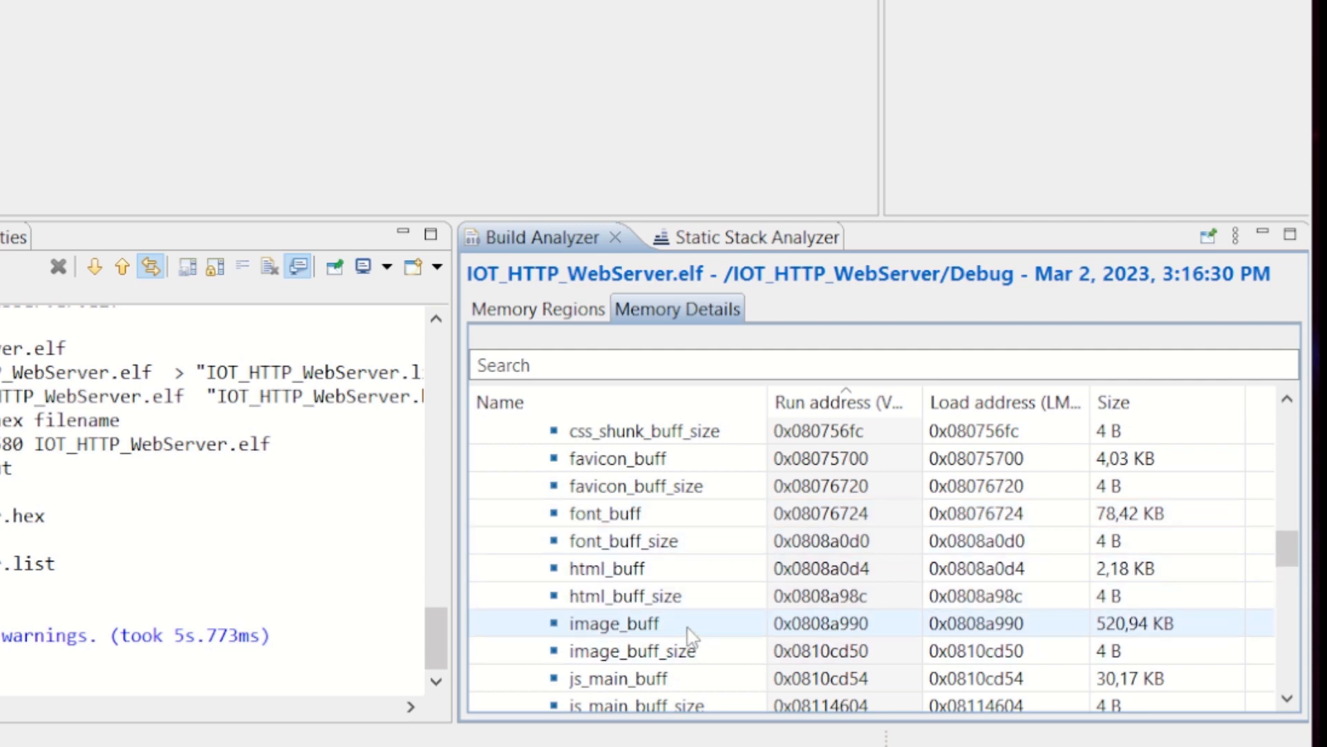
mouse_move(1143, 641)
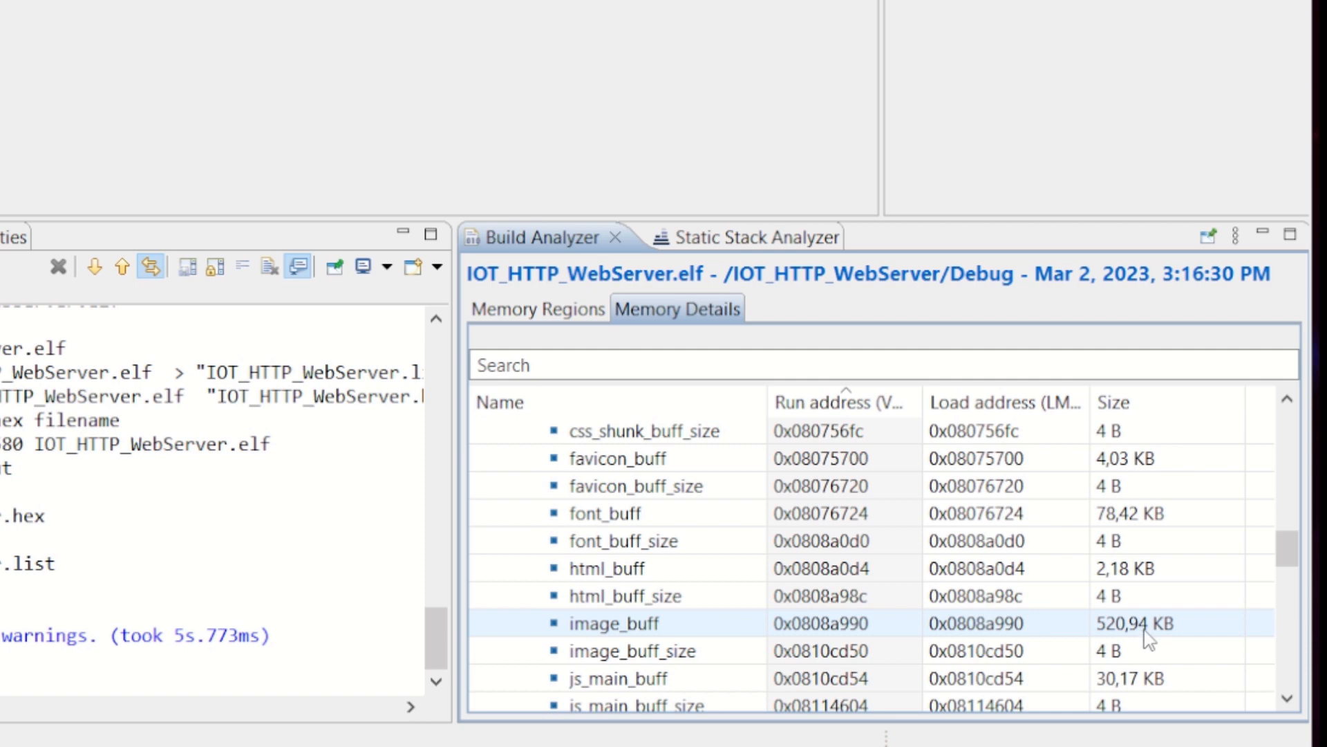
scroll("down", 3)
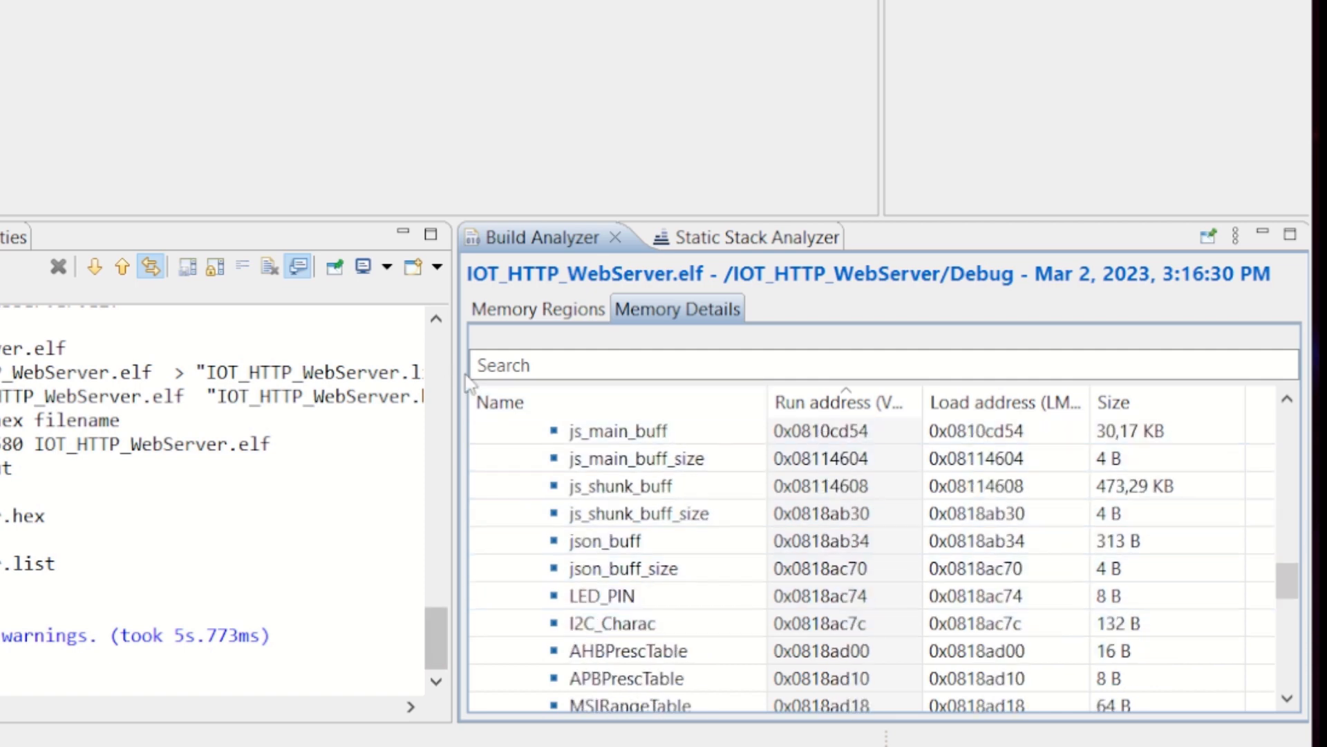
left_click(536, 307)
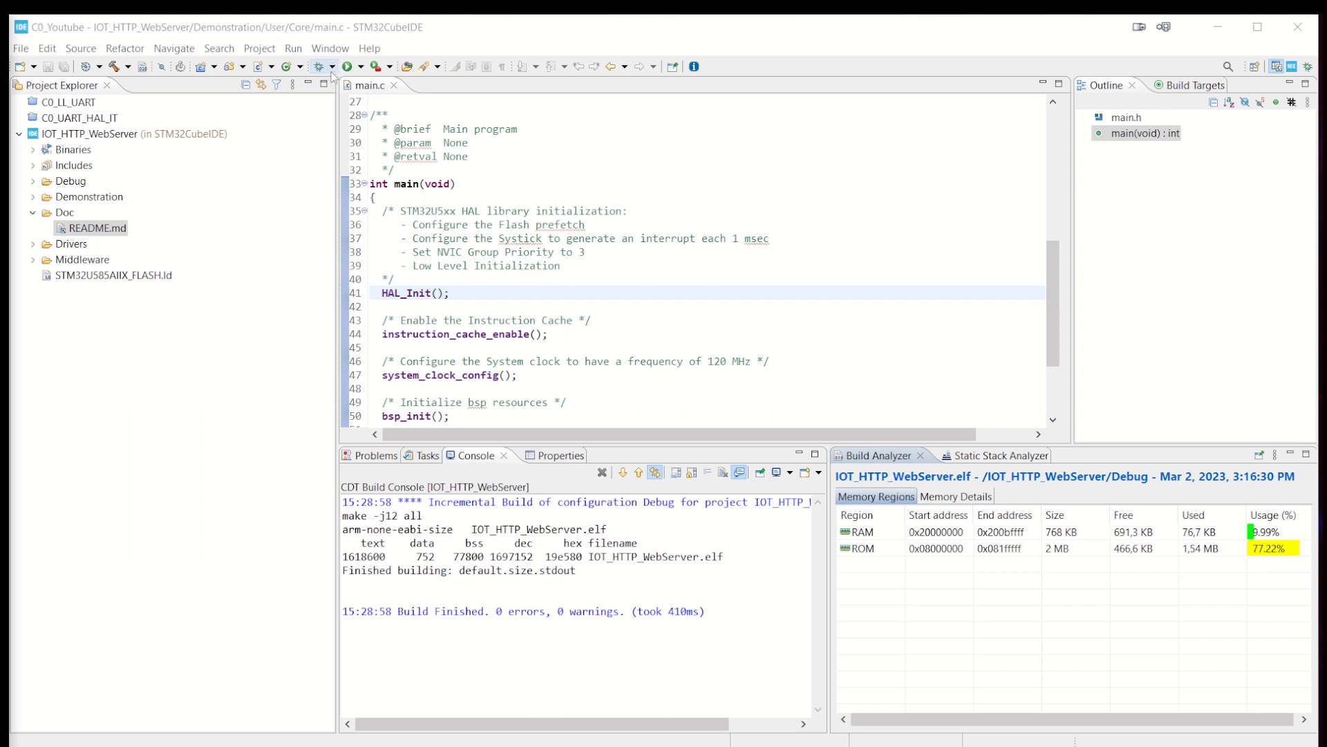
mouse_move(333, 75)
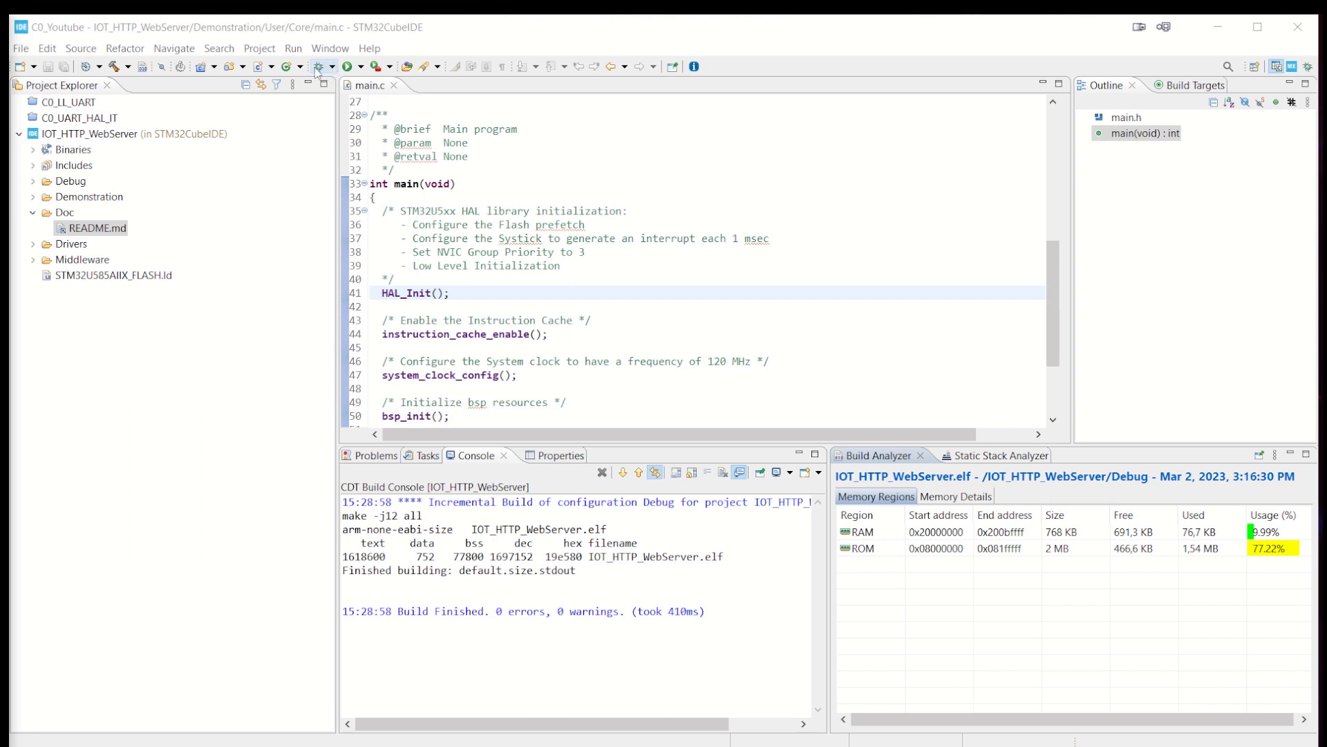
Attempt a debug launch, dismiss the Unable To Launch notice, and show the debug dropdown
left_click(316, 67)
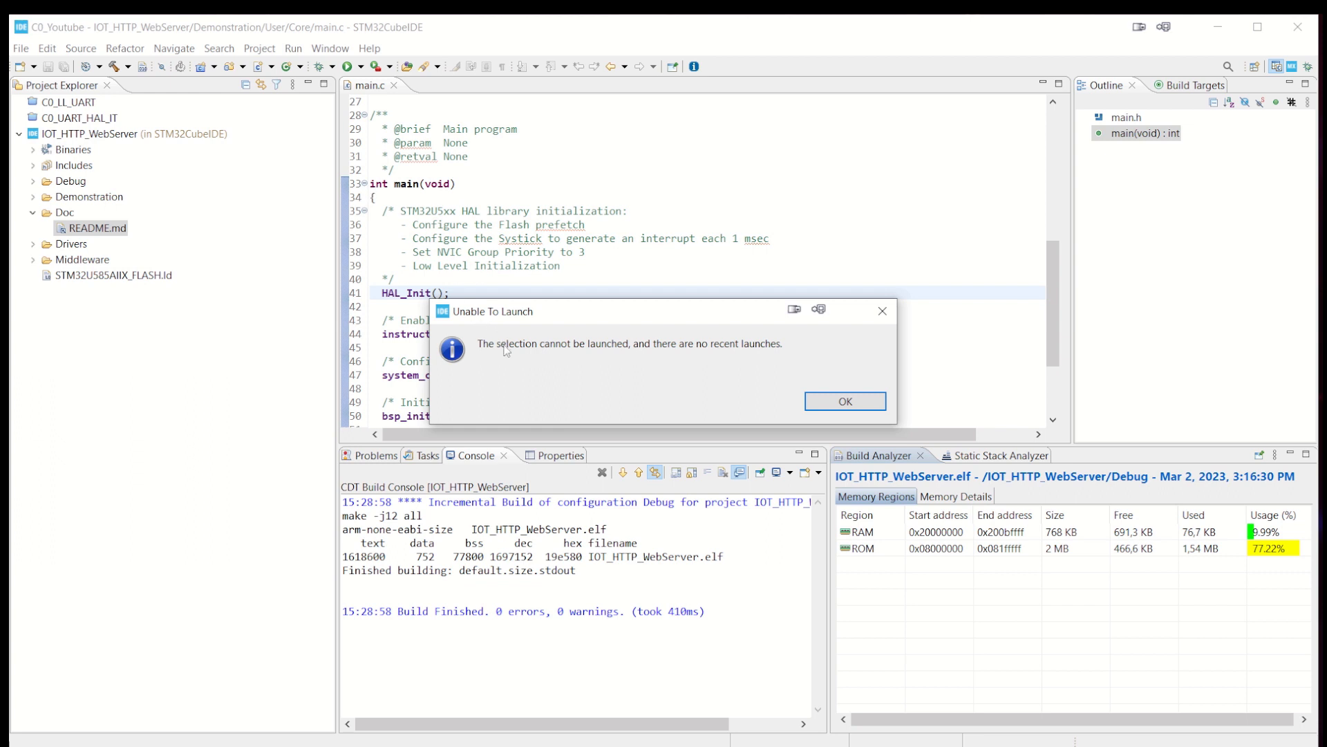
mouse_move(844, 400)
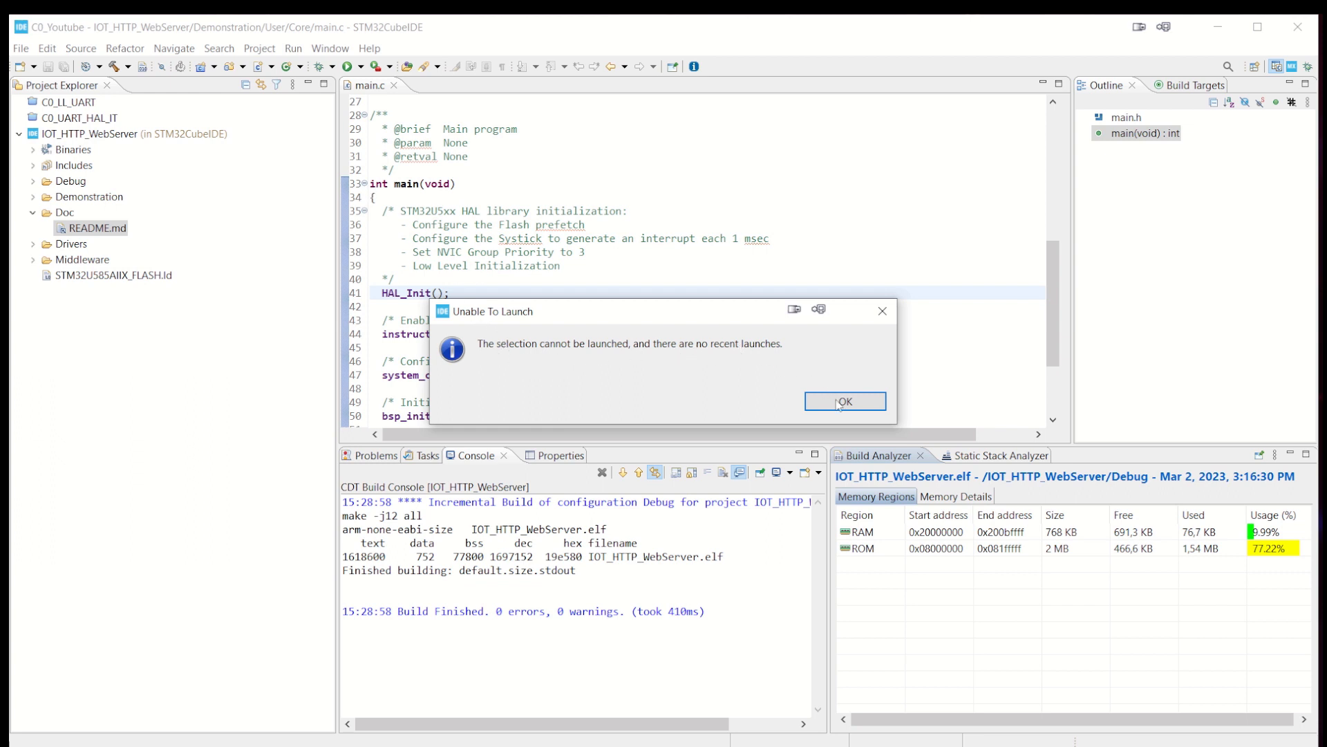
mouse_move(844, 400)
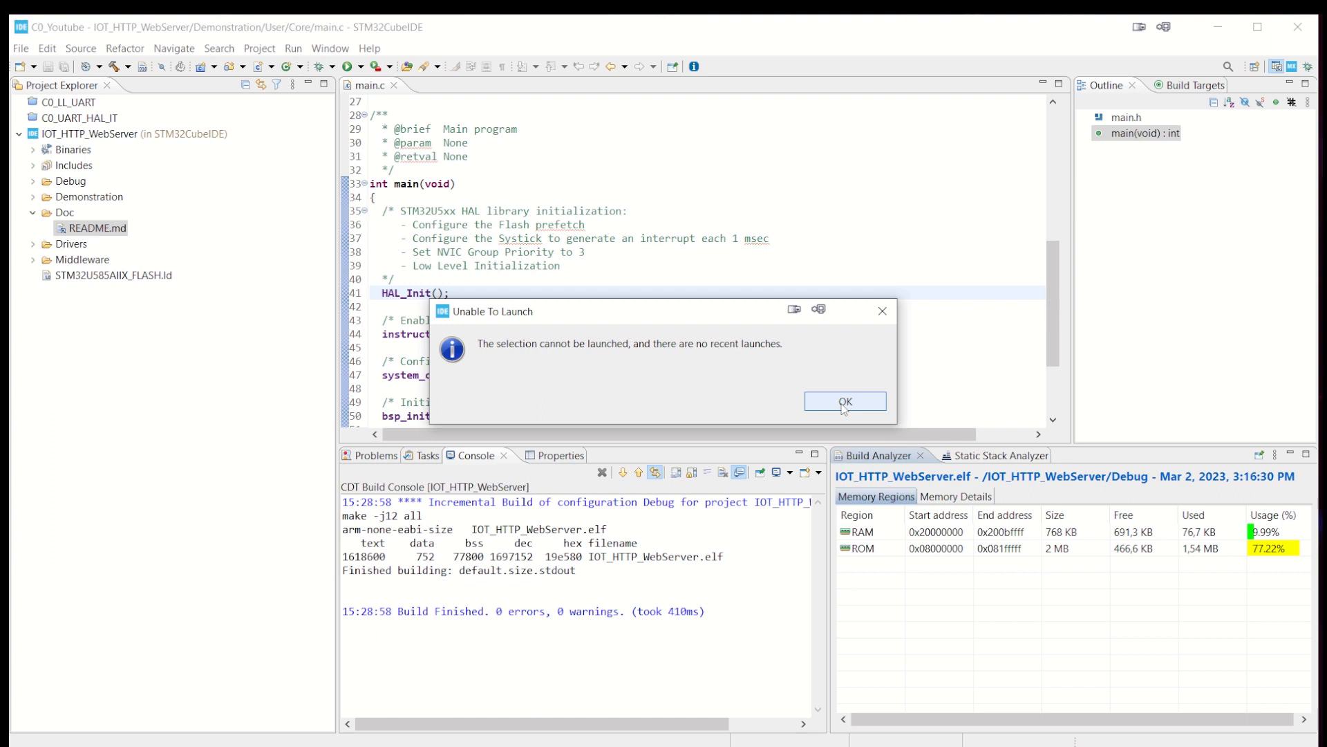
left_click(844, 400)
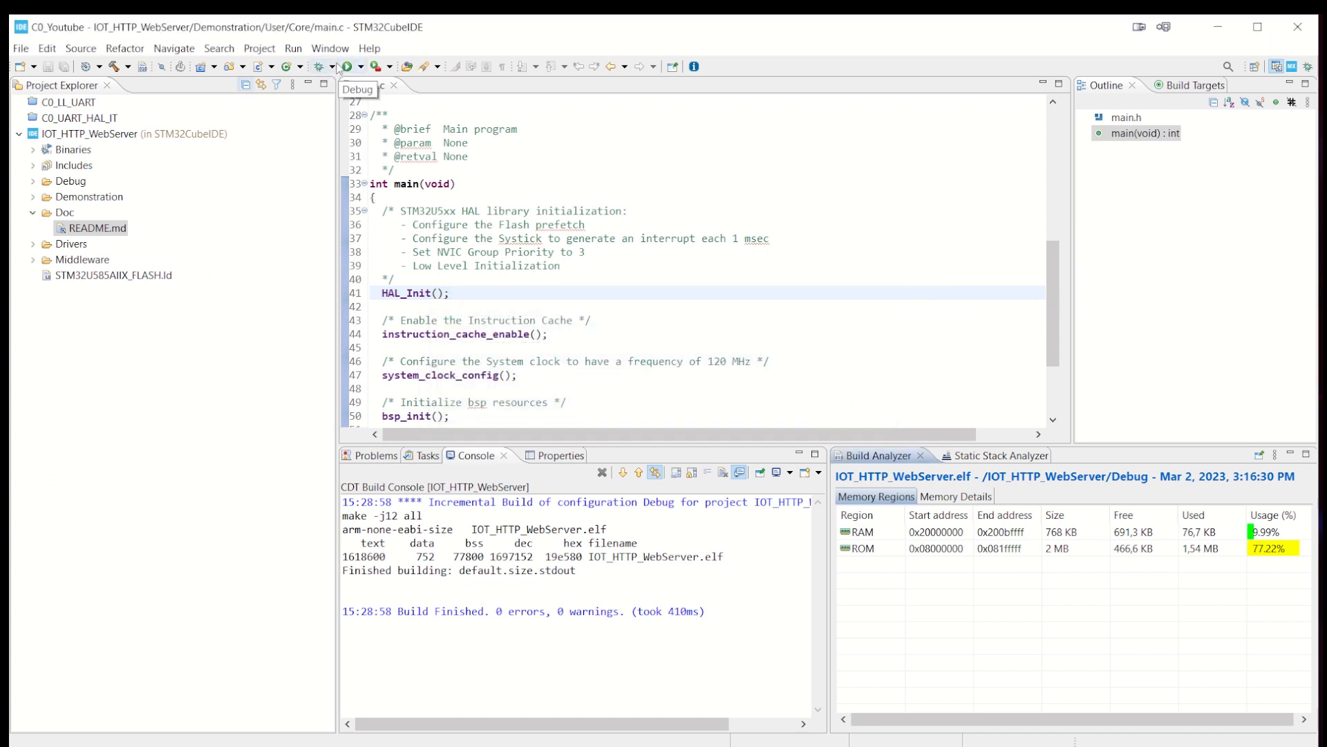
left_click(335, 66)
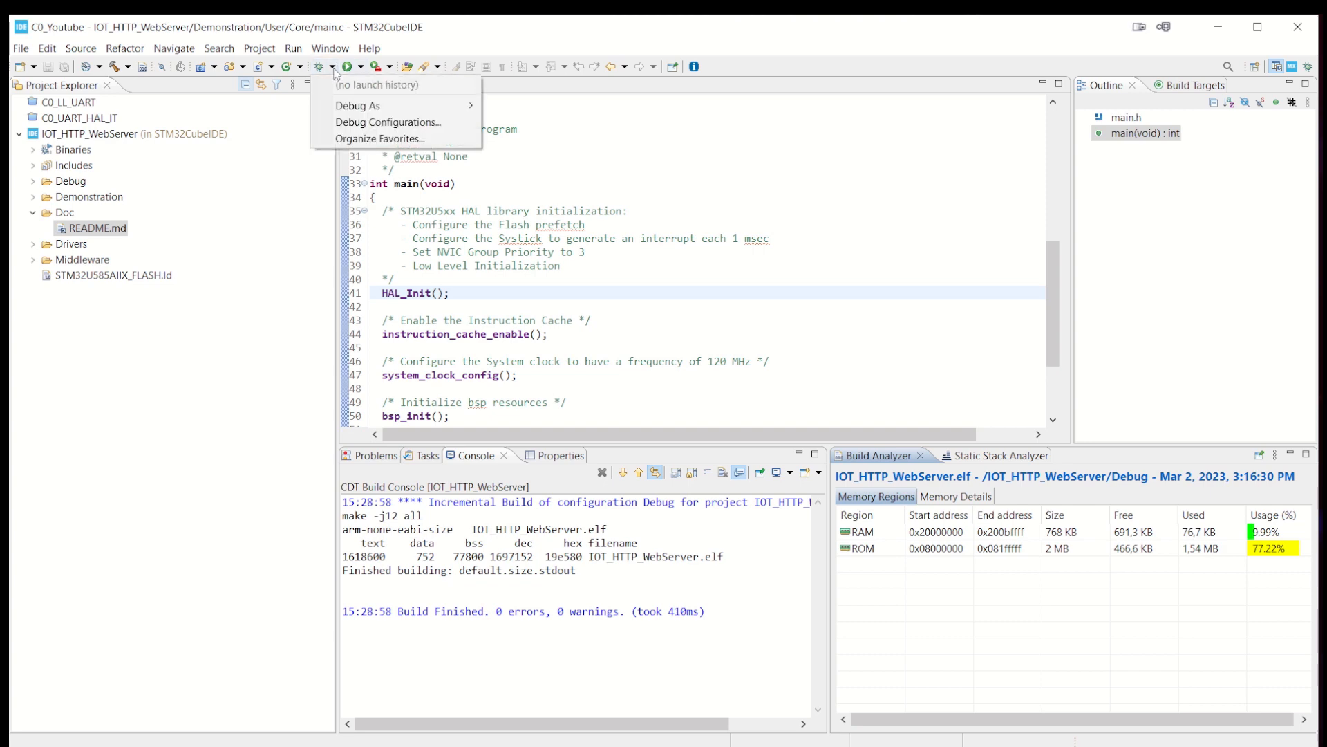
Create an STM32 C/C++ Application debug config using the scanned ST-LINK serial number
left_click(387, 121)
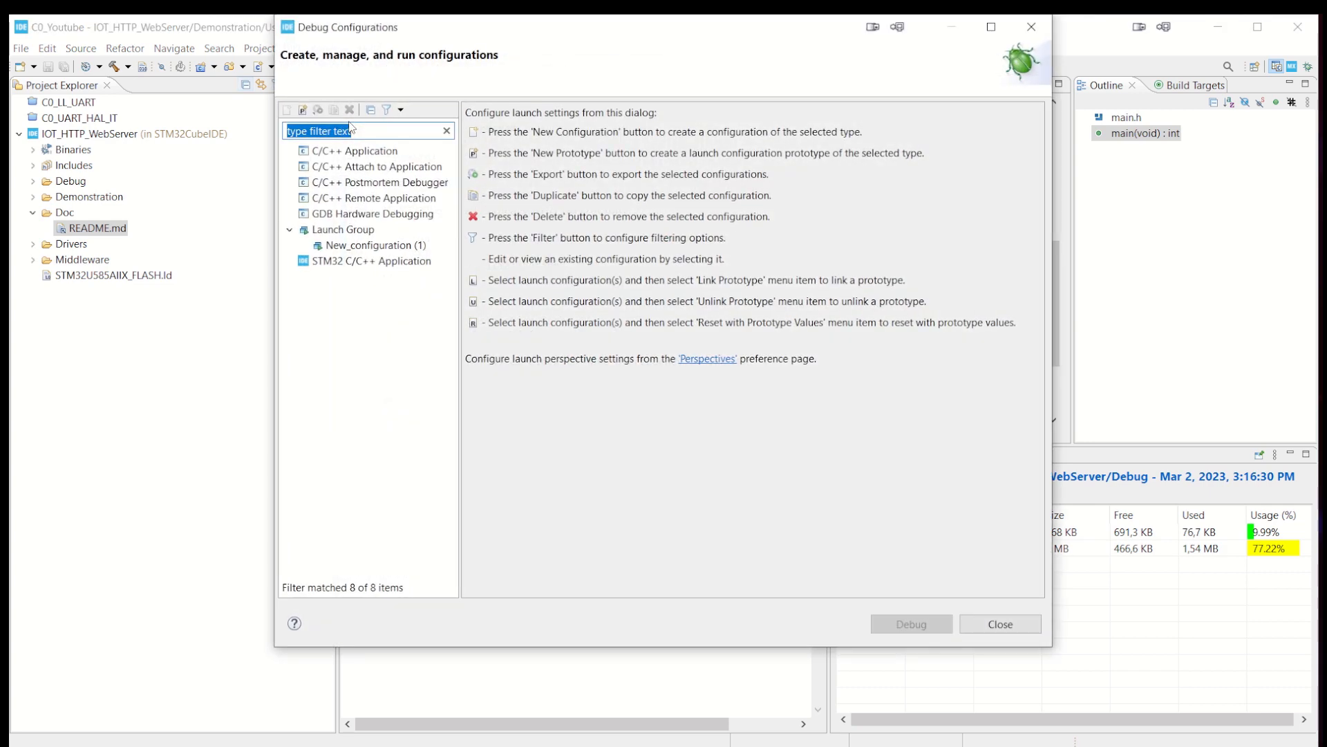
left_click(373, 261)
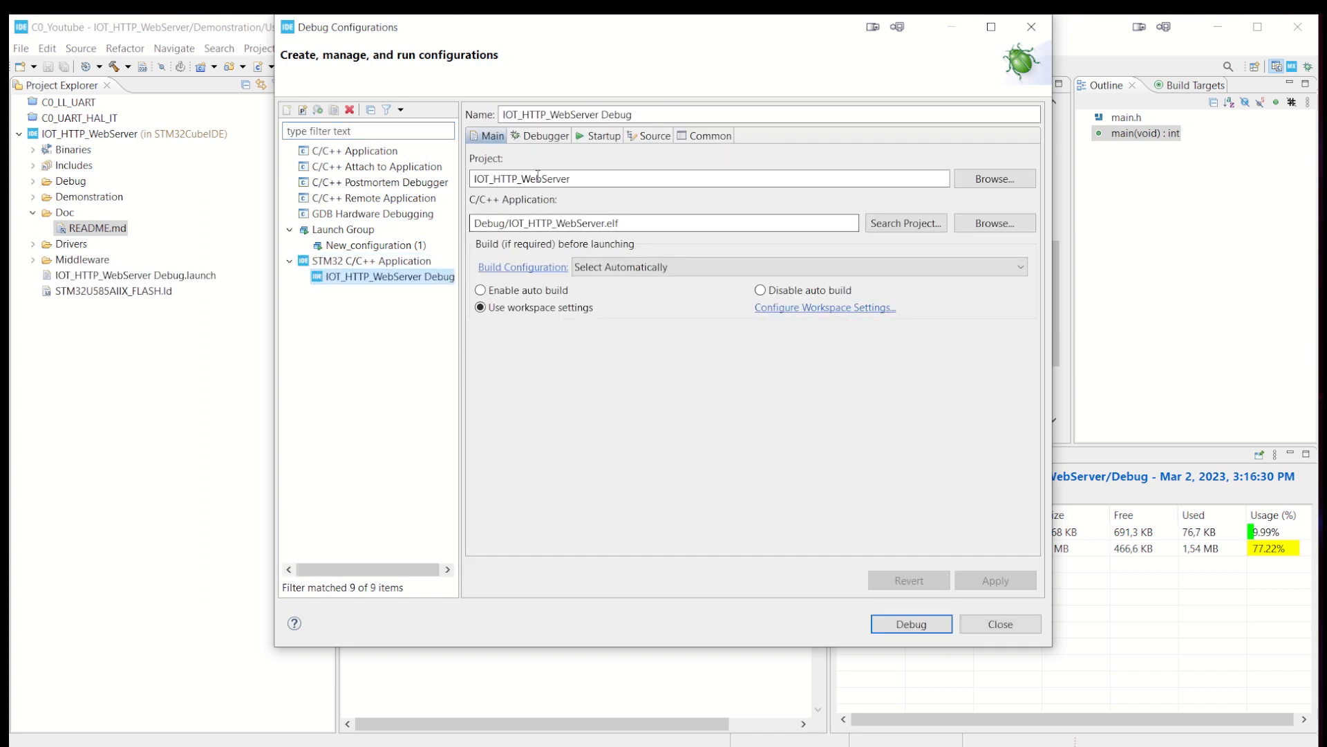
mouse_move(584, 179)
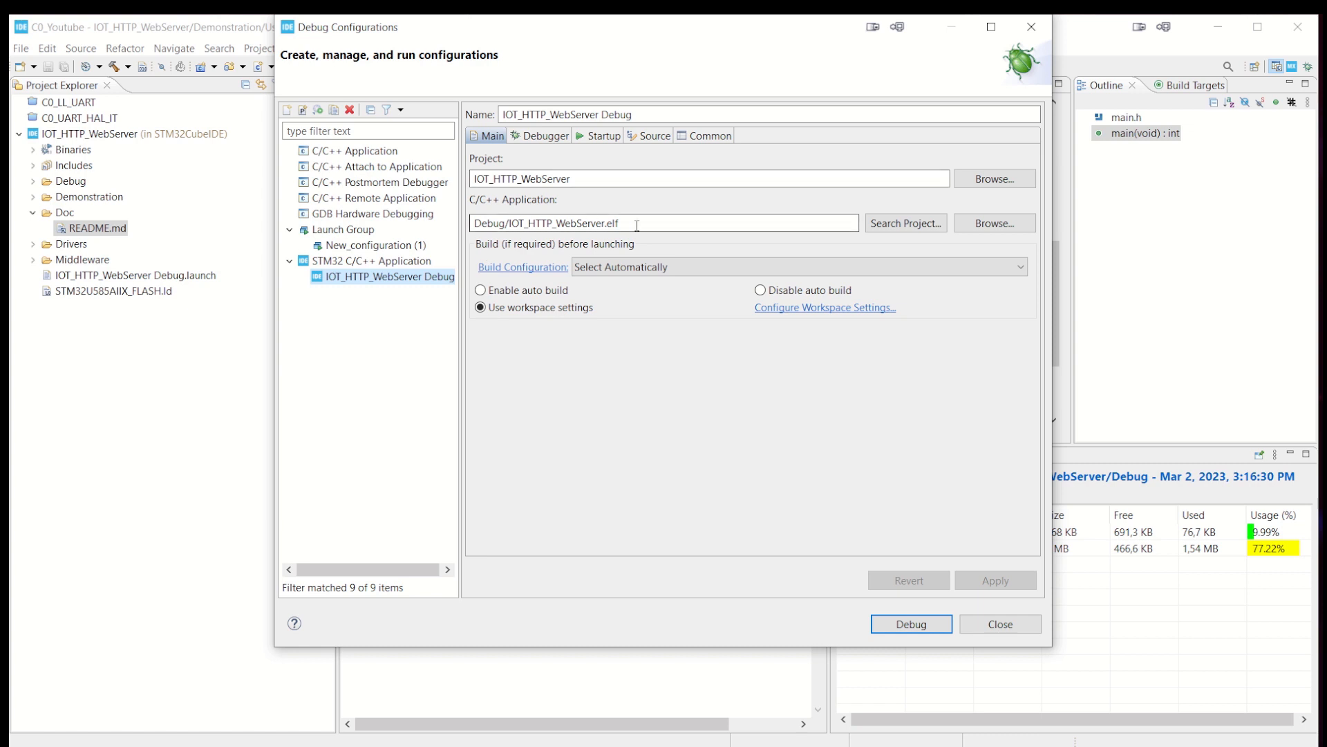
mouse_move(536, 144)
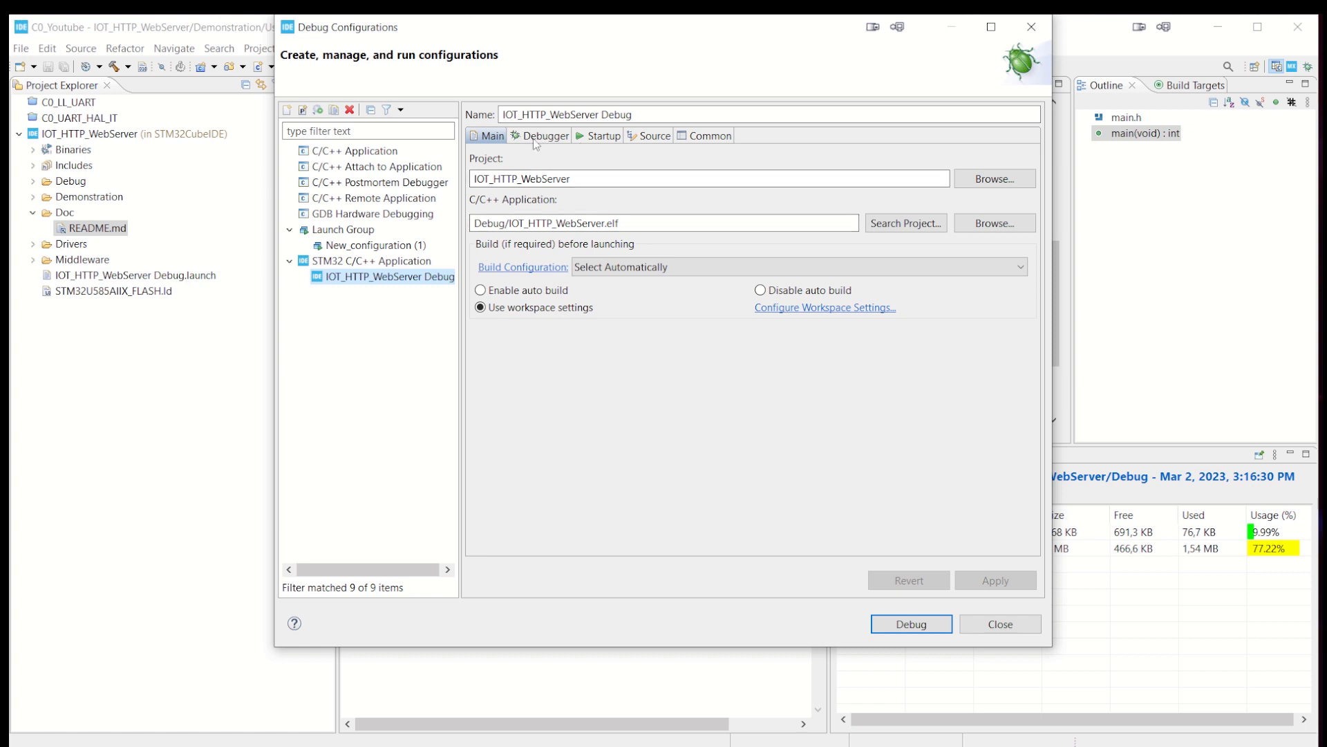
left_click(544, 136)
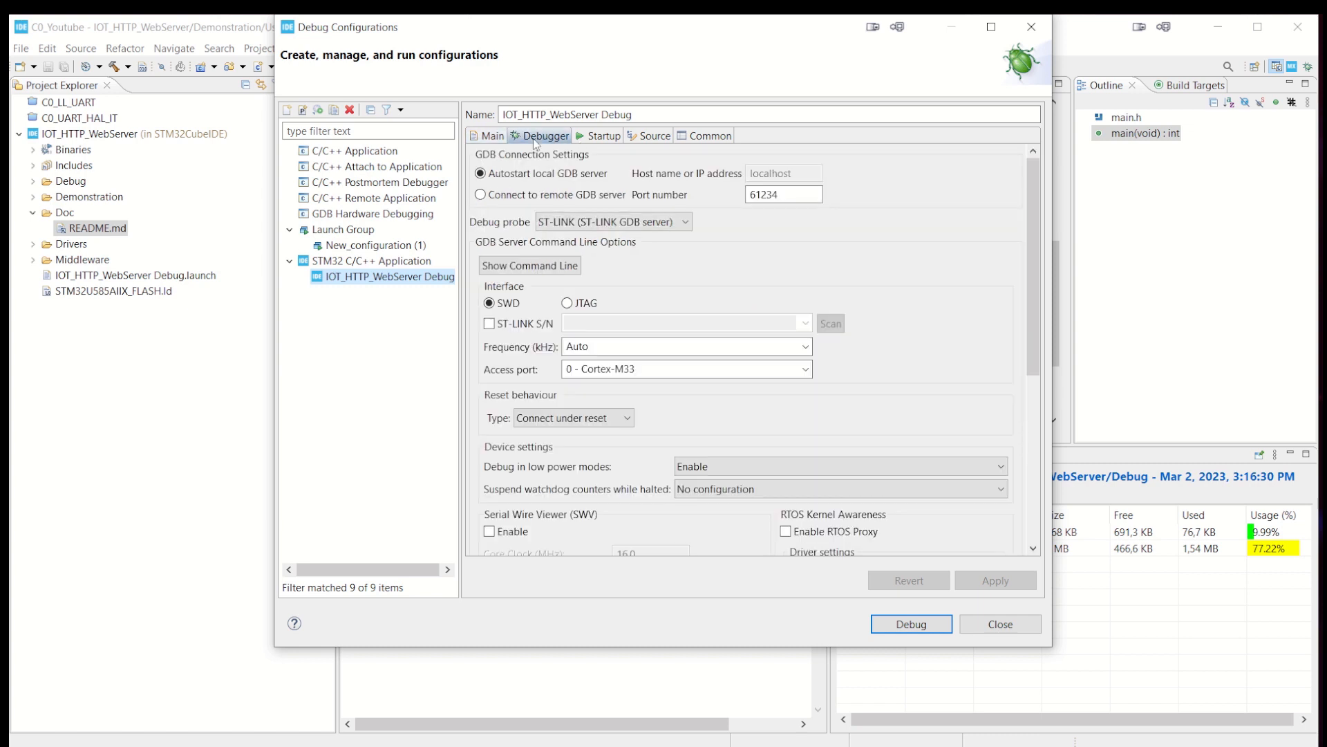
left_click(490, 323)
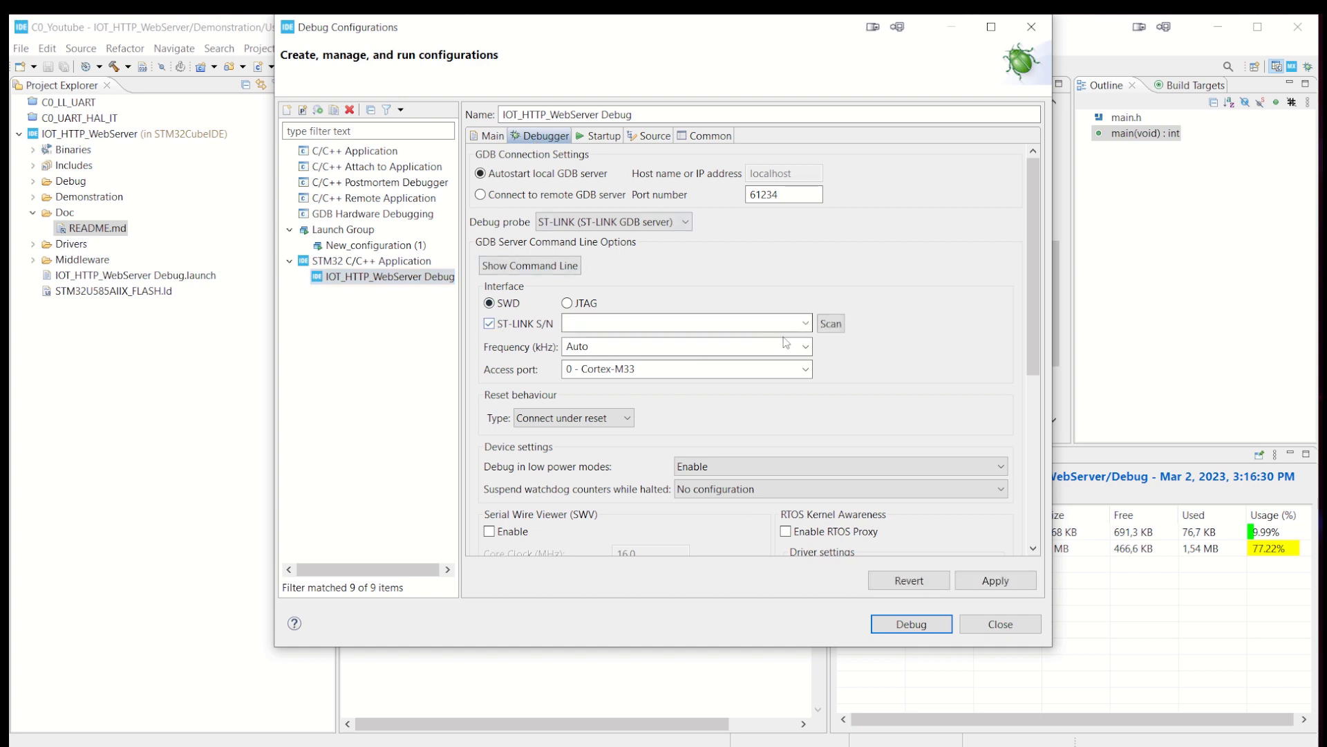
left_click(830, 323)
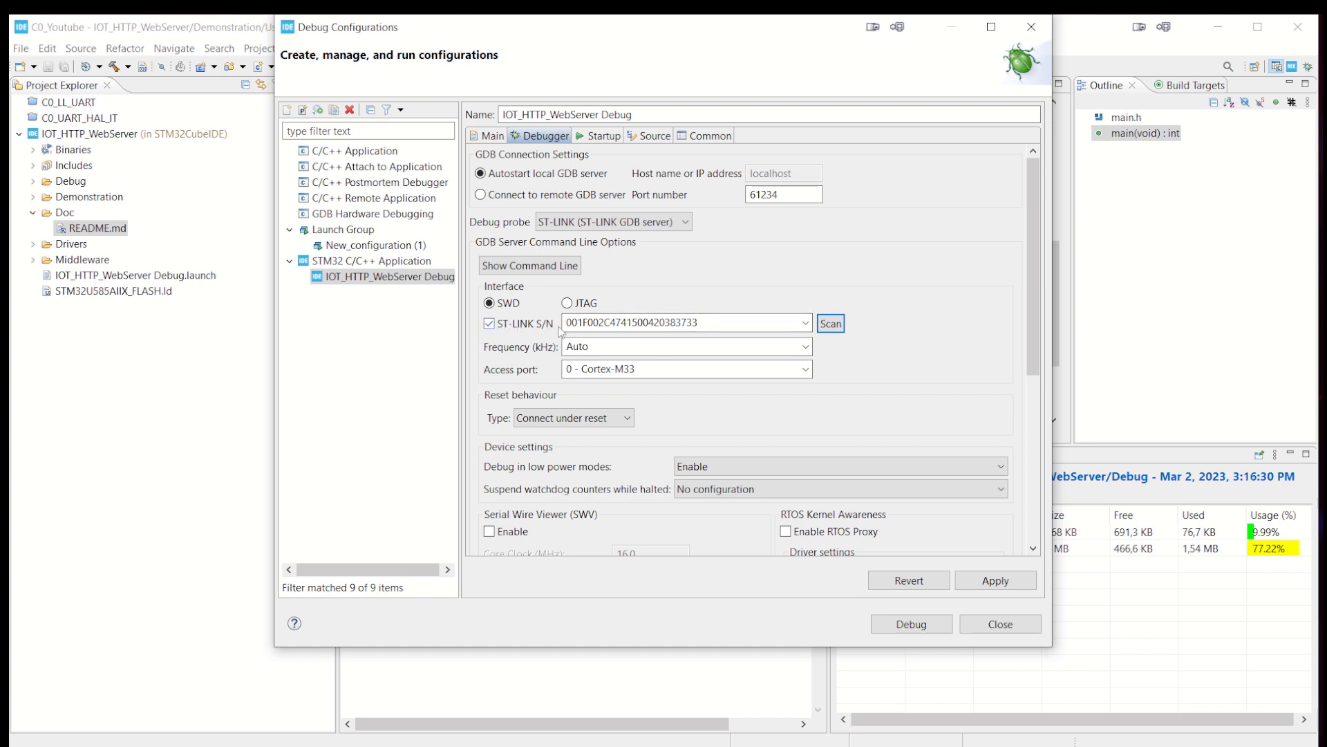
mouse_move(1000, 624)
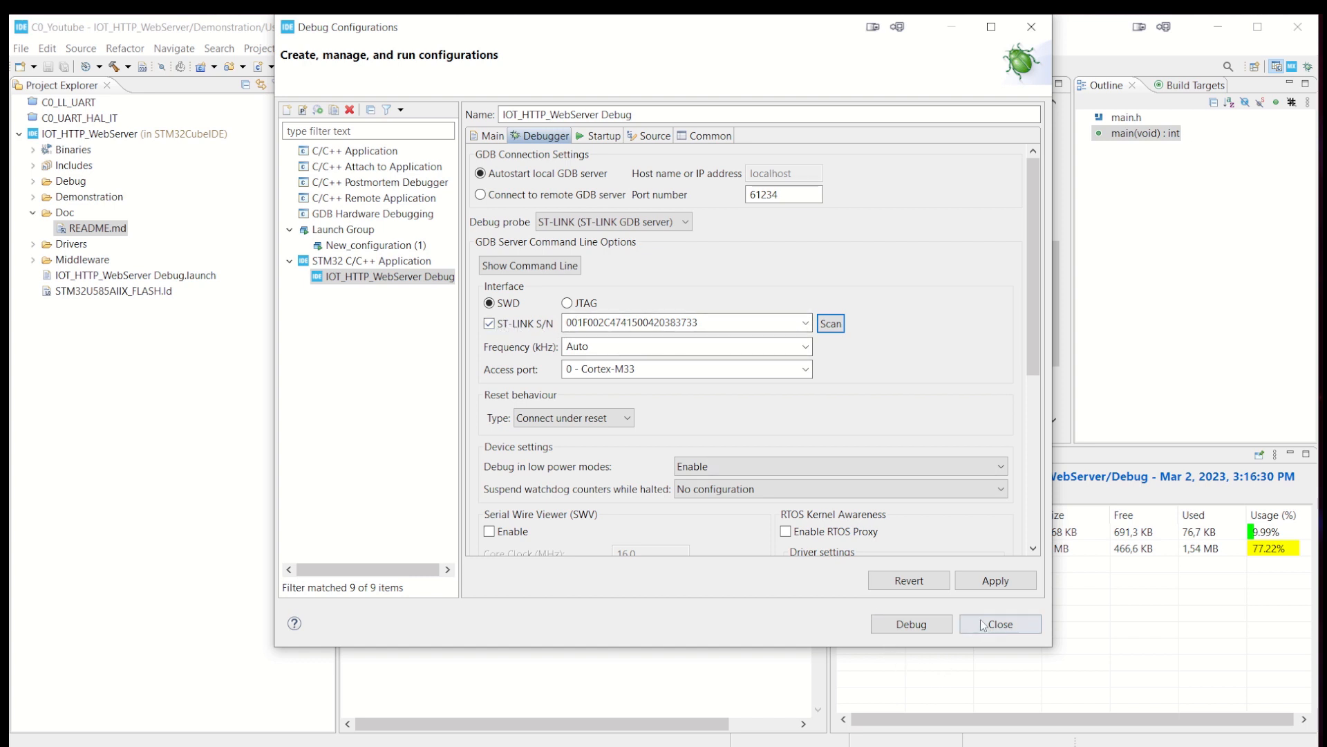
left_click(909, 624)
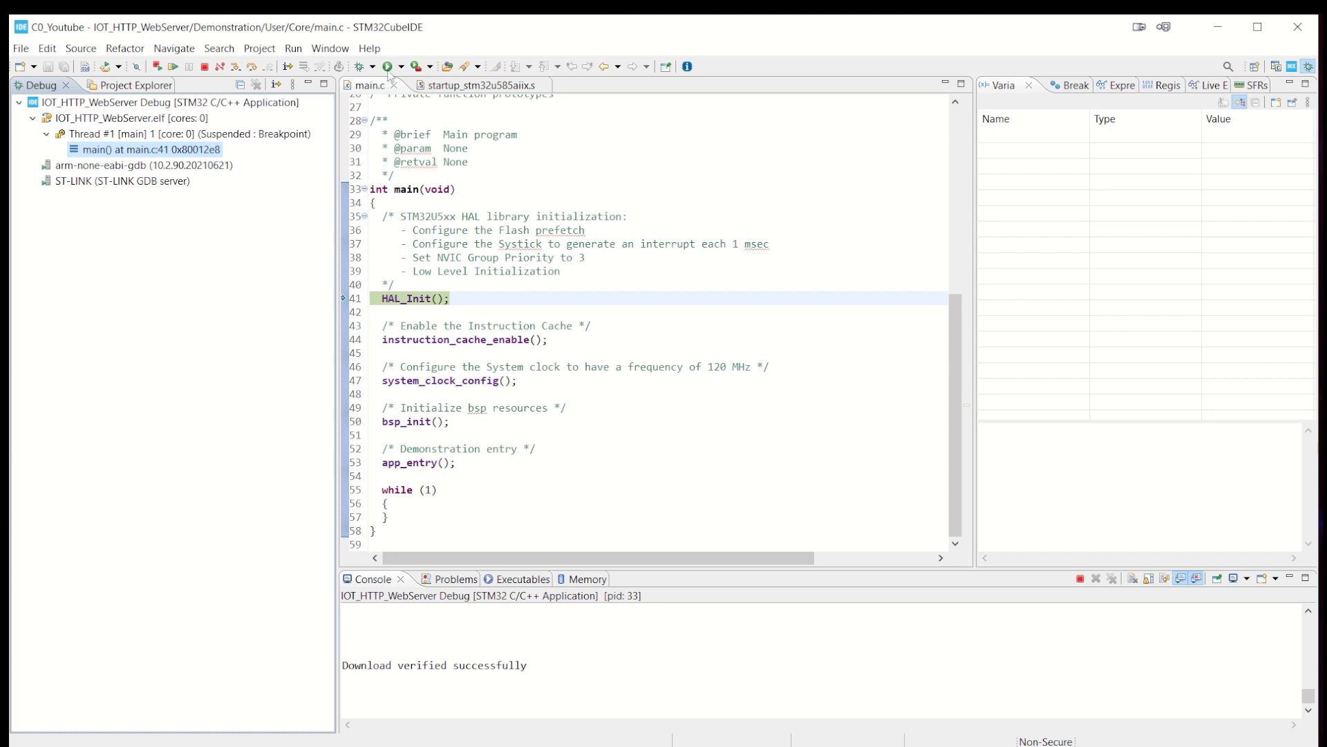
mouse_move(386, 67)
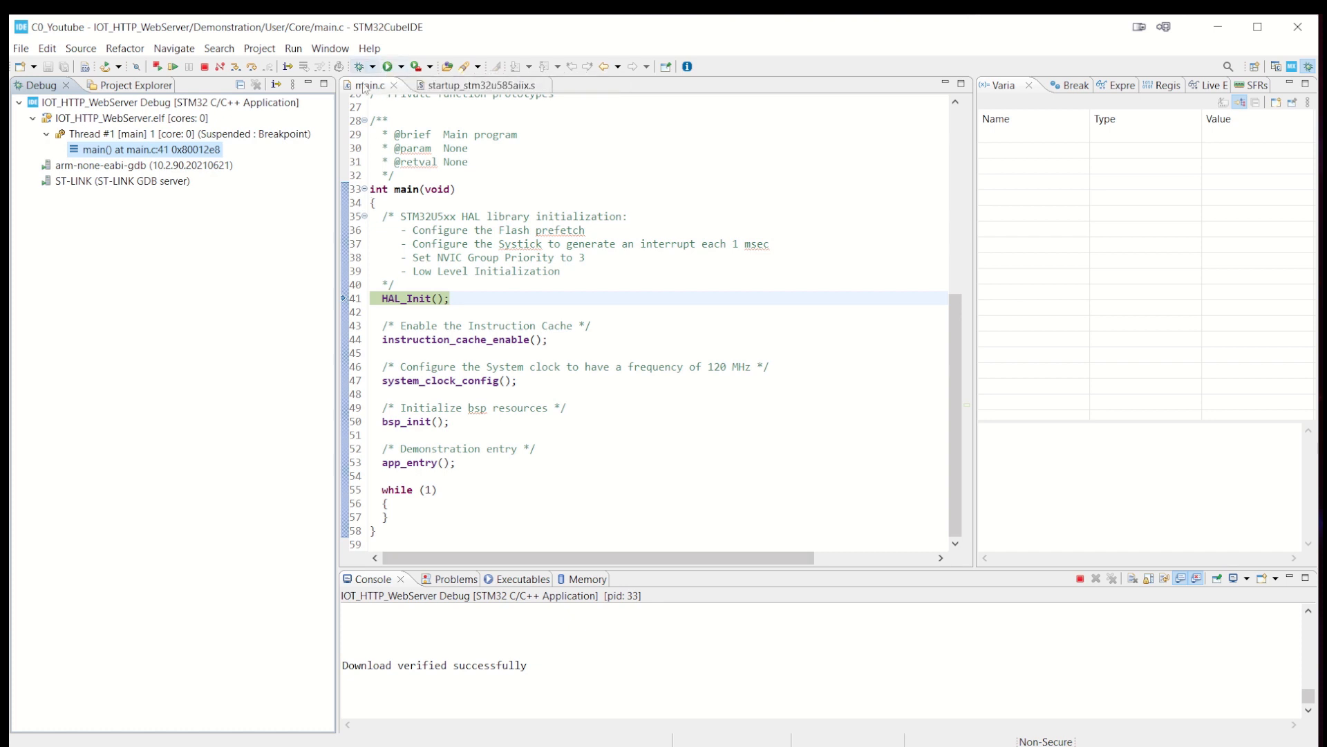
mouse_move(168, 66)
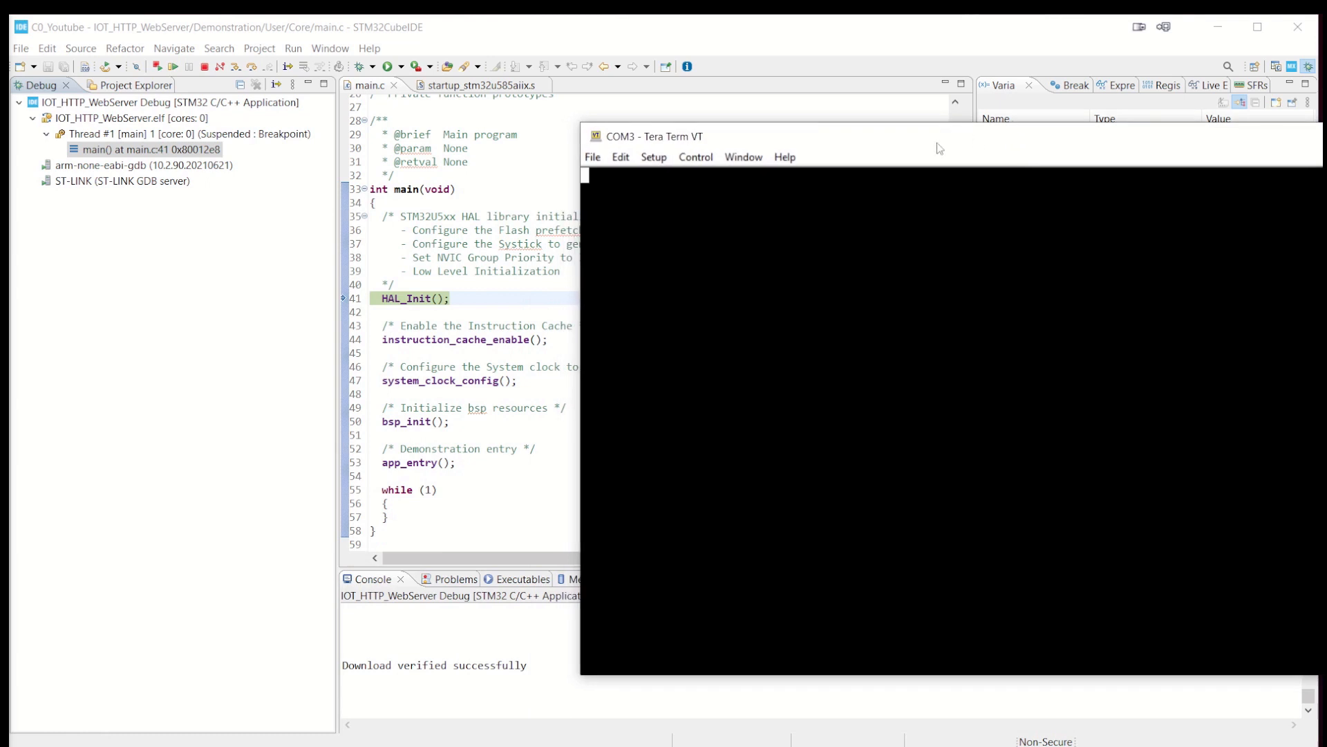
mouse_move(654, 157)
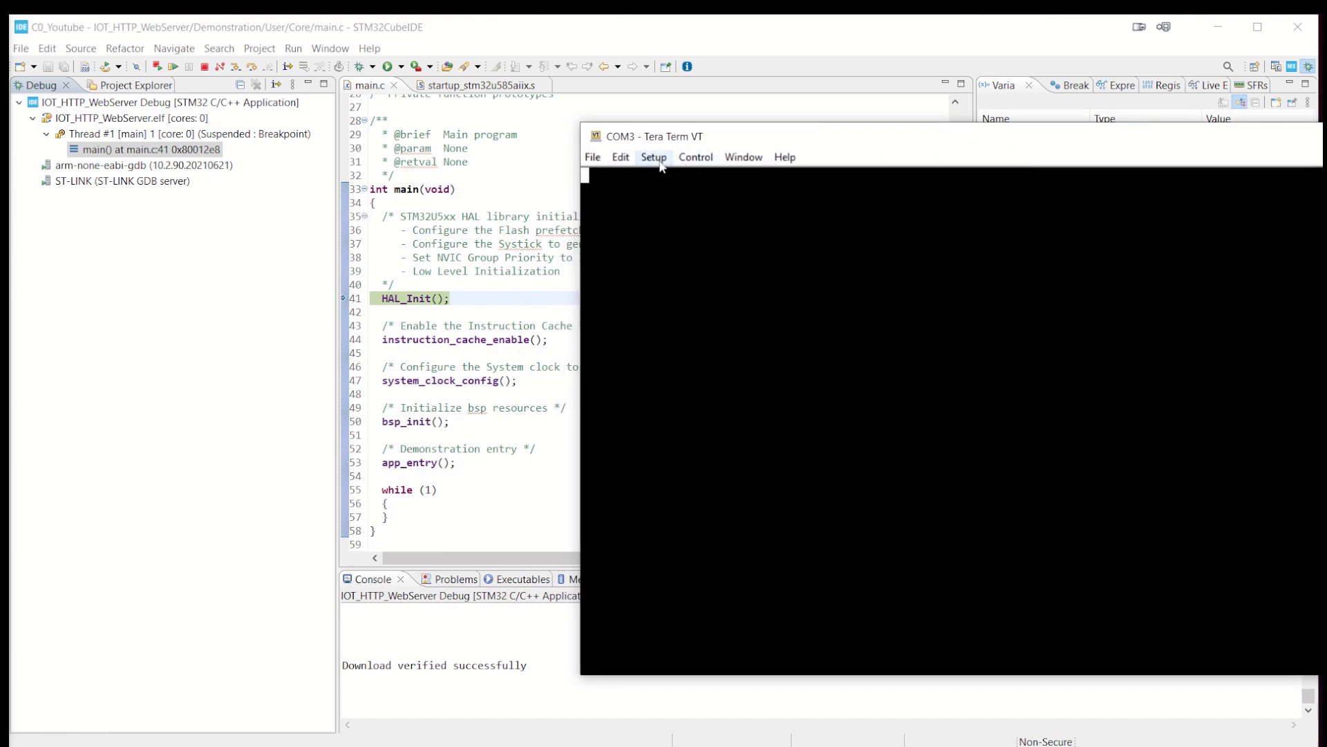
Browse Tera Term's Setup > Window settings for the COM3 console
left_click(653, 157)
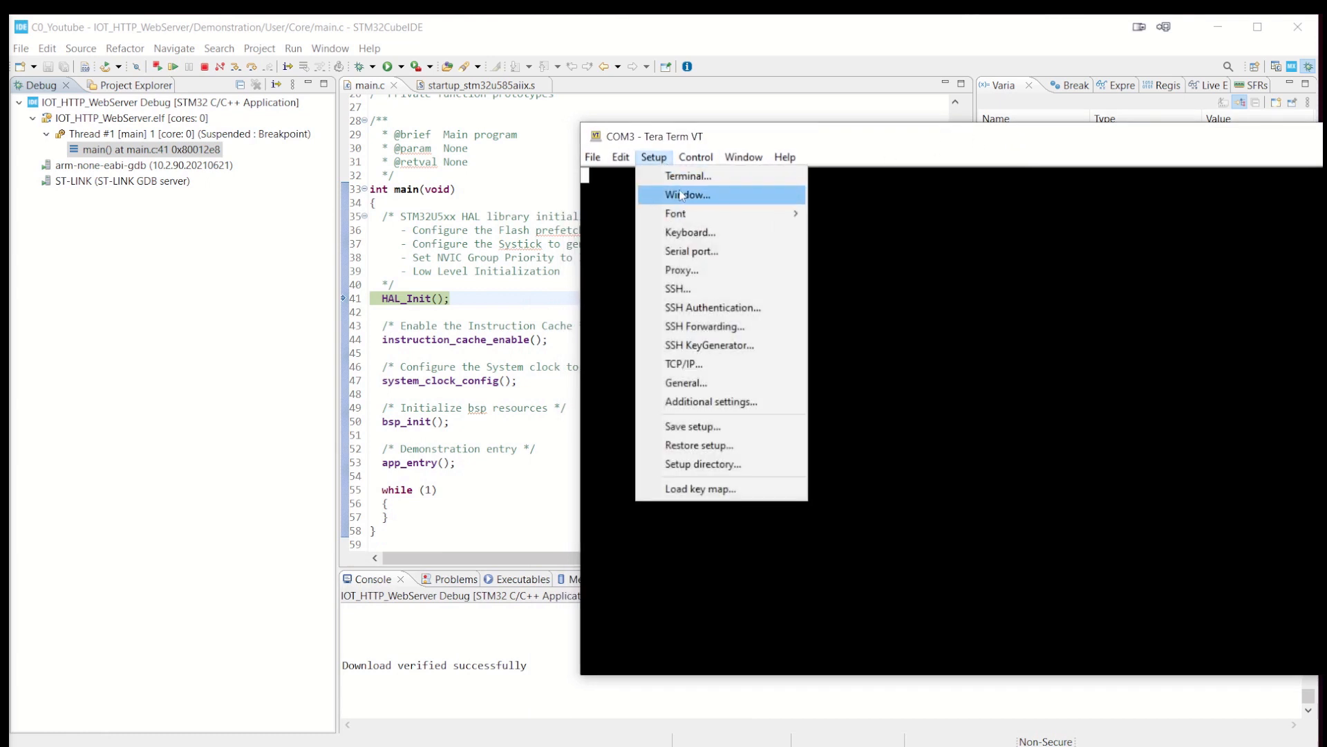
left_click(690, 253)
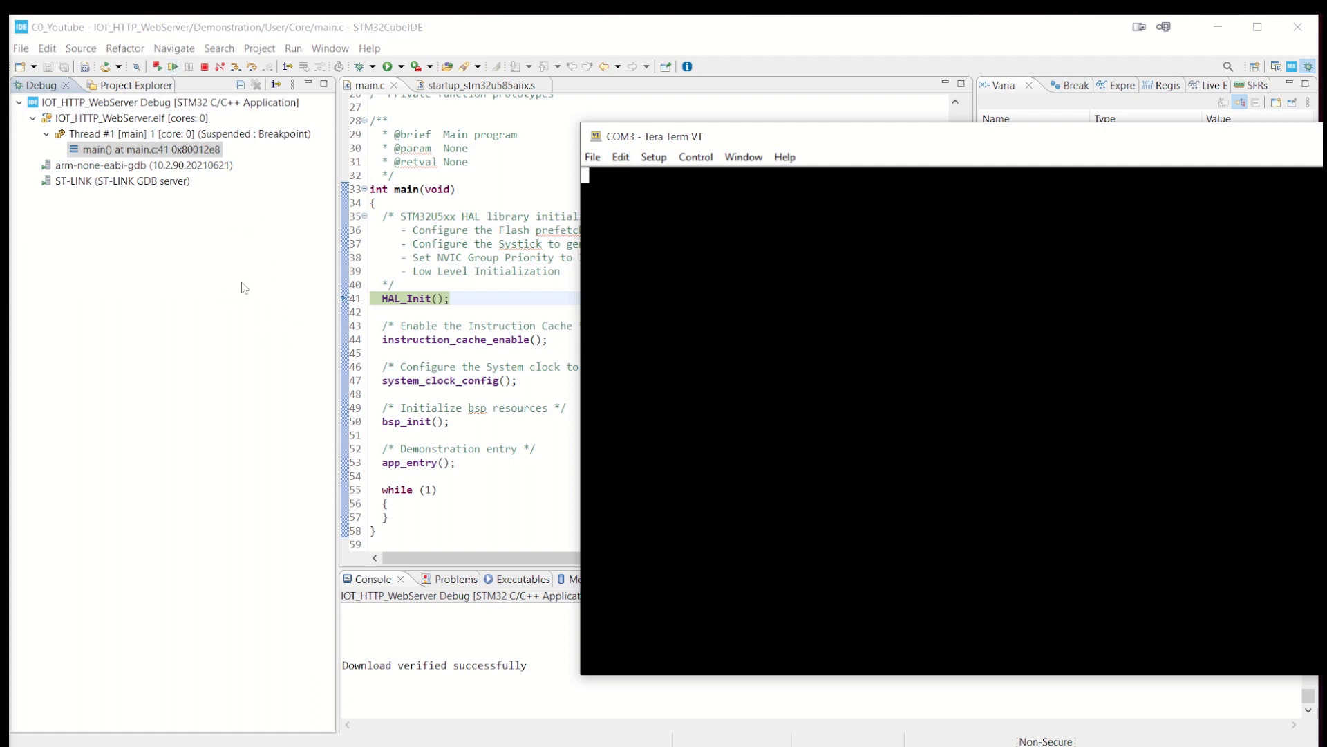
mouse_move(210, 351)
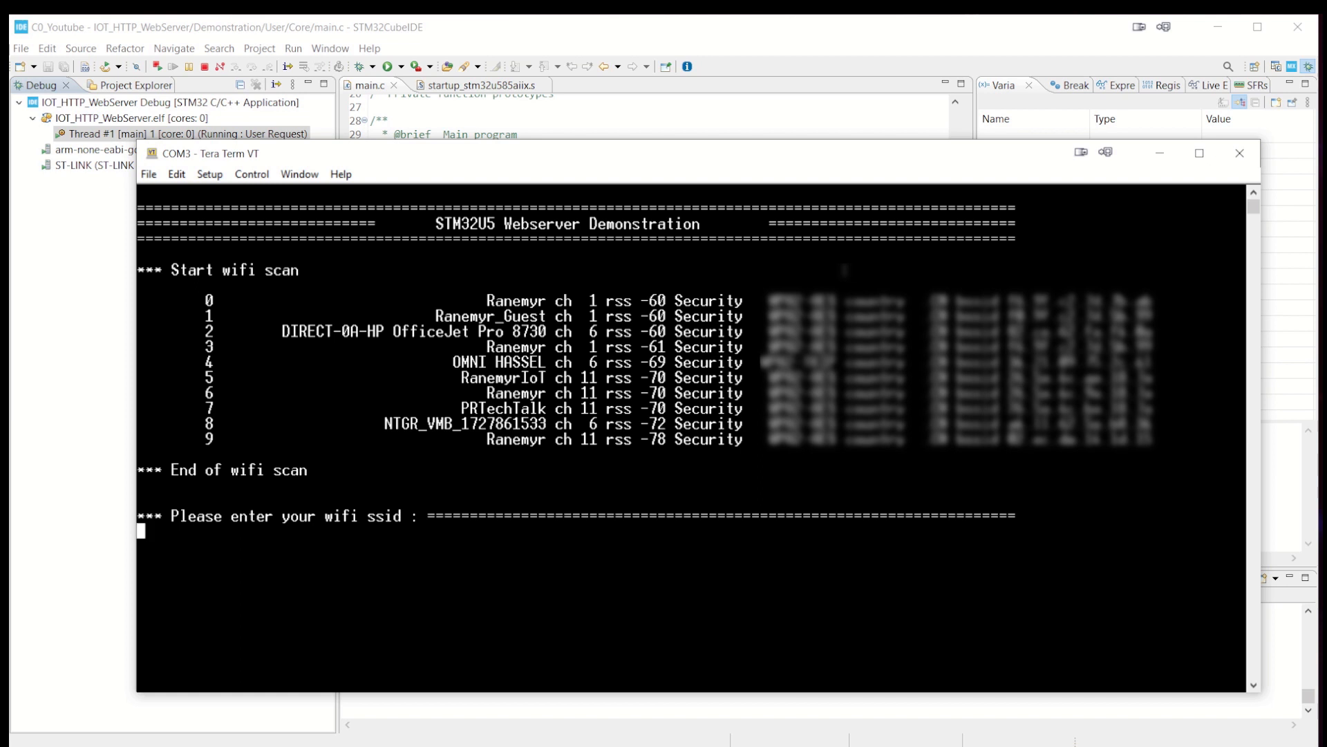
mouse_move(633, 369)
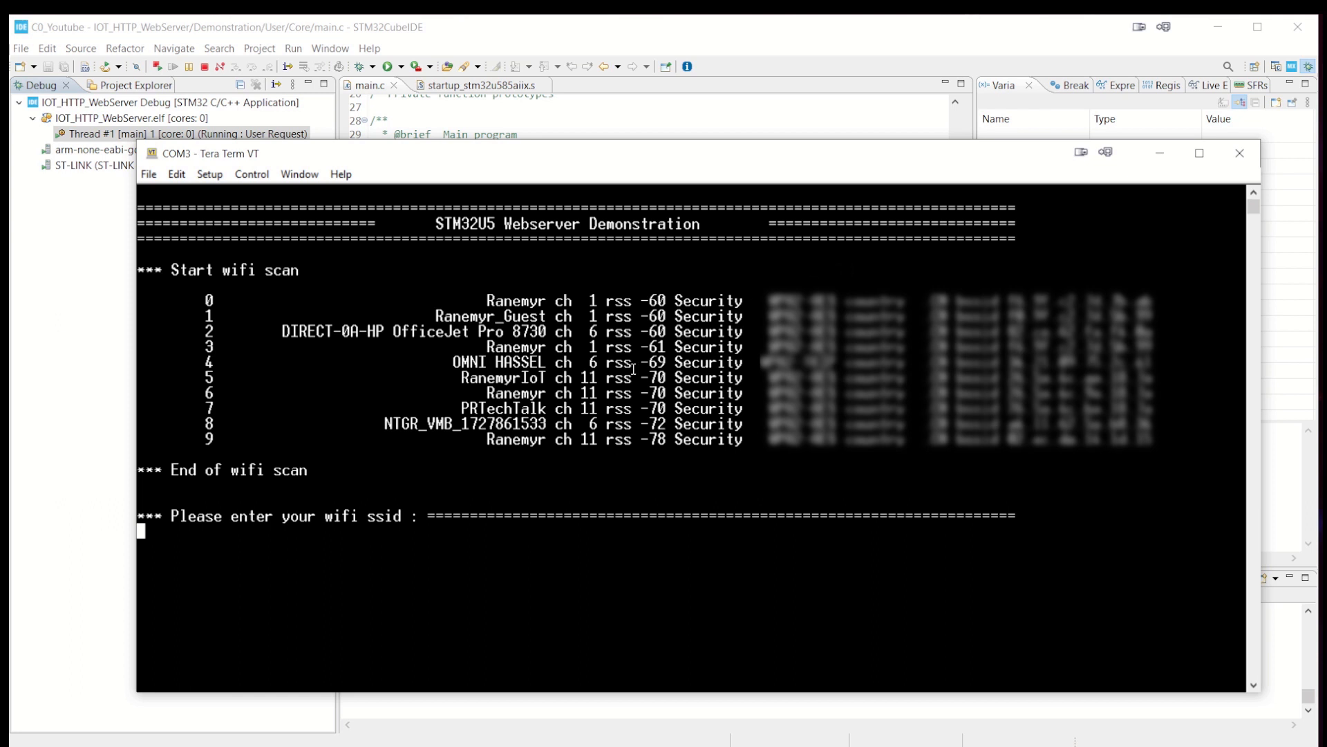
mouse_move(517, 374)
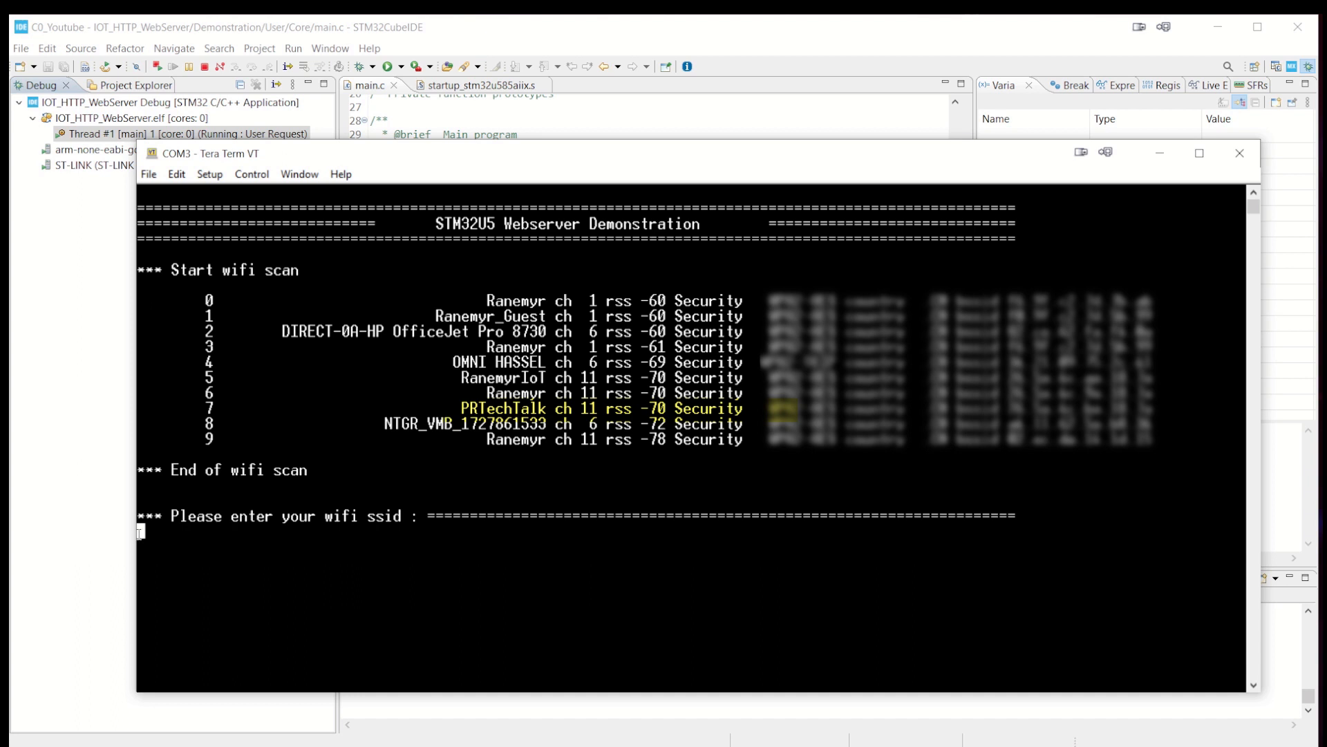
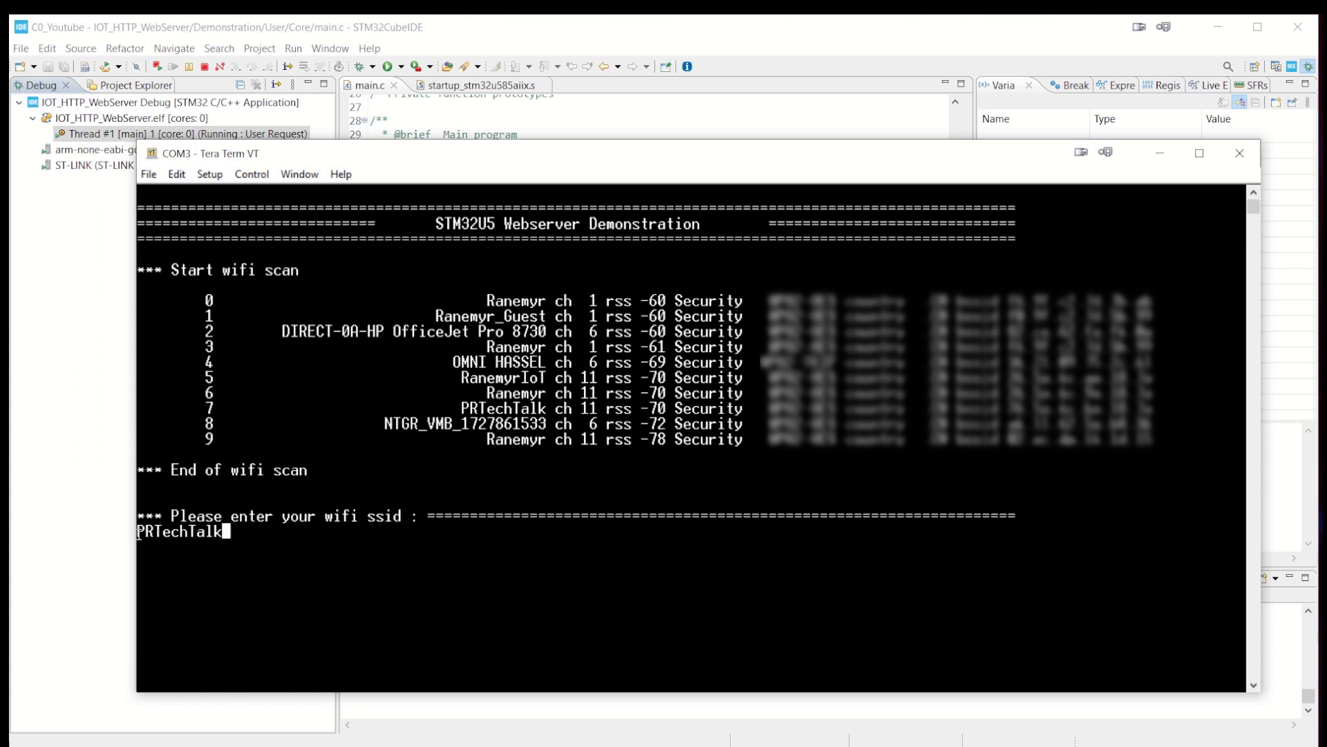
Enter PRTechTalk as the Wi-Fi network name at the SSID prompt
key("Return")
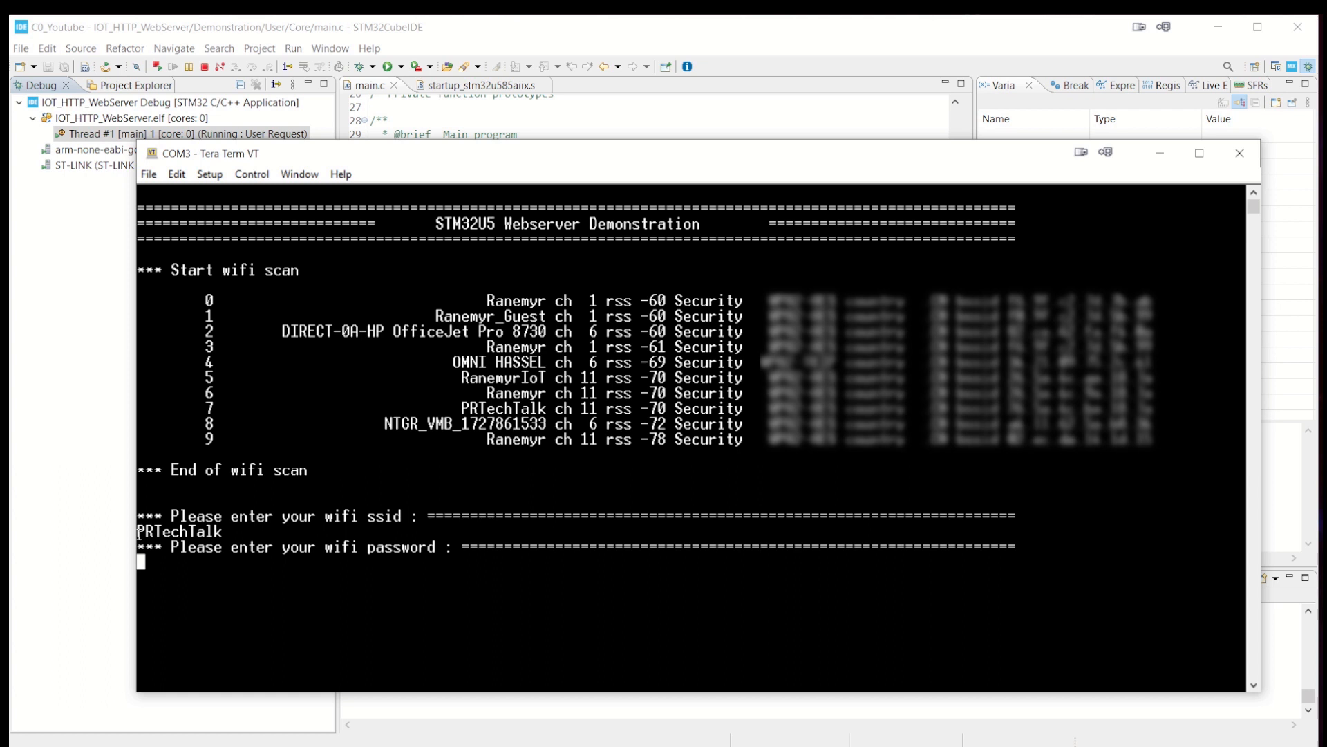
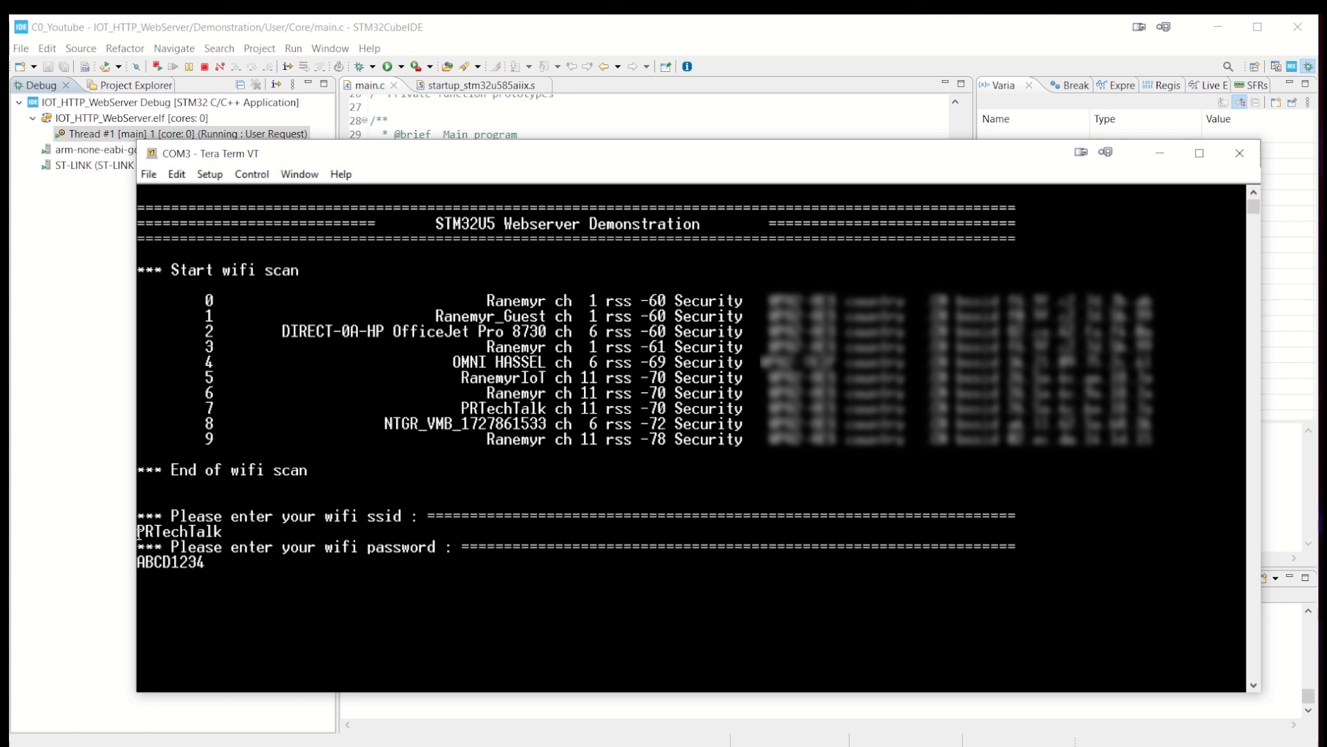
key("Return")
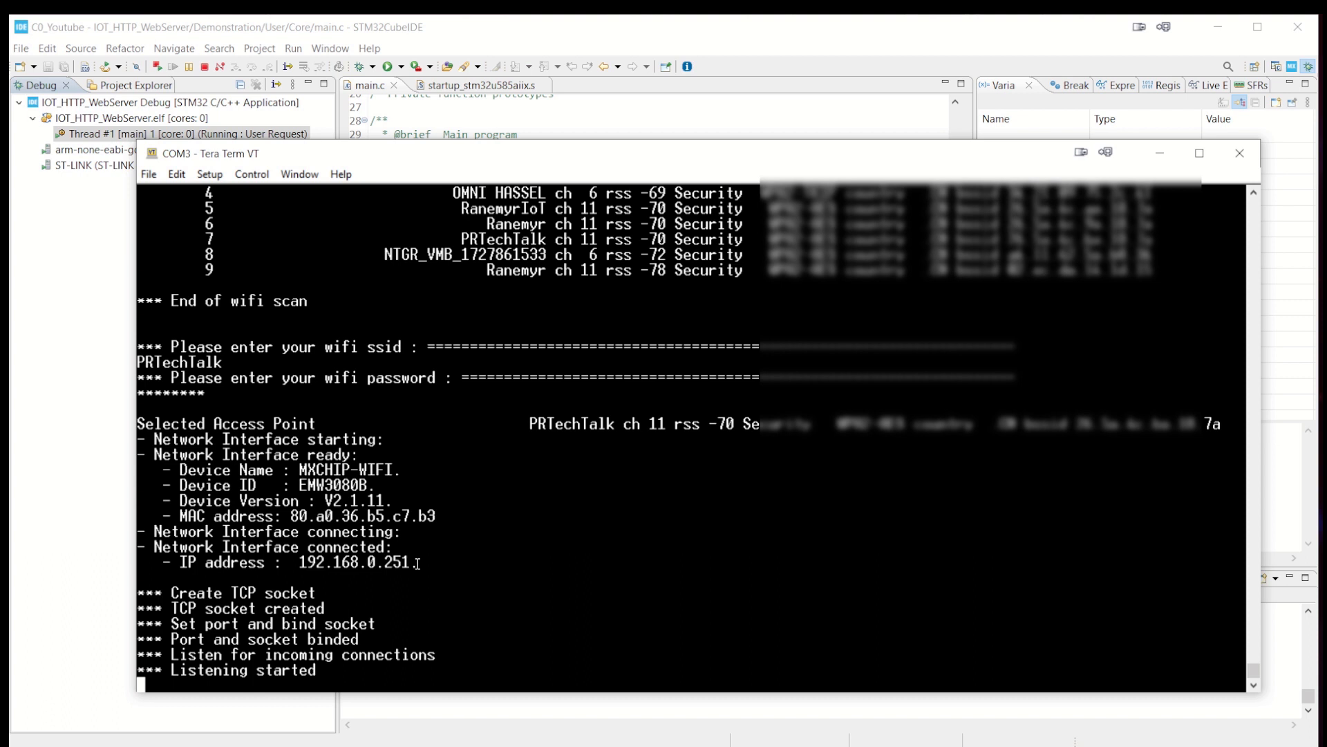
mouse_move(240, 588)
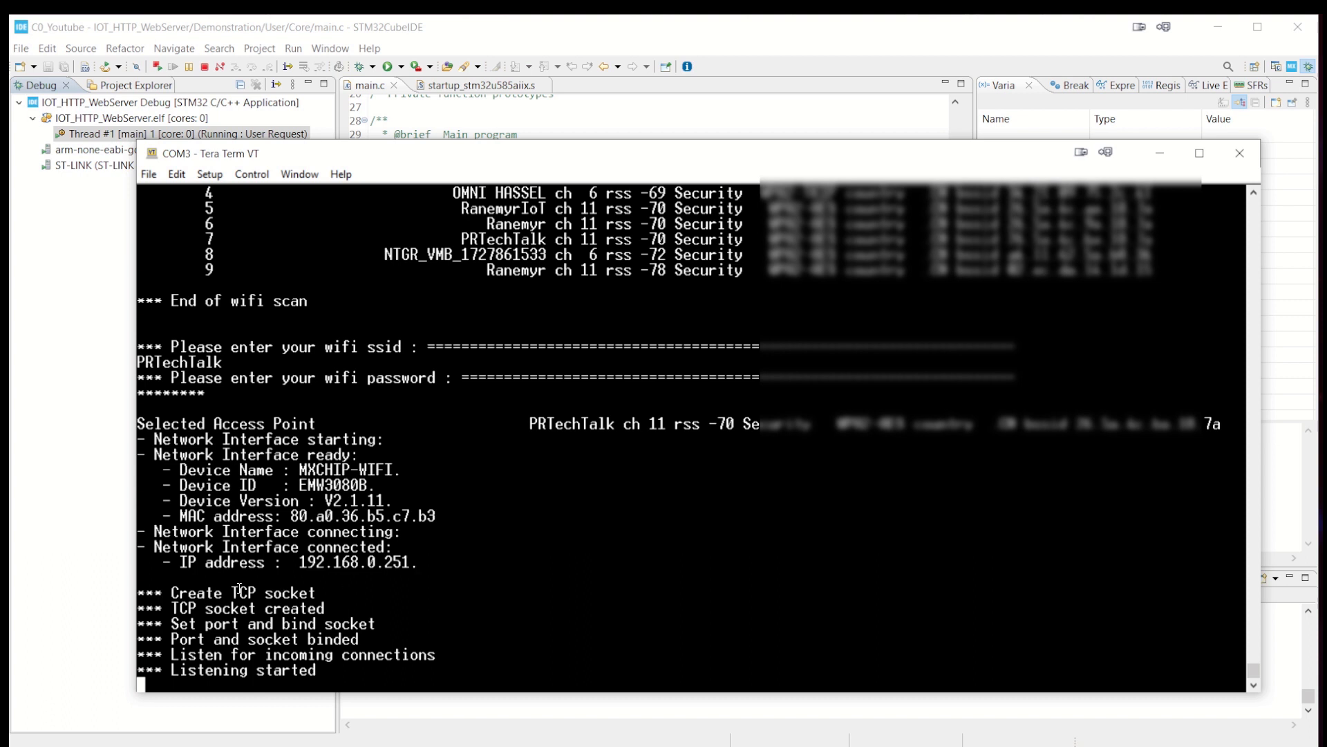
mouse_move(178, 650)
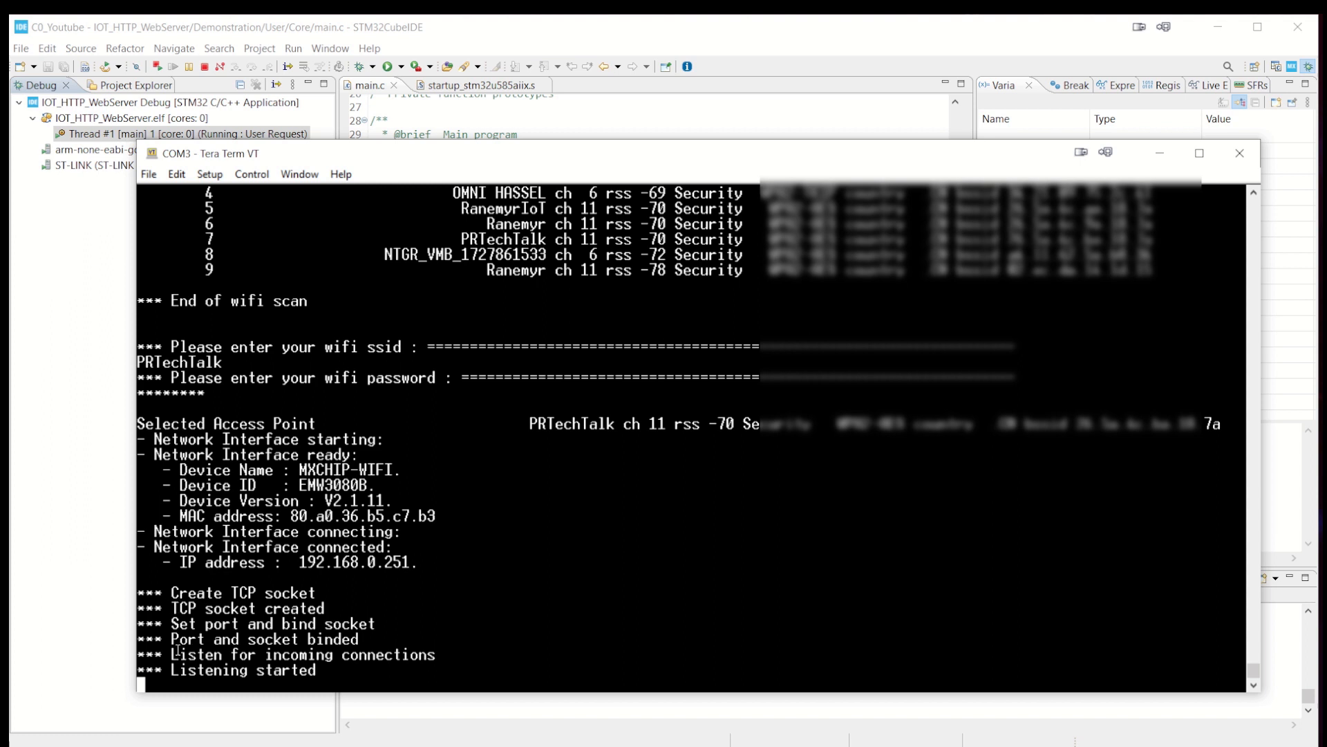
mouse_move(378, 659)
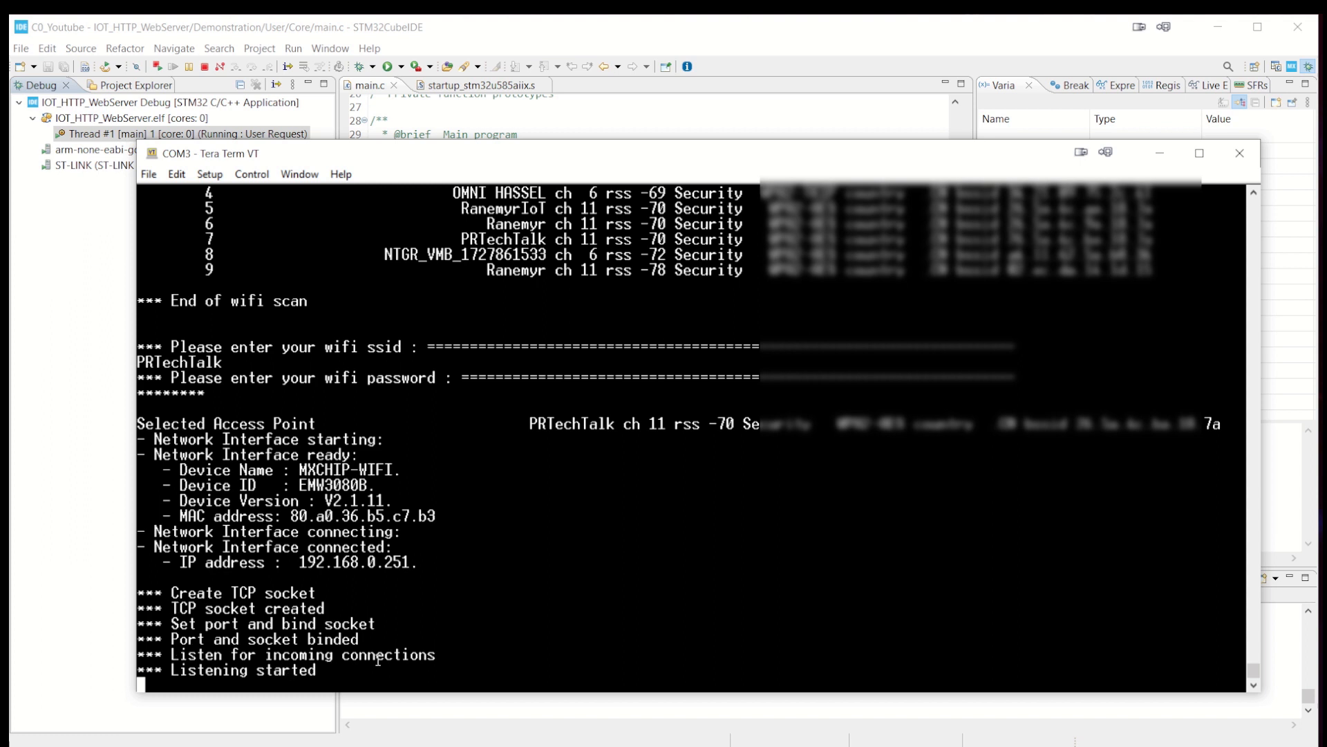
mouse_move(298, 565)
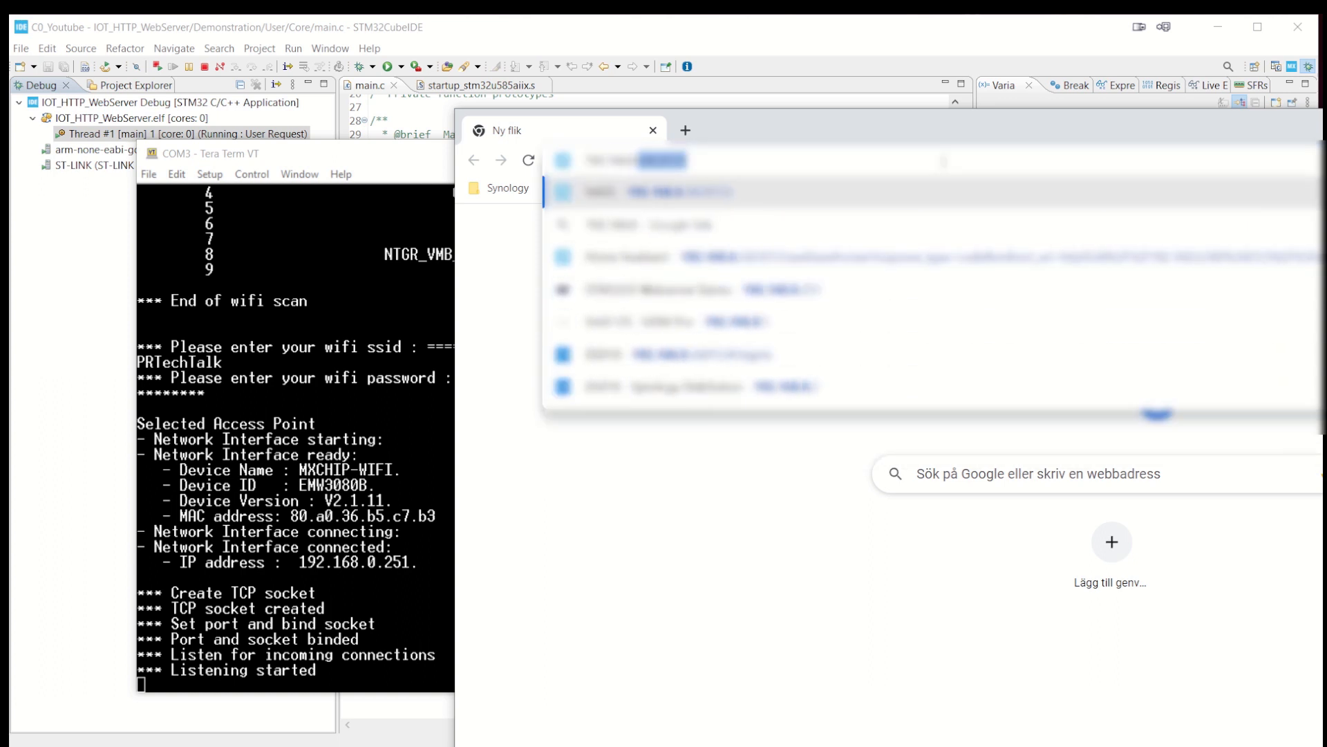
Load the STM32U5 webserver home page from 192.168.0.251 in Chrome
left_click(602, 159)
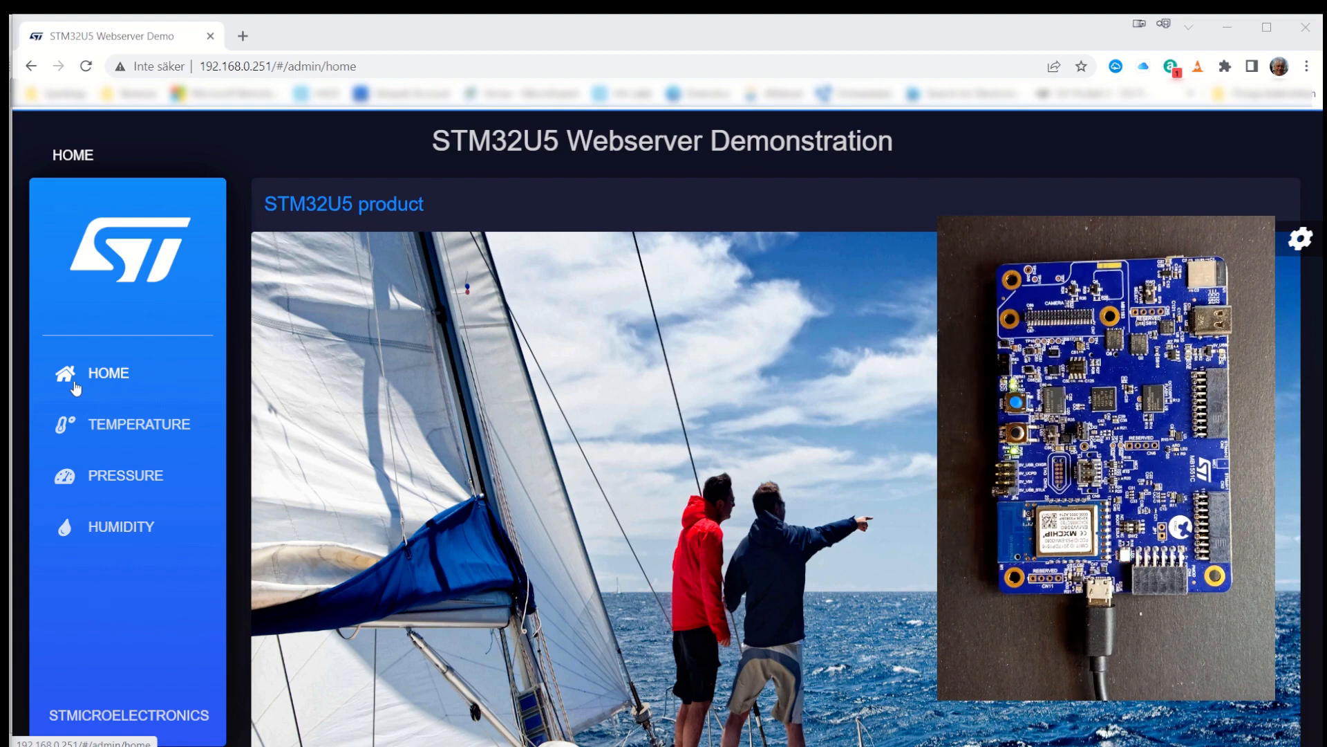
mouse_move(68, 399)
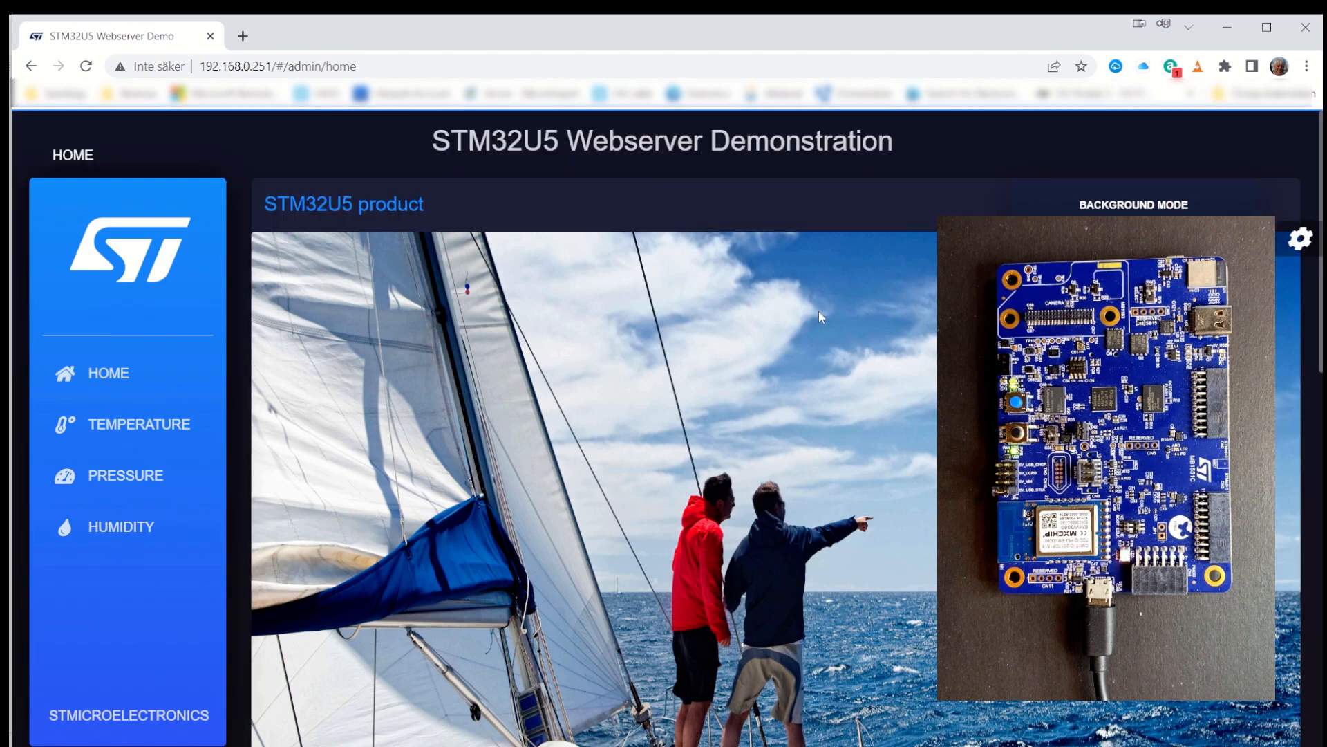
mouse_move(140, 423)
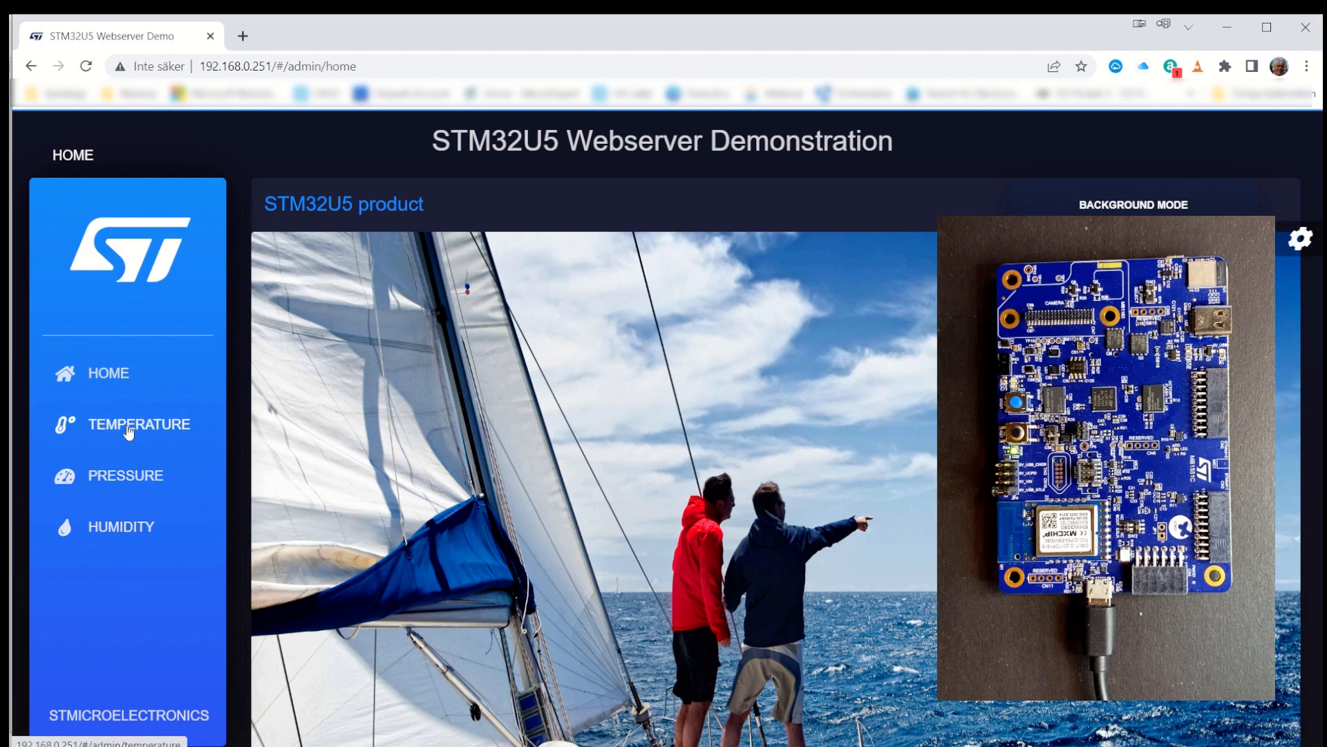
Show the TEMPERATURE page and watch its graph climb from about 31.4 to 32.8
left_click(140, 424)
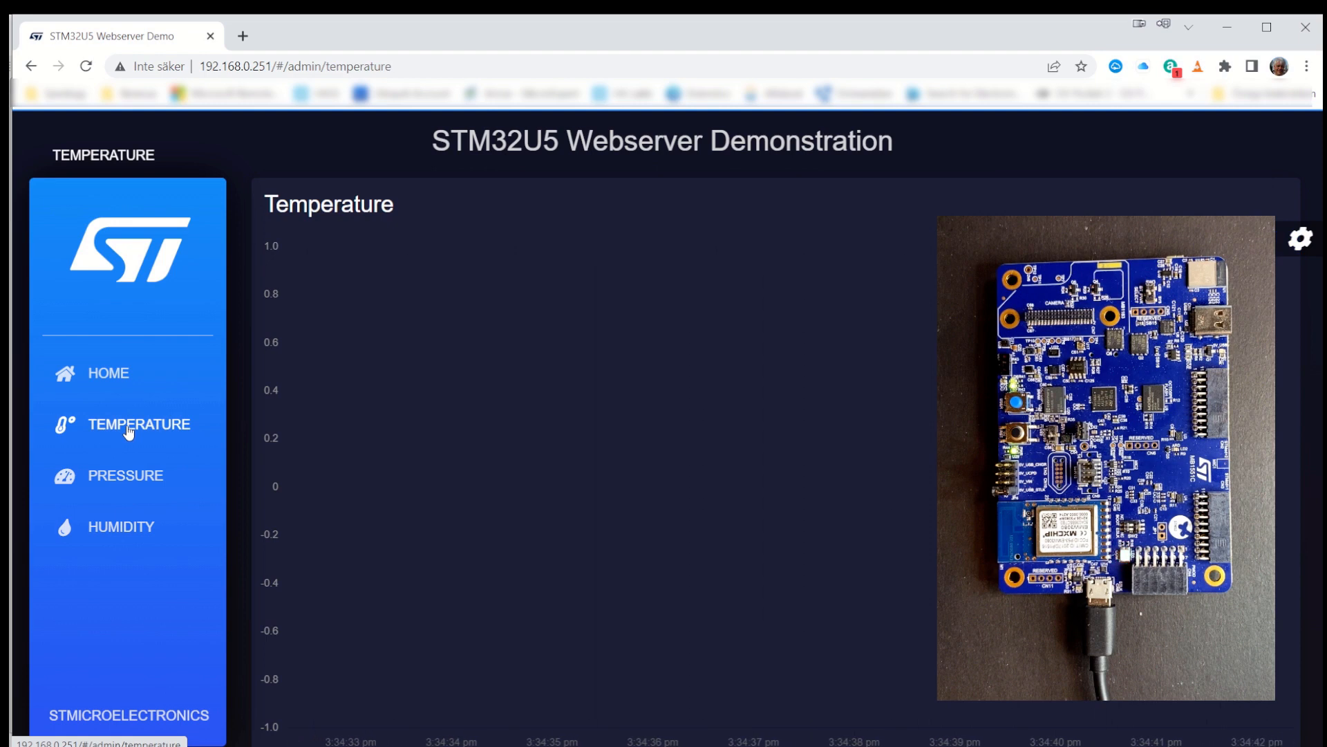
mouse_move(502, 483)
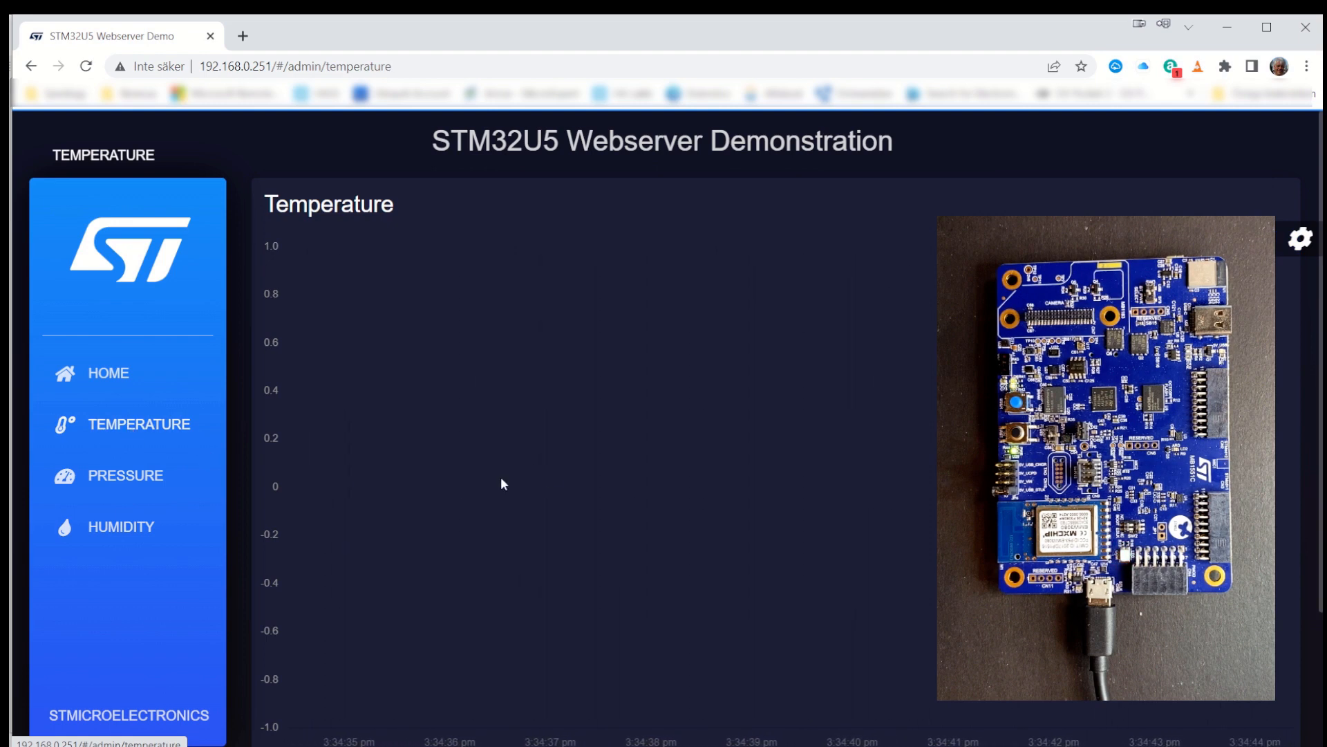
scroll("down", 3)
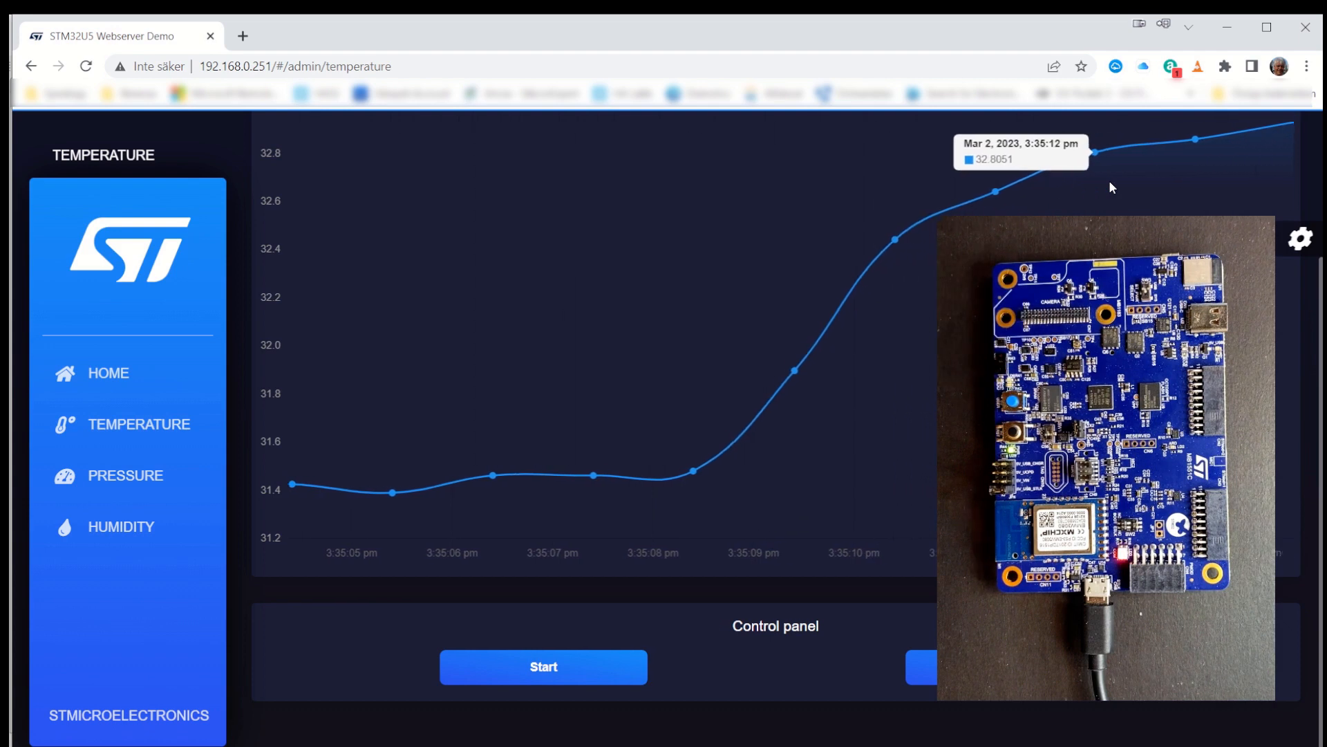
Start live acquisition on the PRESSURE page, plotting readings around 1022.3
left_click(124, 474)
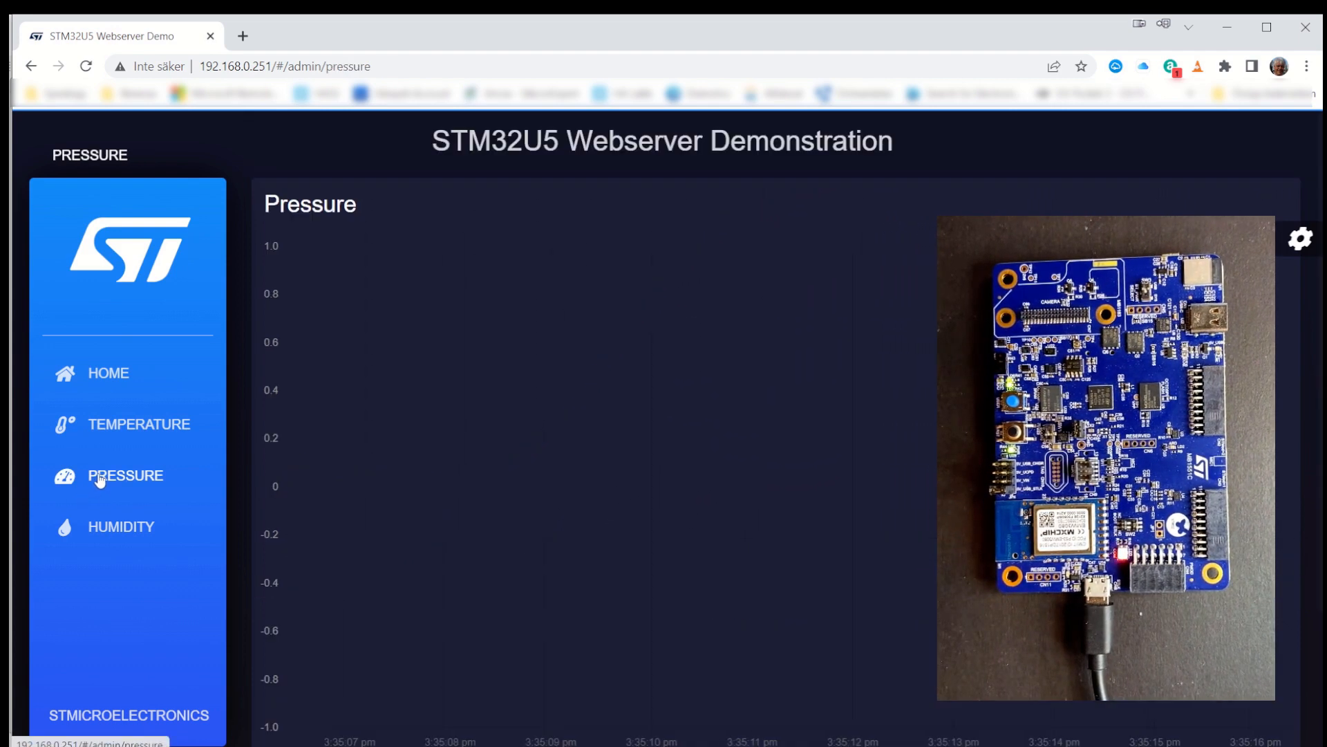
scroll("down", 3)
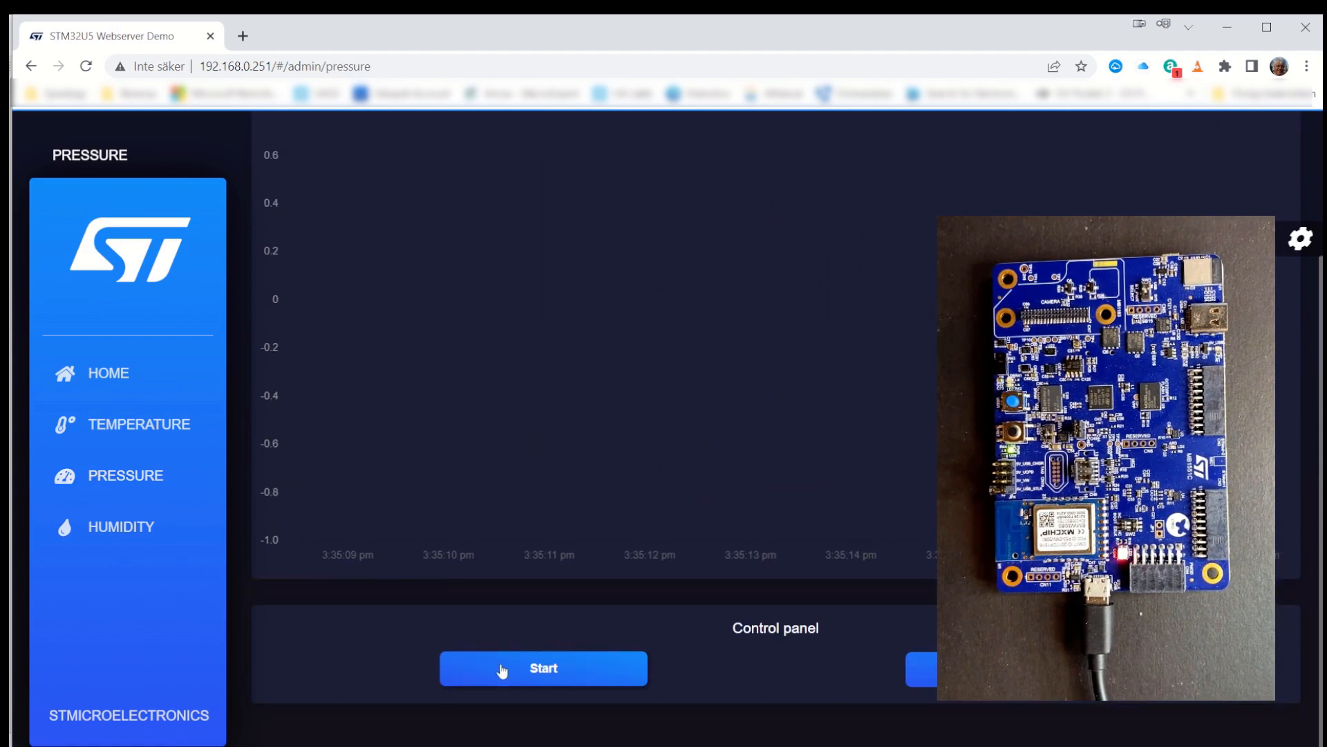
left_click(543, 668)
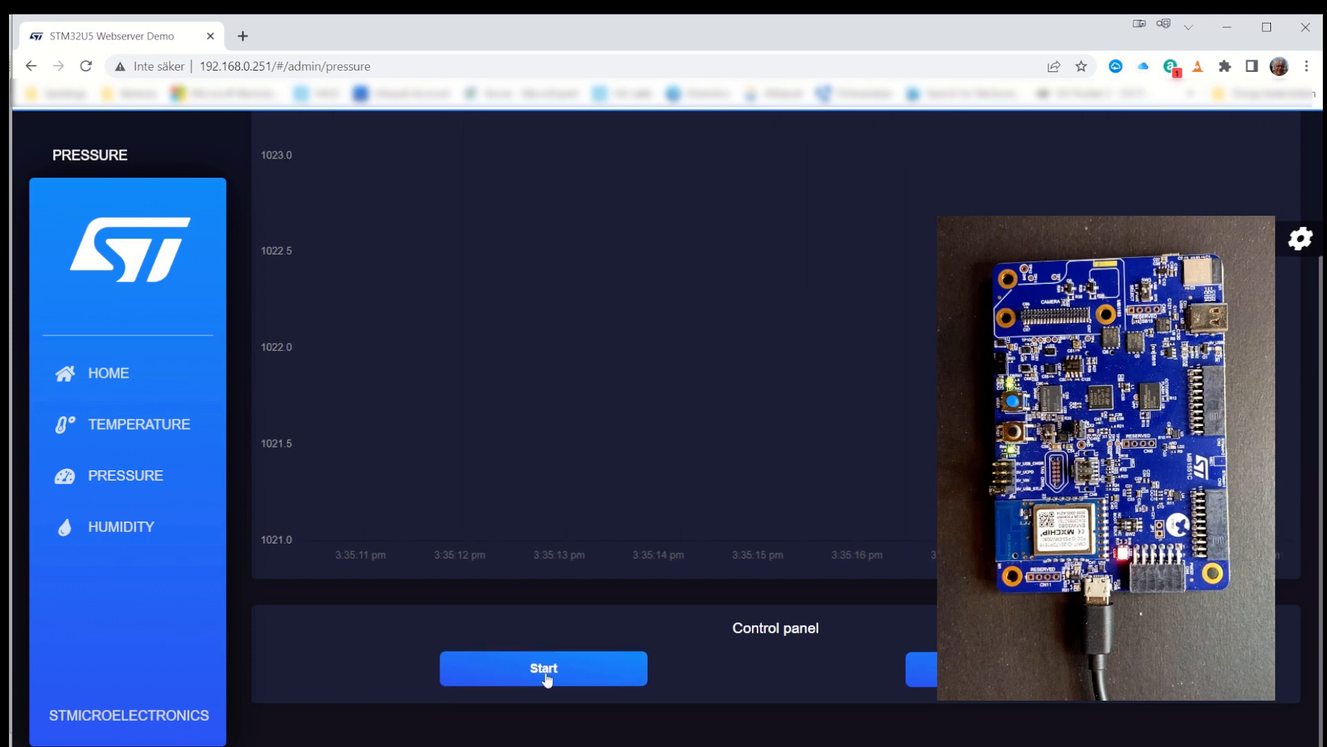
left_click(542, 667)
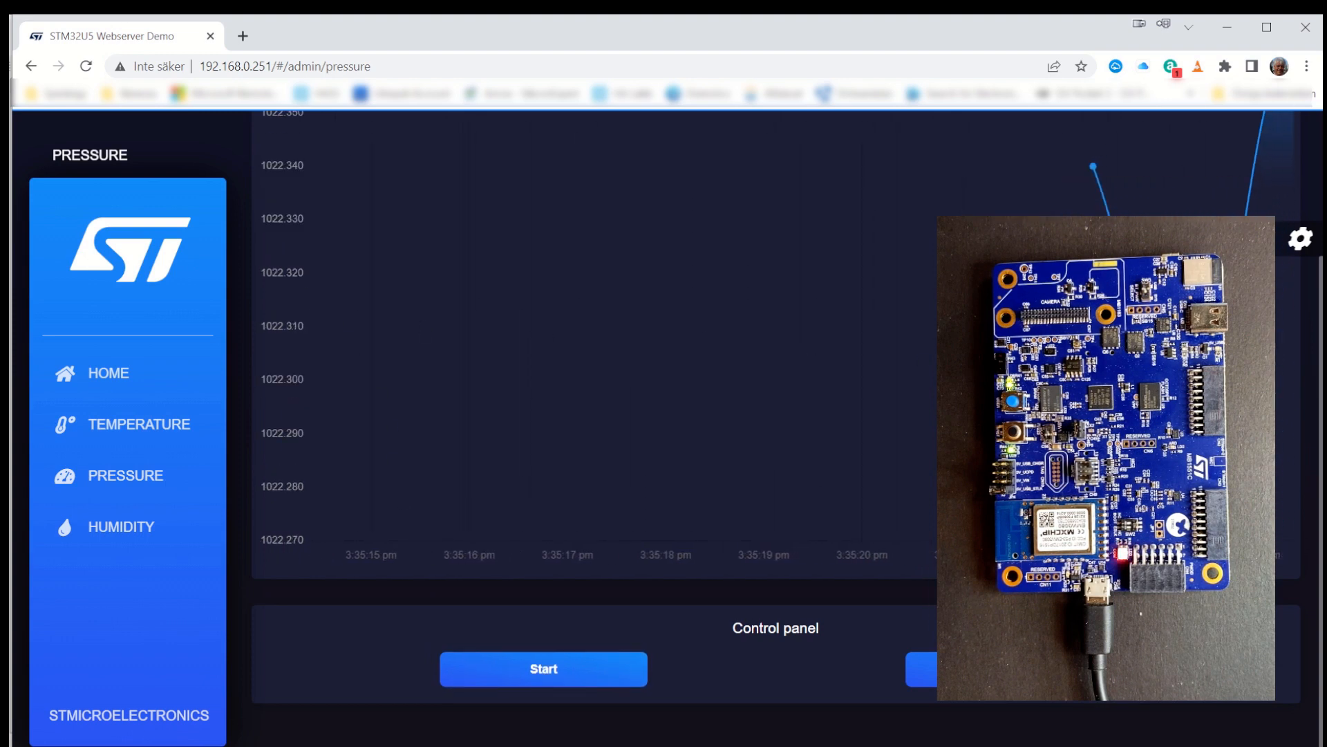
mouse_move(105, 535)
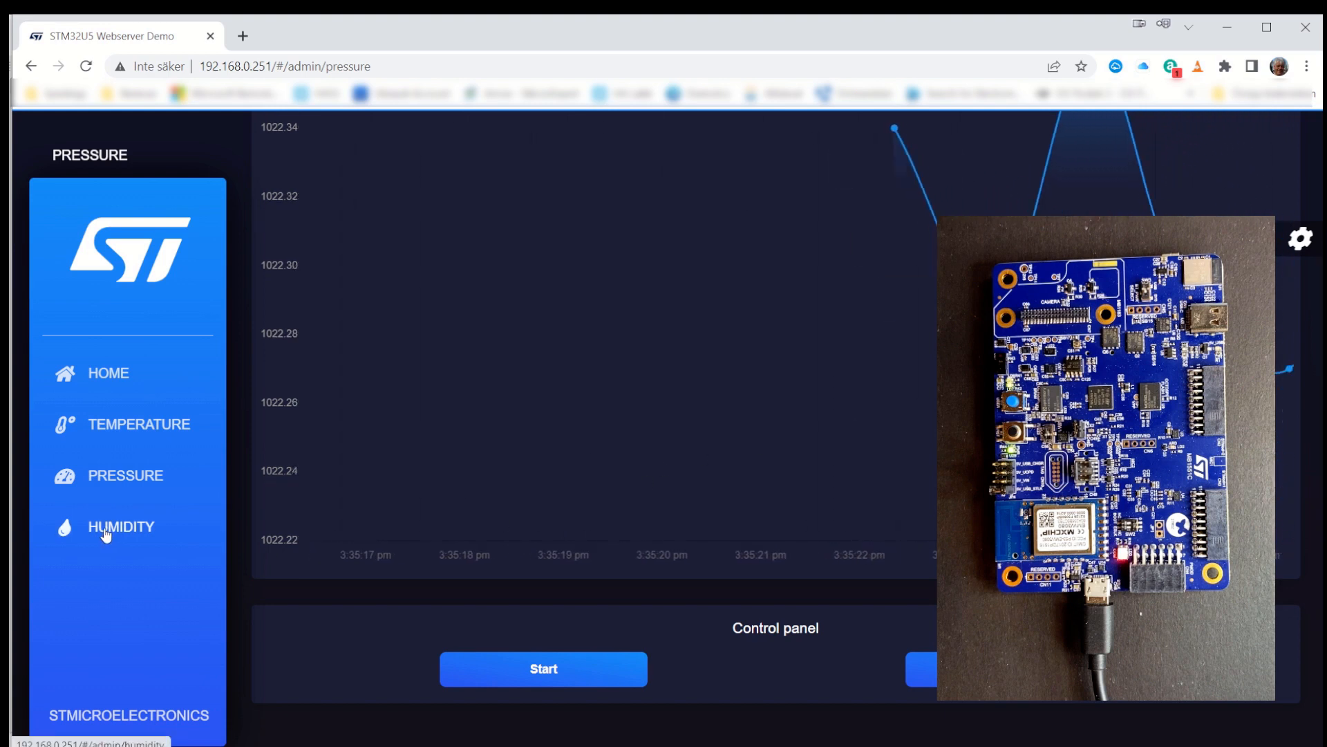
Start live acquisition on the HUMIDITY page, plotting readings falling from 26.2 toward 25.0
left_click(121, 526)
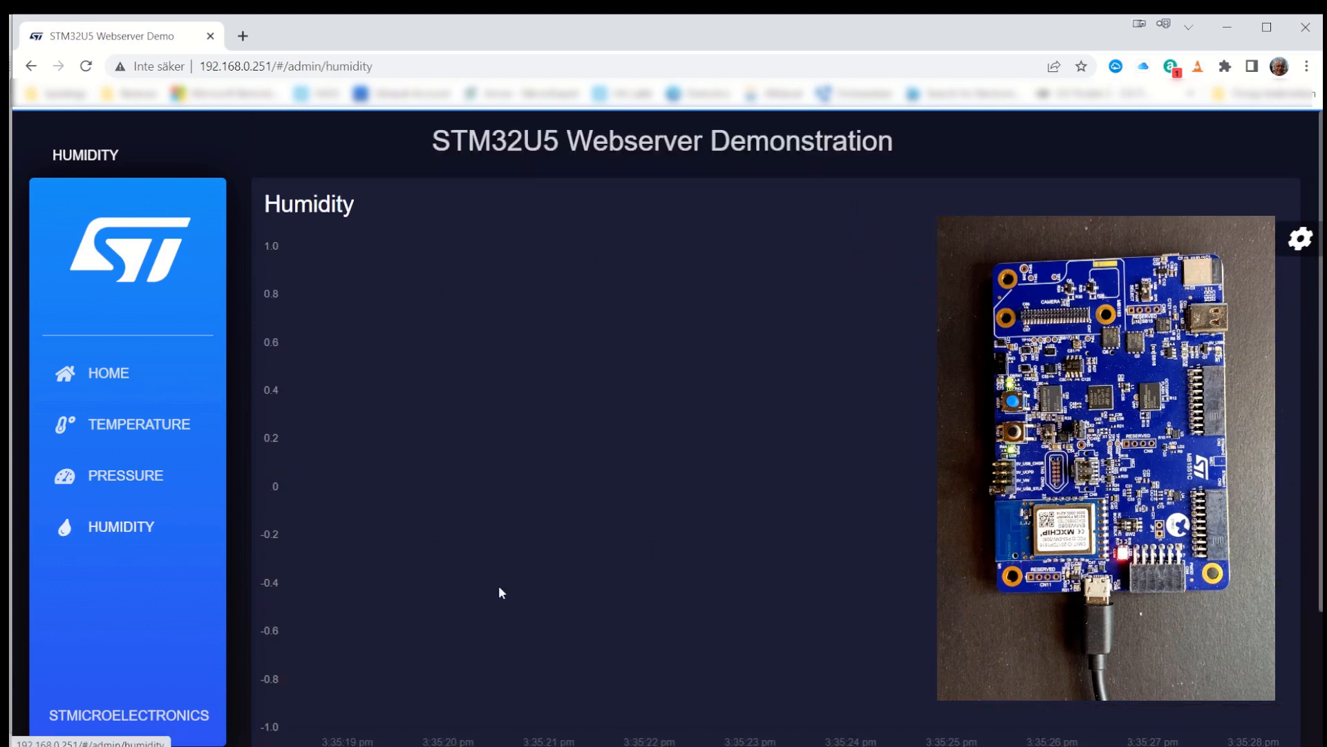
scroll("down", 3)
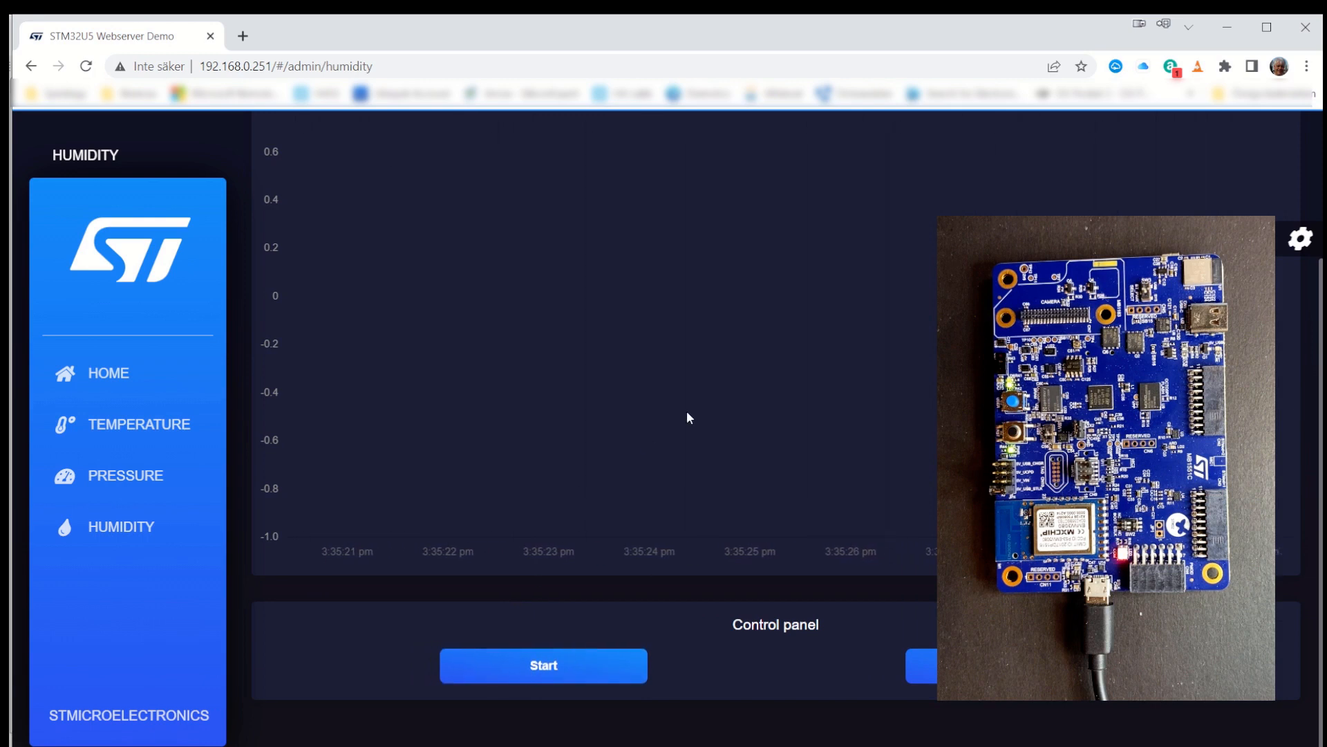
left_click(544, 664)
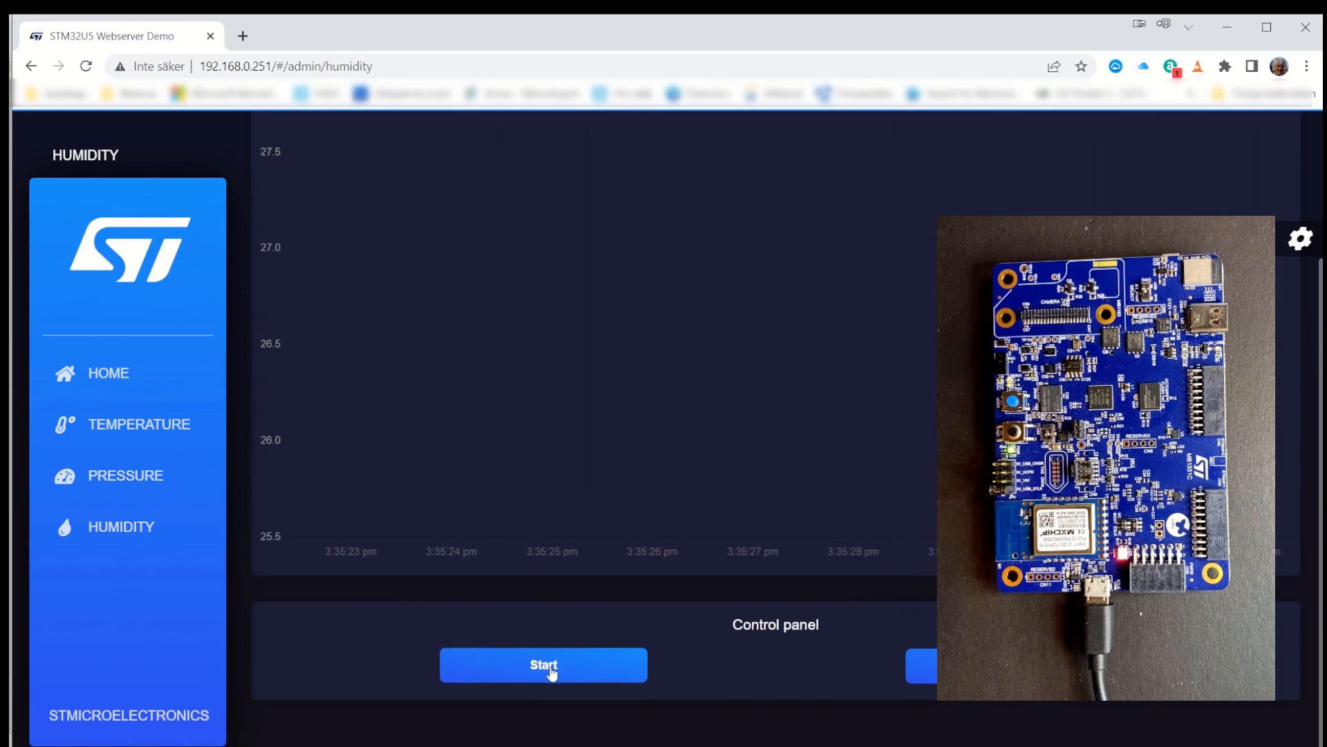
left_click(542, 664)
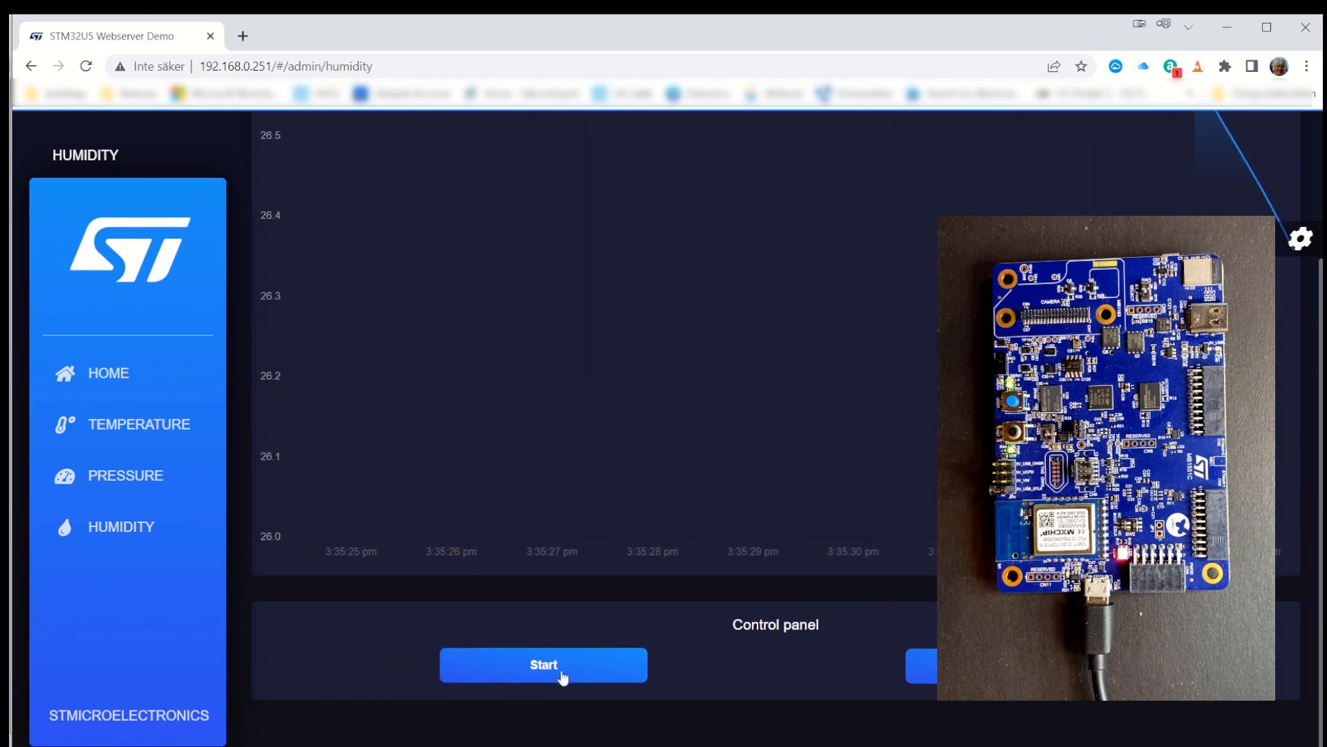
left_click(542, 665)
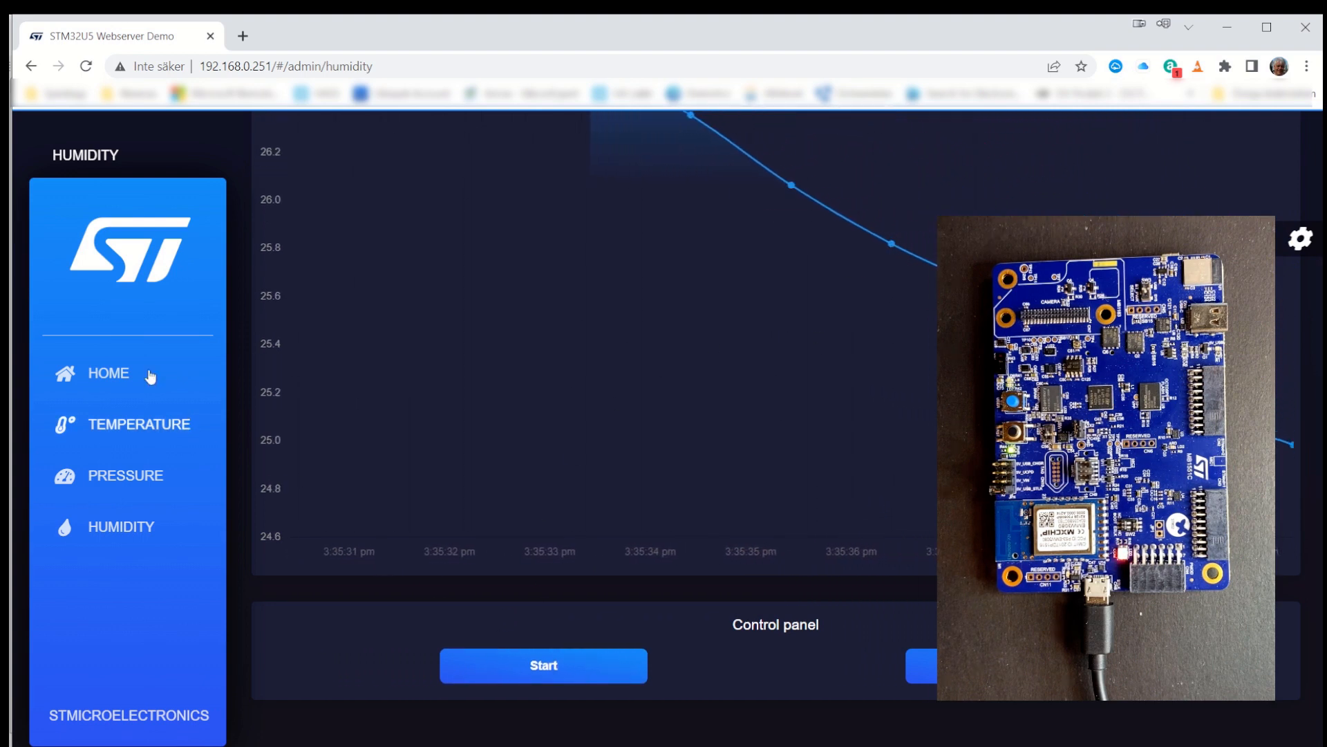
Go back HOME and read the demonstration overview and sensor descriptions
left_click(108, 374)
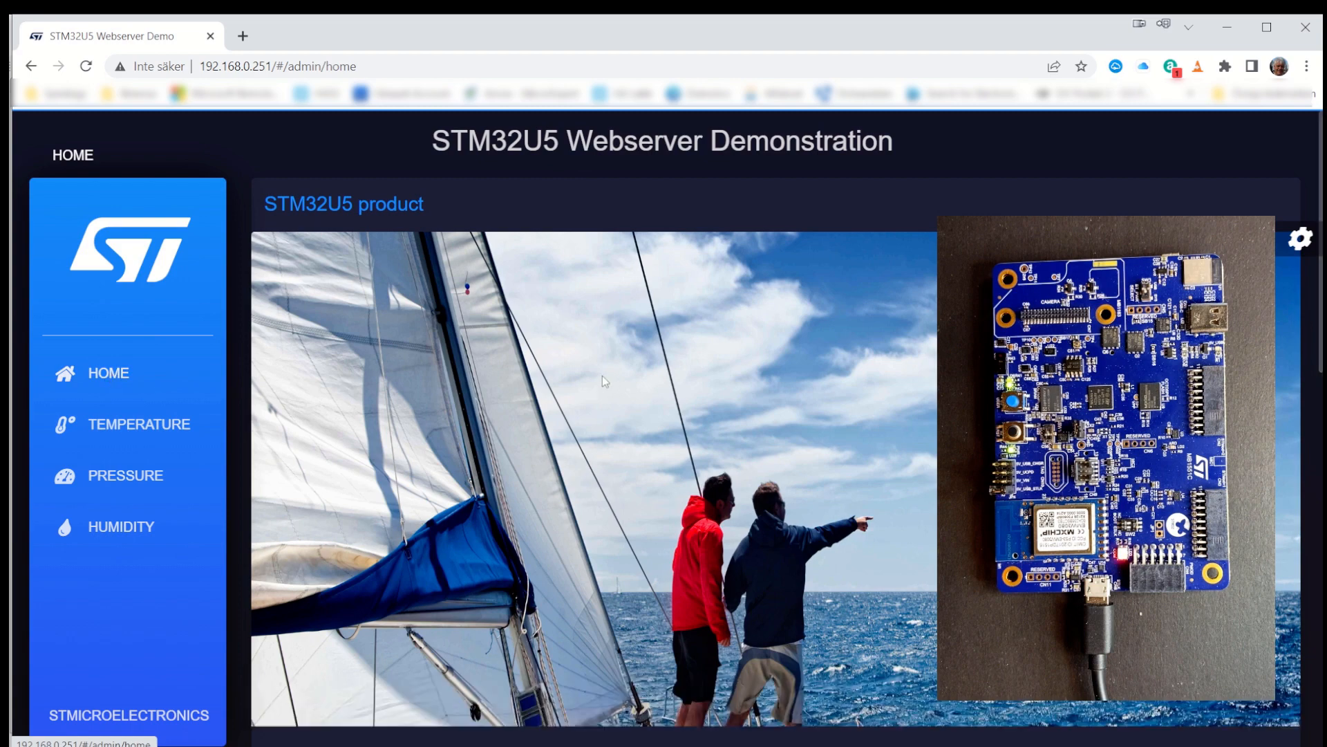
scroll("down", 3)
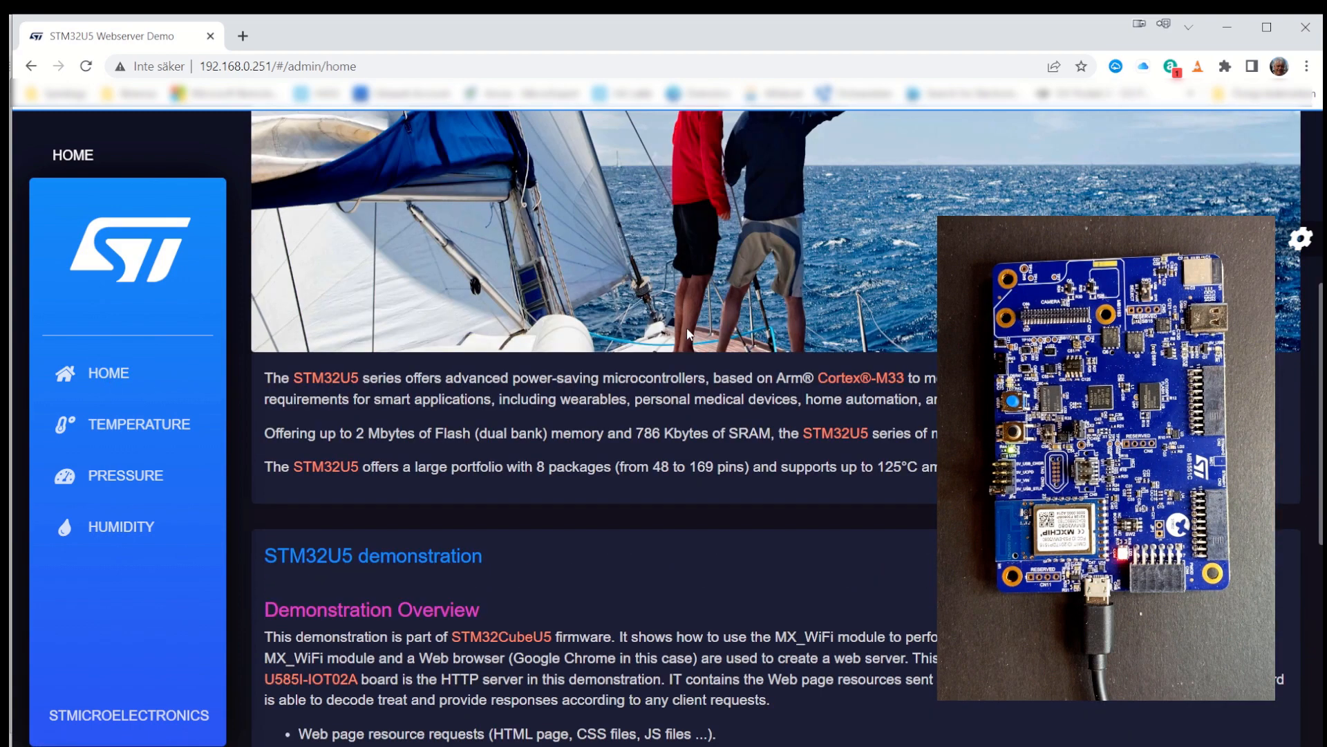
scroll("down", 3)
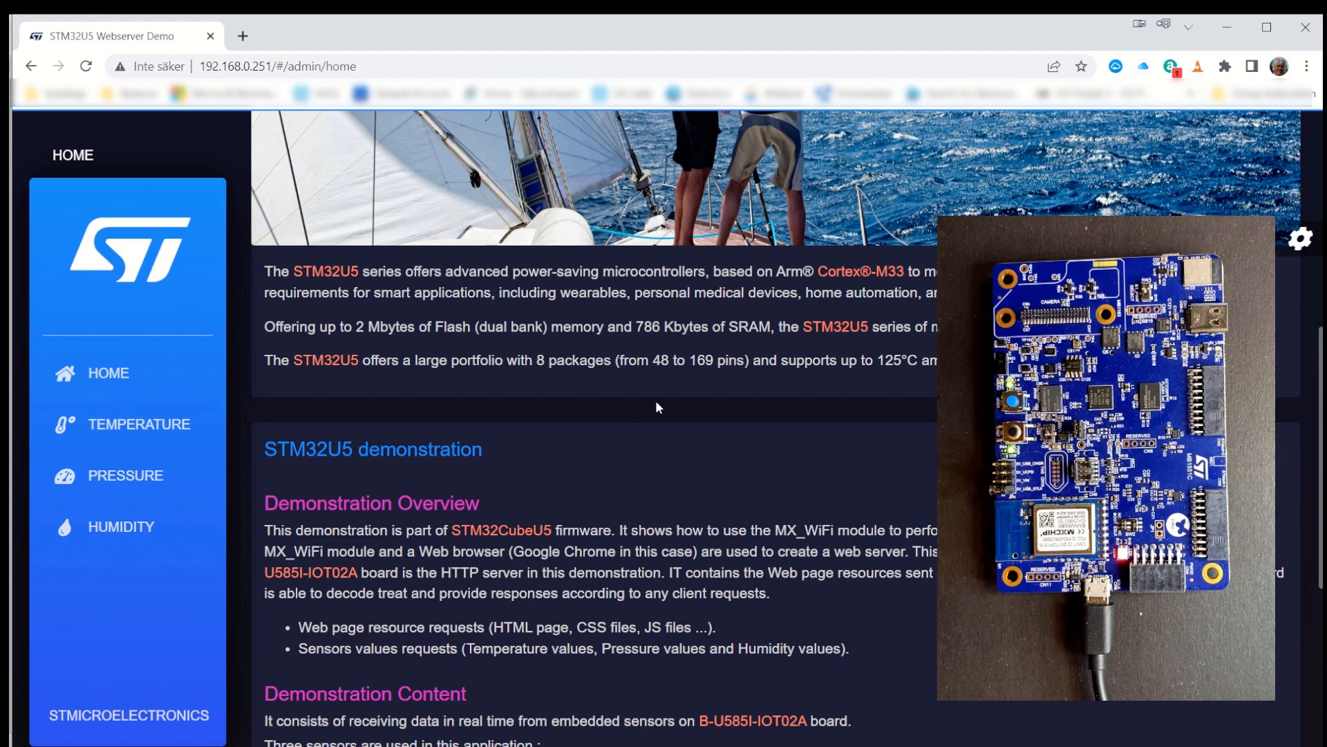
mouse_move(331, 377)
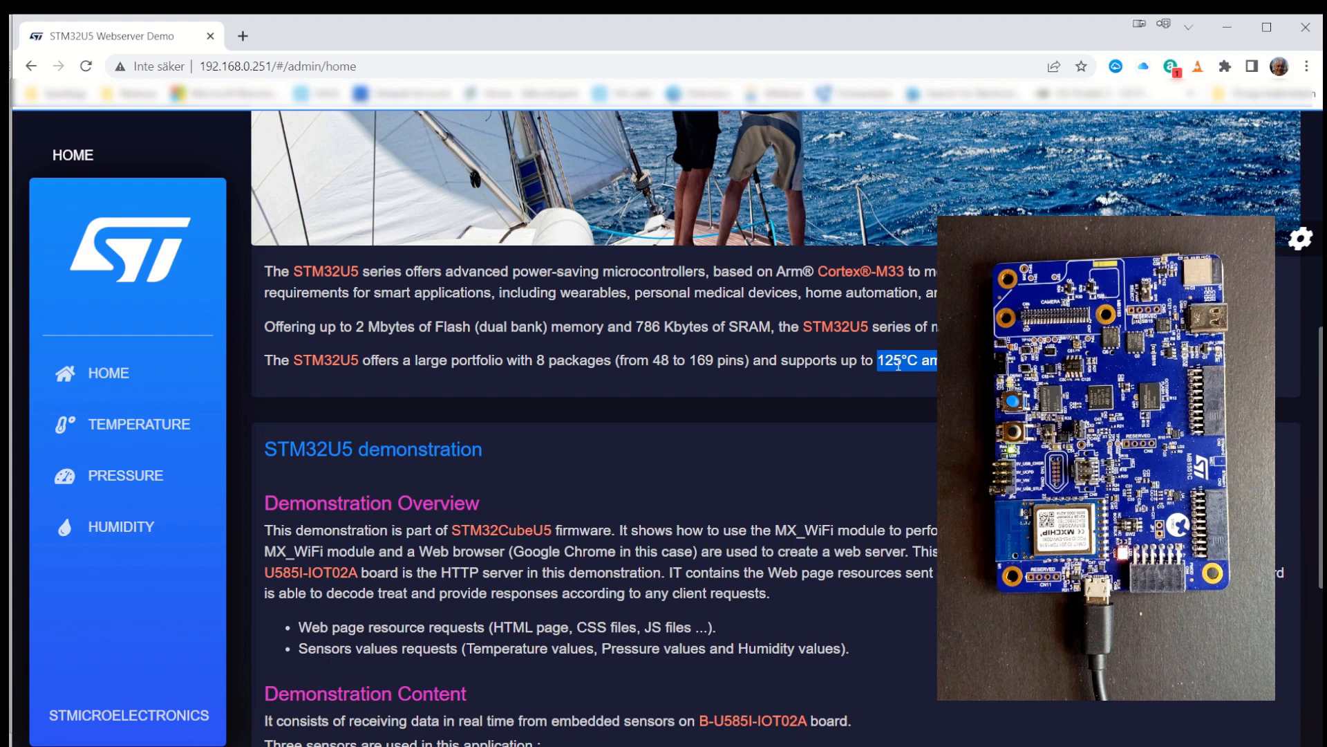
scroll("down", 3)
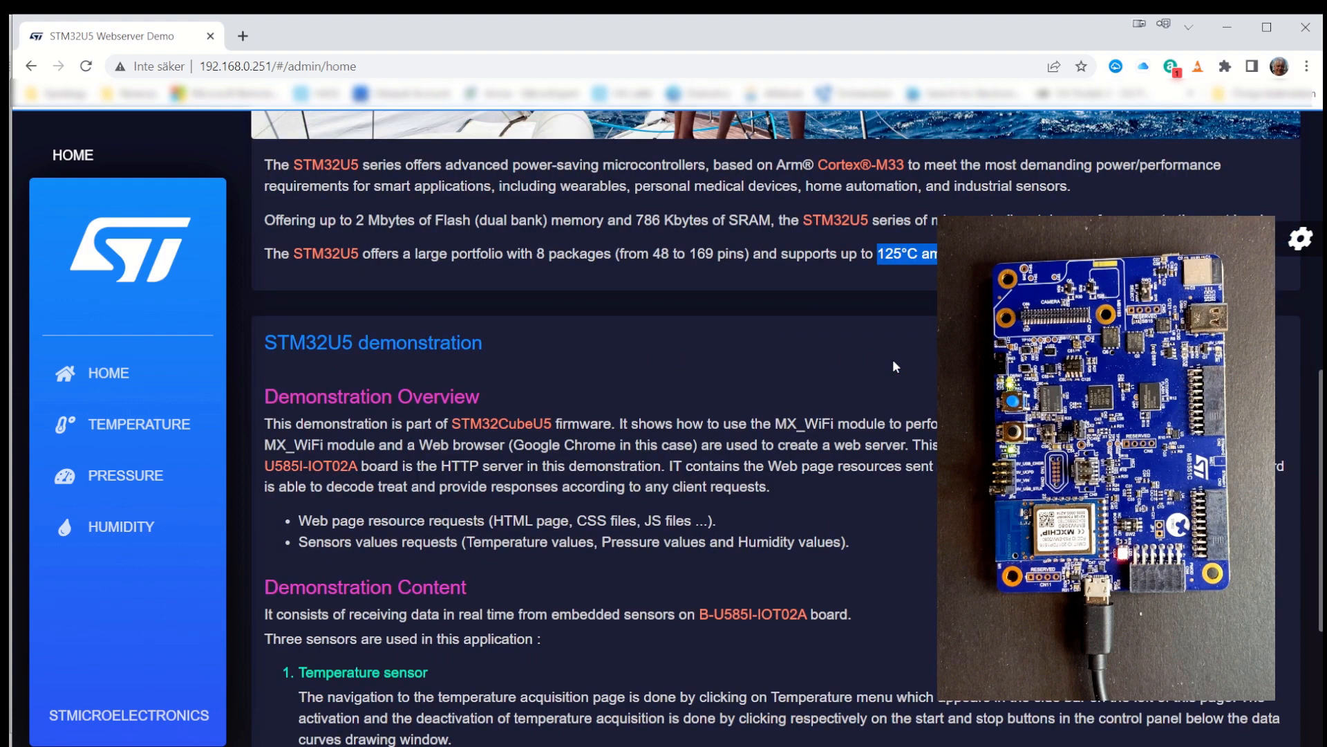
scroll("down", 3)
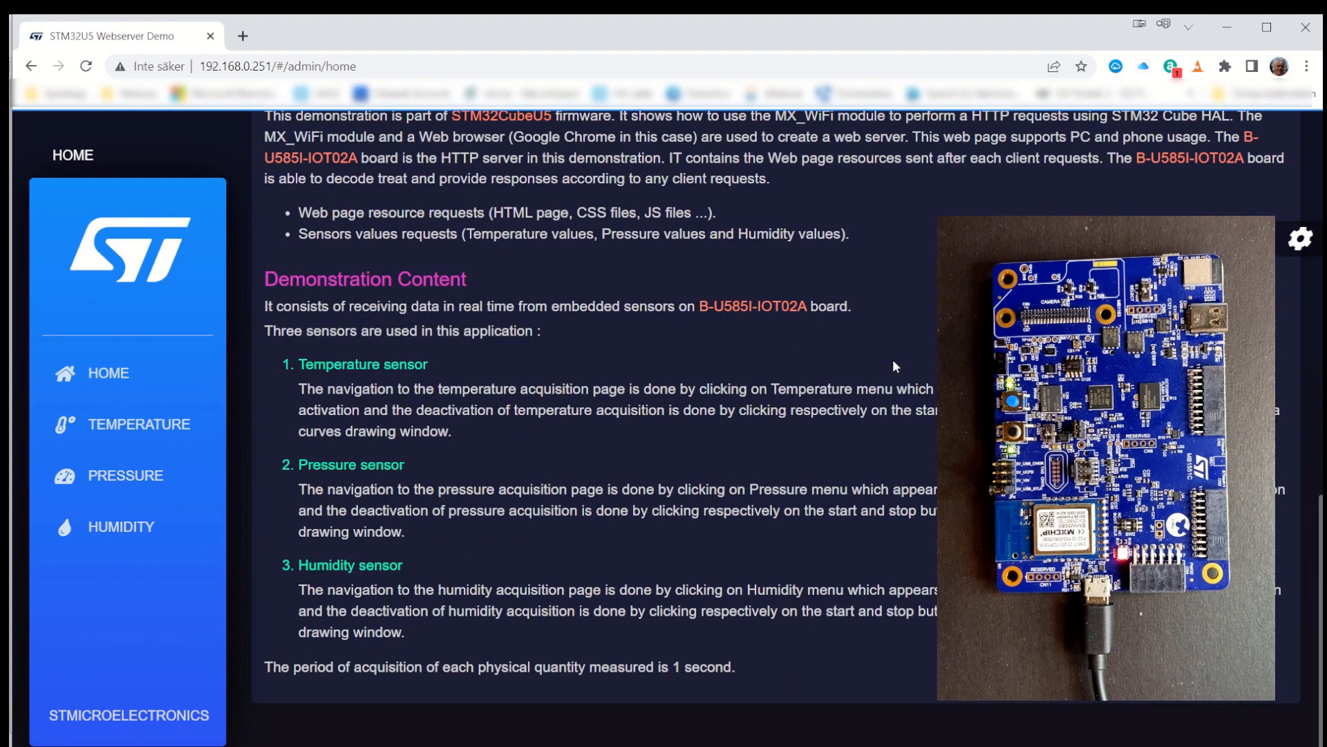
mouse_move(735, 408)
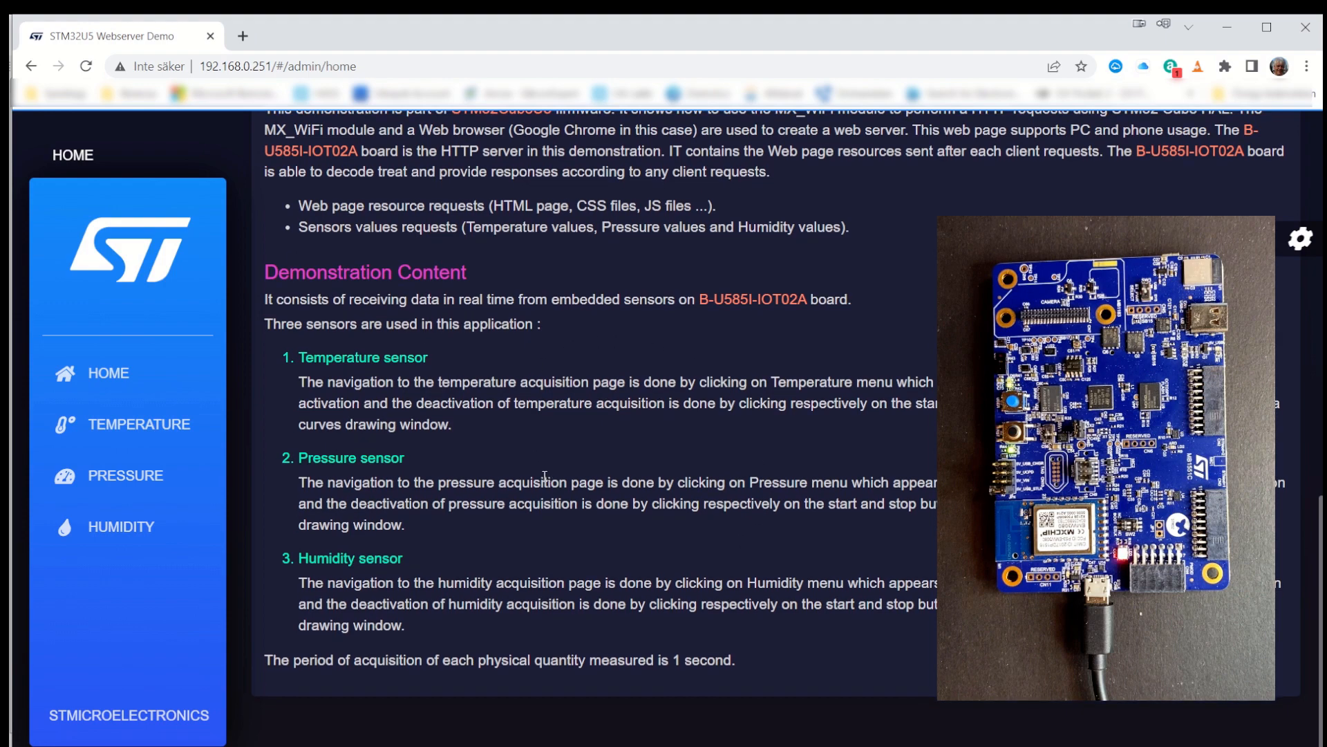
scroll("up", 3)
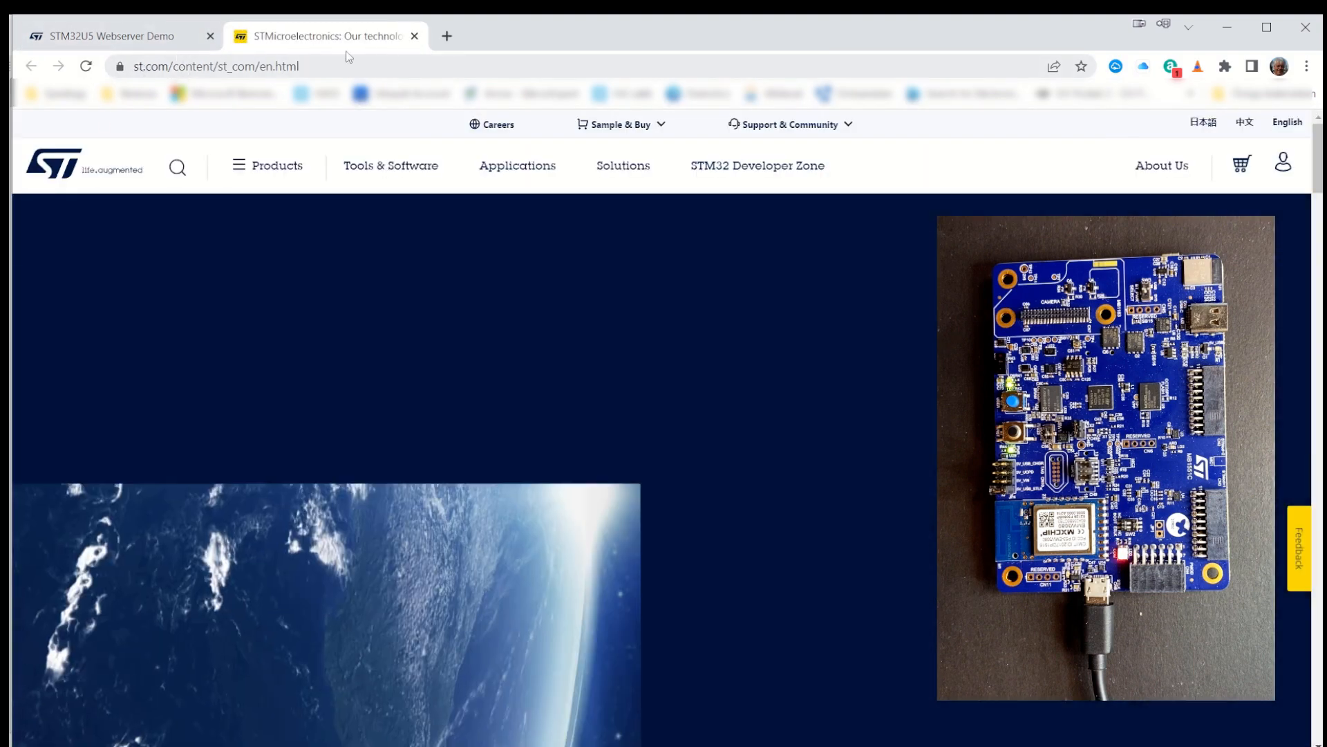
mouse_move(414, 37)
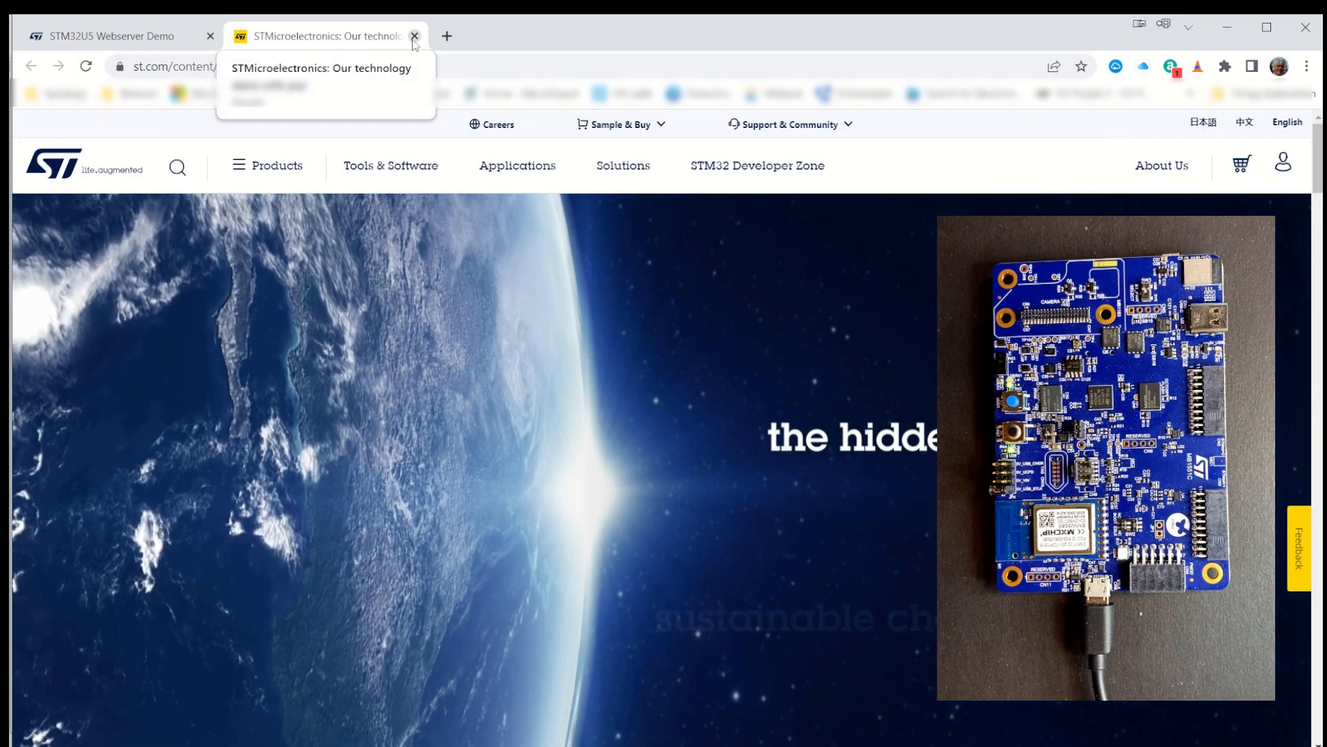
Close the st.com tab to return to the webserver demo home page
left_click(414, 37)
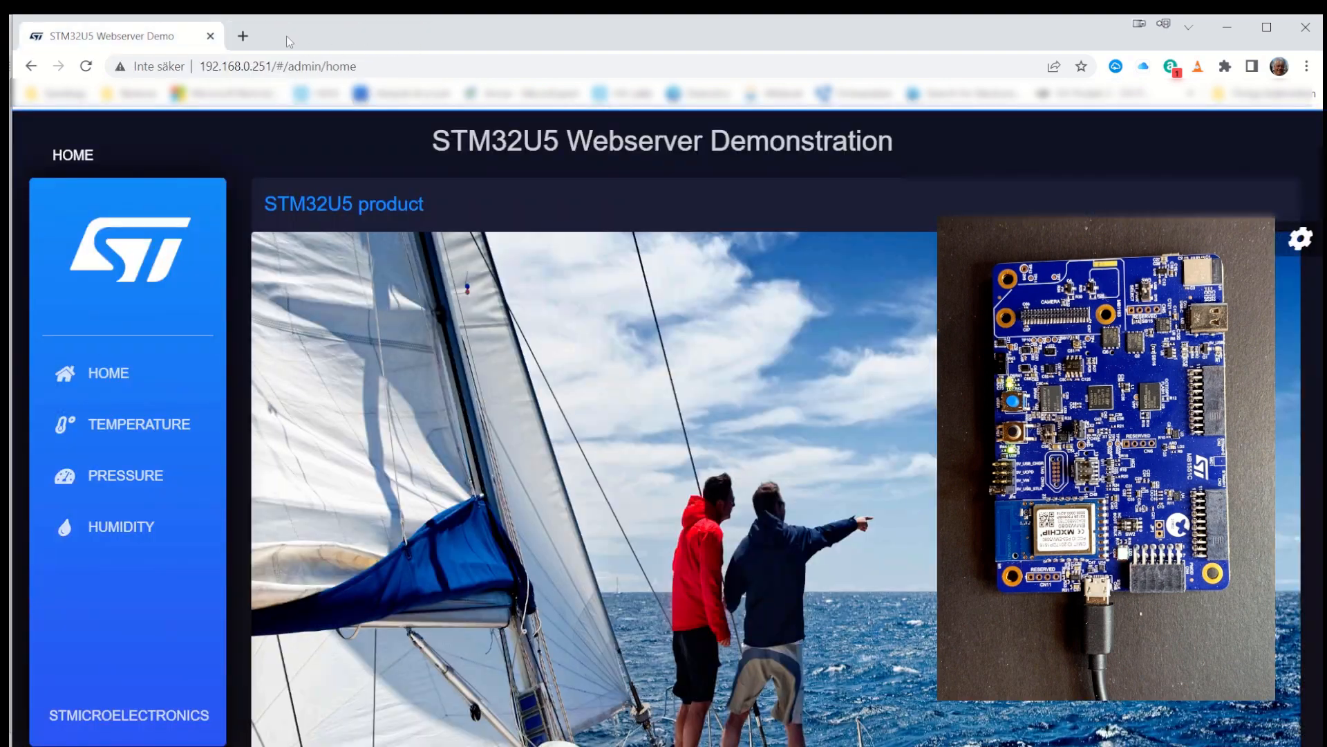